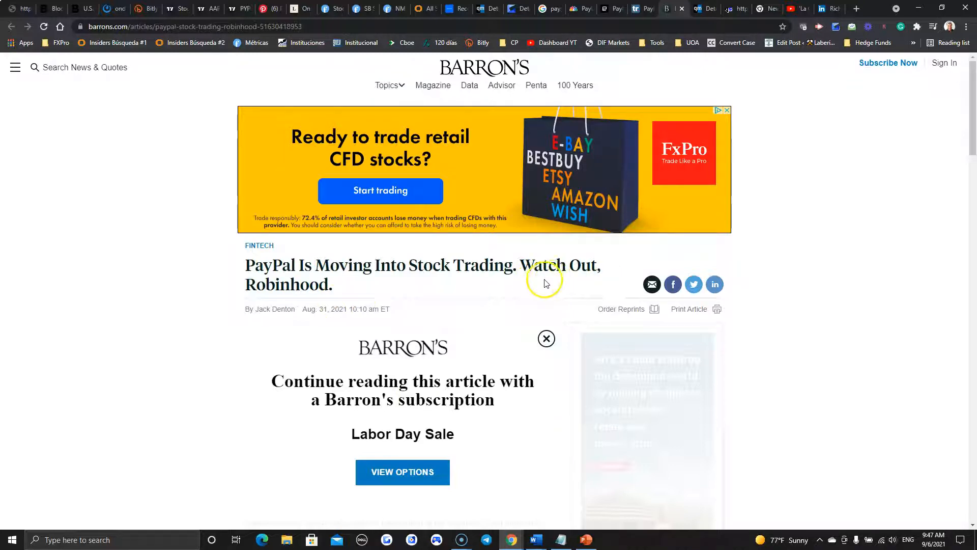
mouse_move(268, 306)
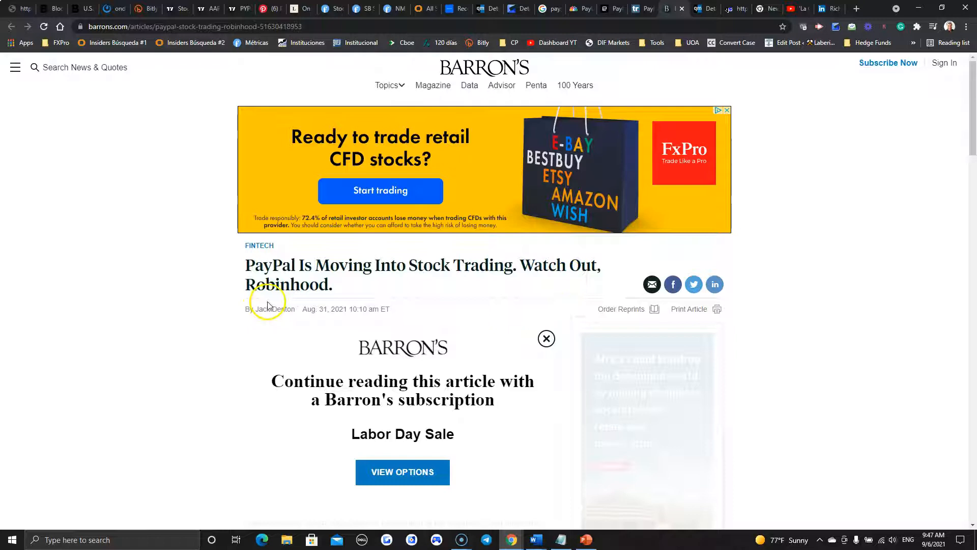
mouse_move(102, 340)
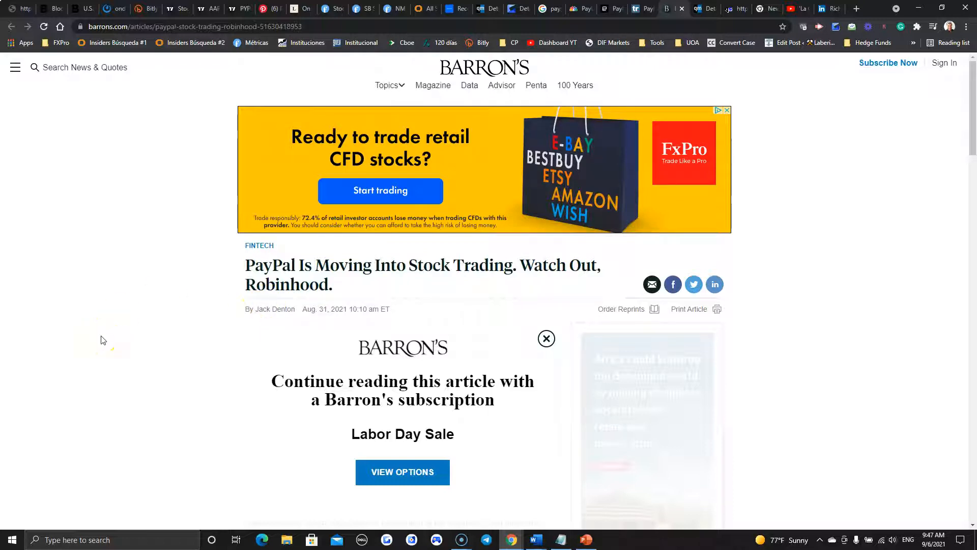
mouse_move(103, 340)
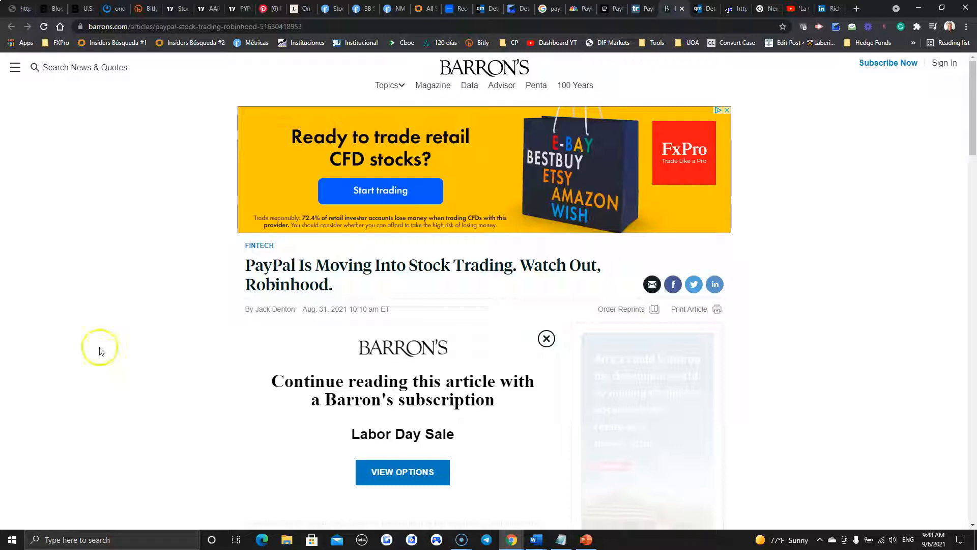
mouse_move(915, 532)
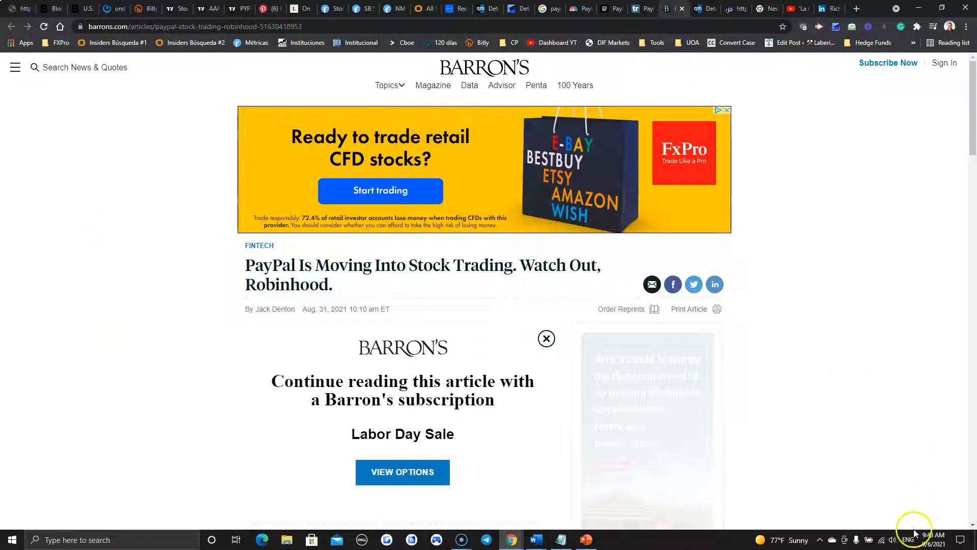
mouse_move(102, 226)
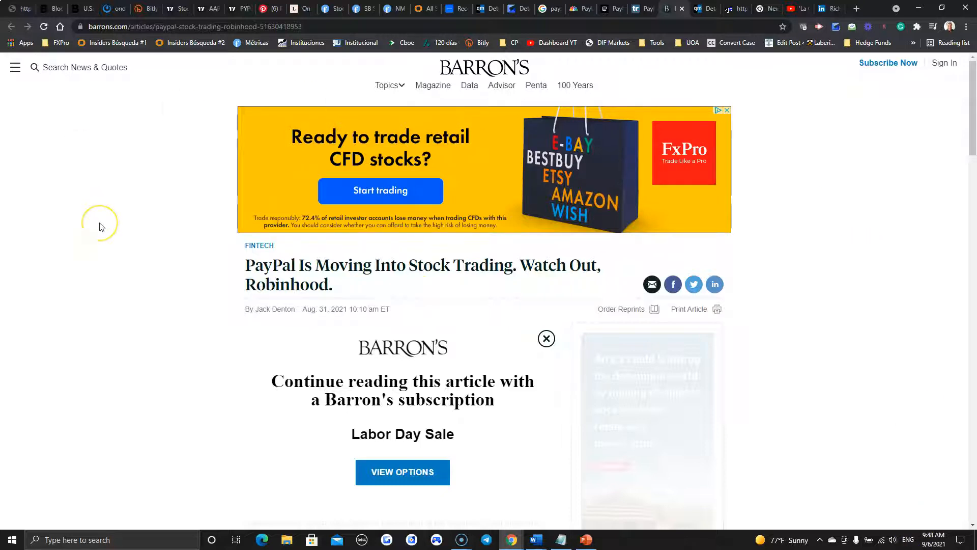
mouse_move(102, 227)
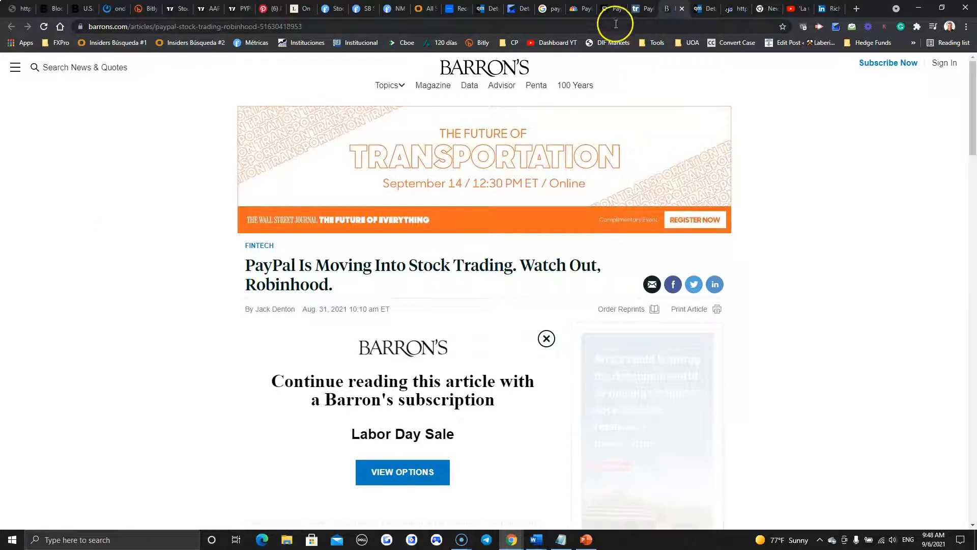
Read the TechRadar paragraph on PayPal hiring brokerage veteran Rich Hagen per the CNBC report
left_click(634, 9)
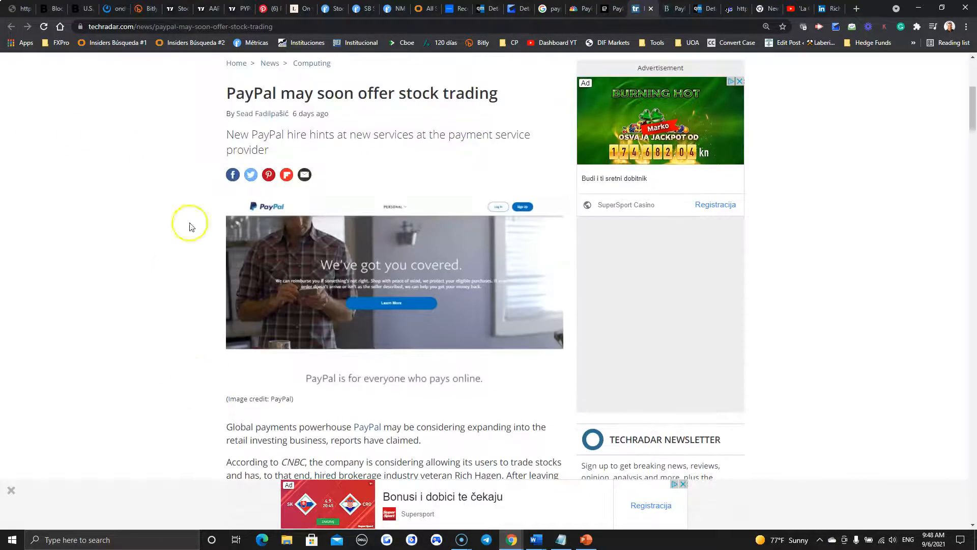
scroll("down", 3)
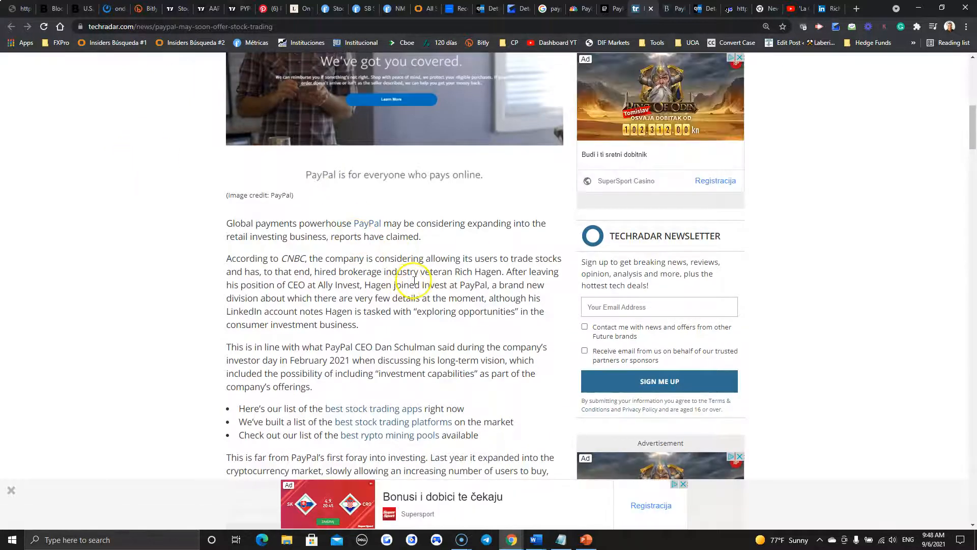
mouse_move(444, 292)
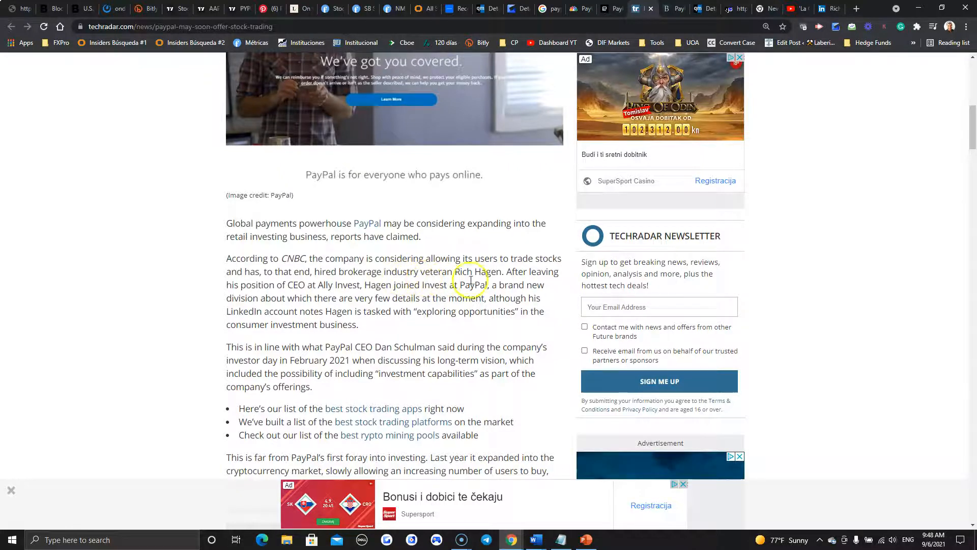
mouse_move(795, 24)
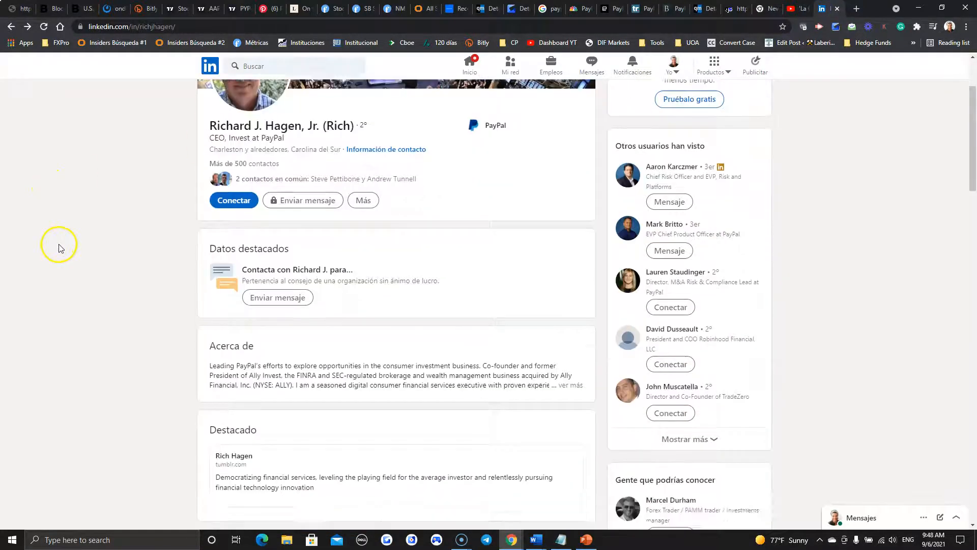
Scroll Rich Hagen's LinkedIn profile down to his Experience at PayPal Invest and Ally Invest
scroll("down", 3)
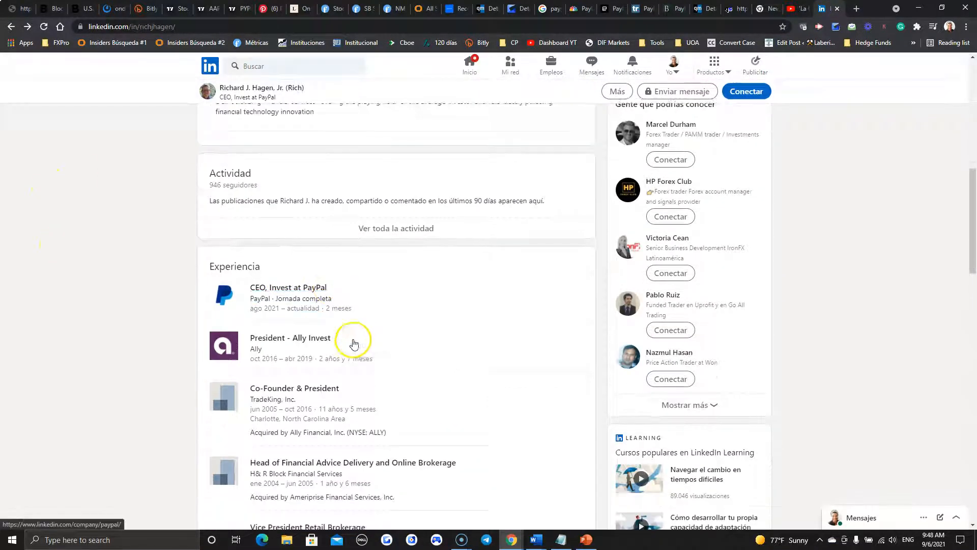
scroll("down", 3)
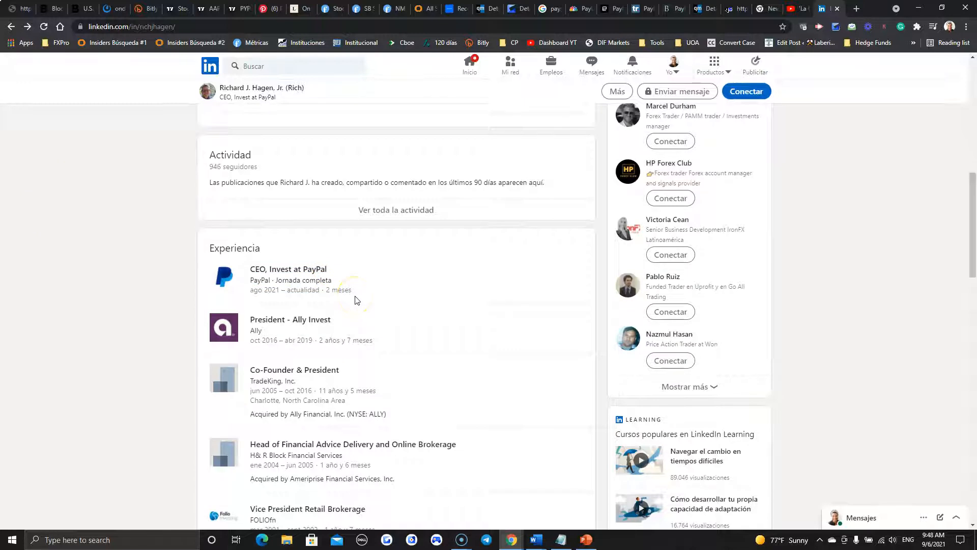
mouse_move(303, 327)
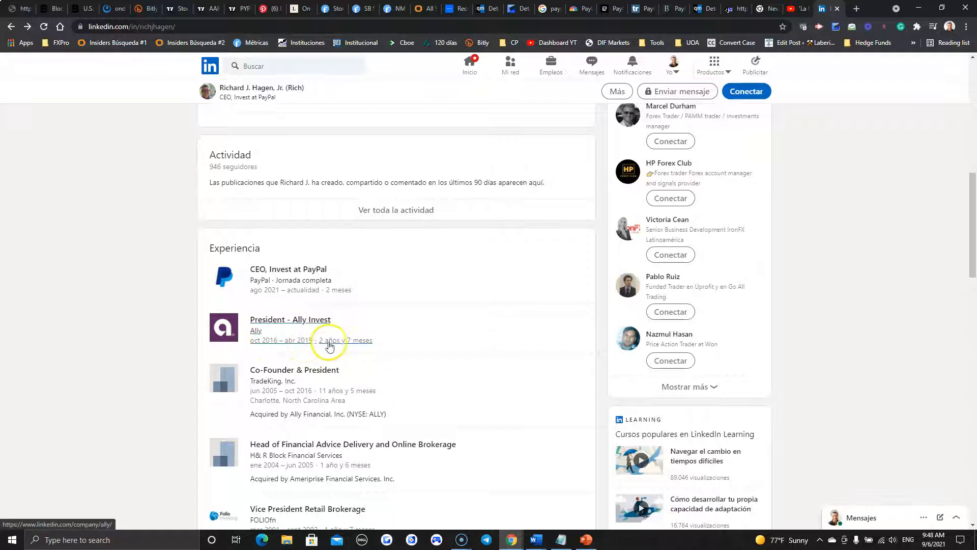
mouse_move(141, 274)
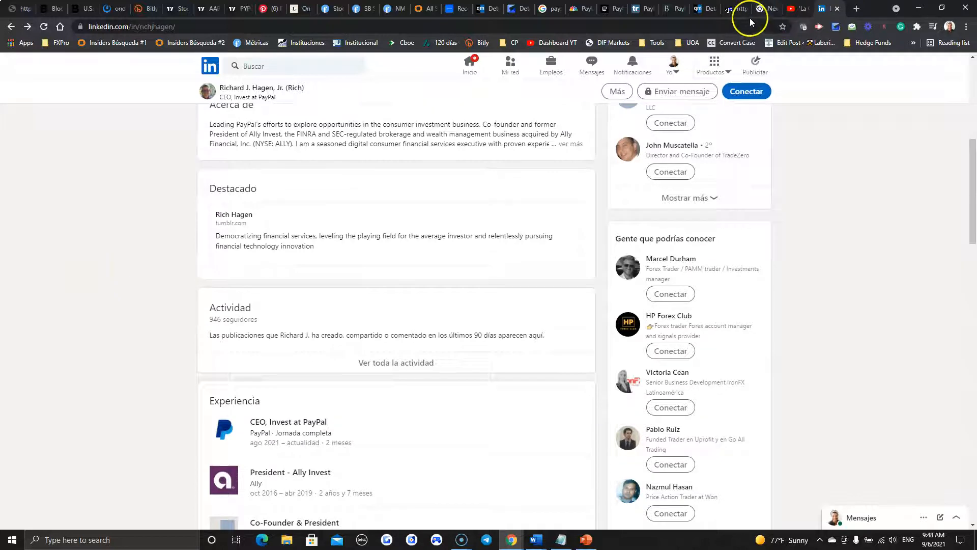
Reread the TechRadar text on Hagen's move from Ally Invest and Schulman's investment plans
left_click(644, 9)
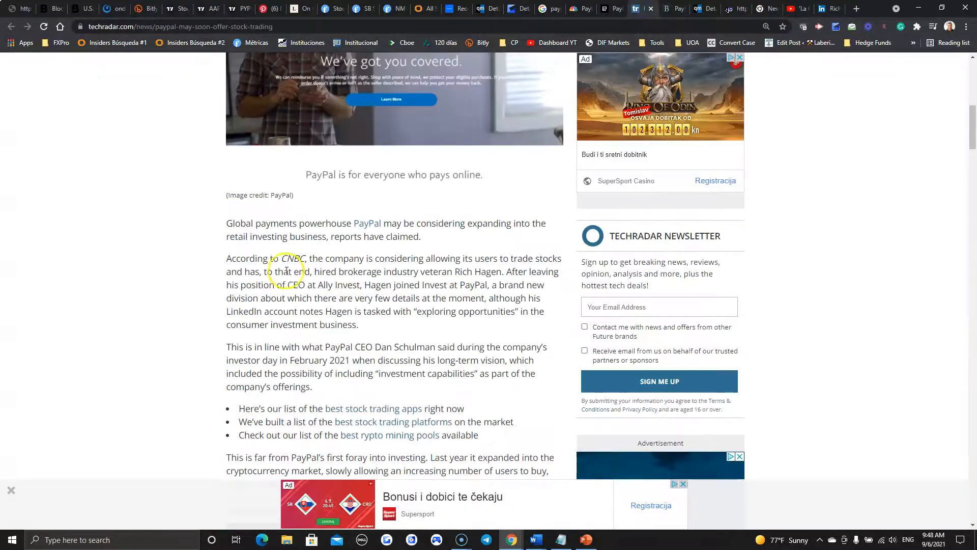
mouse_move(416, 372)
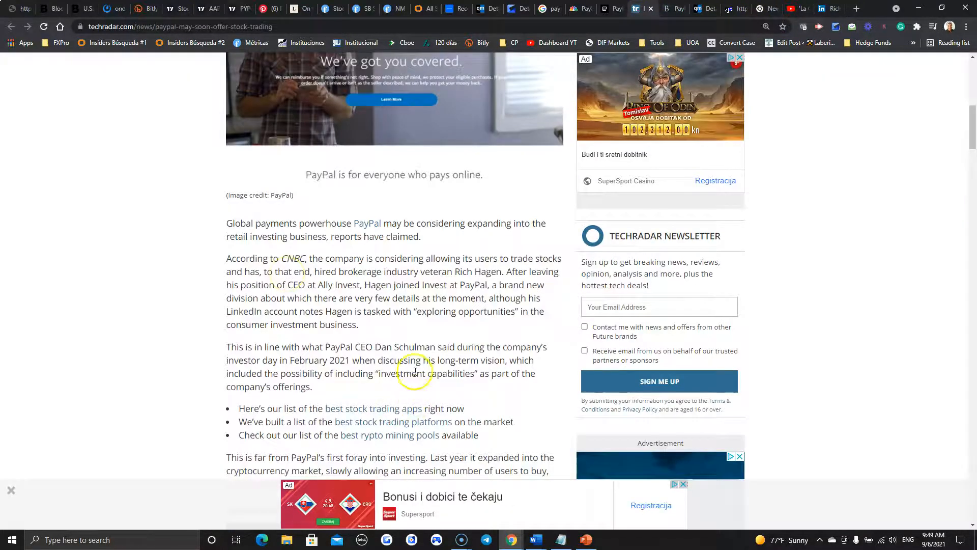
scroll("down", 3)
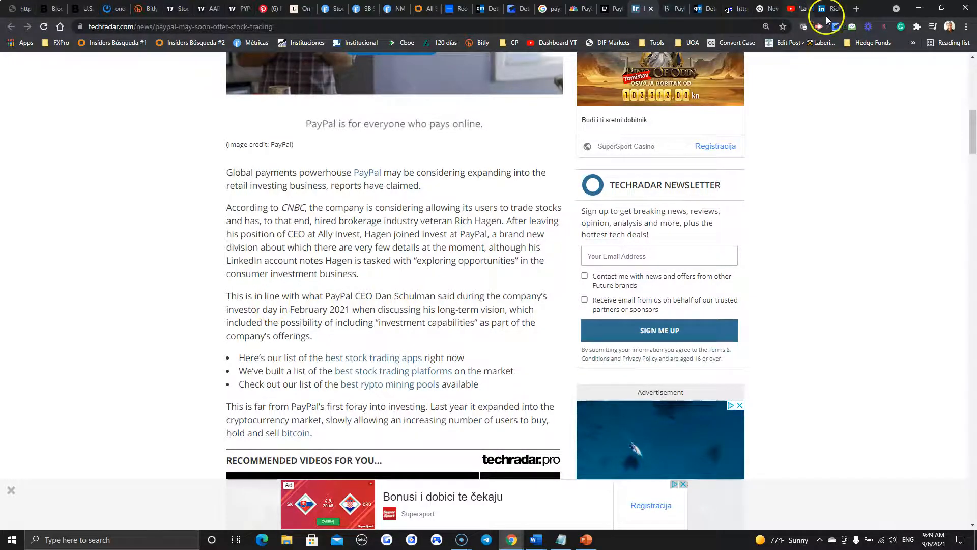
left_click(826, 9)
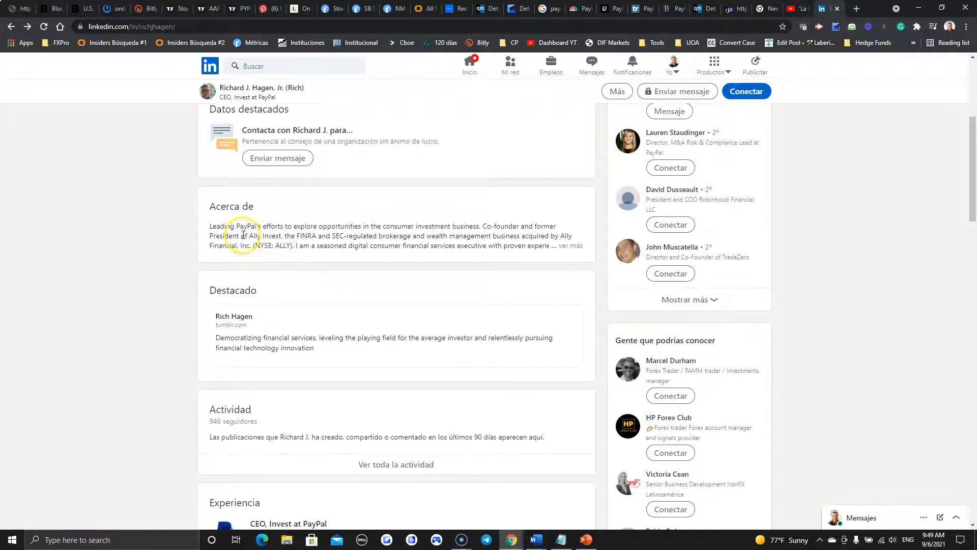
mouse_move(273, 235)
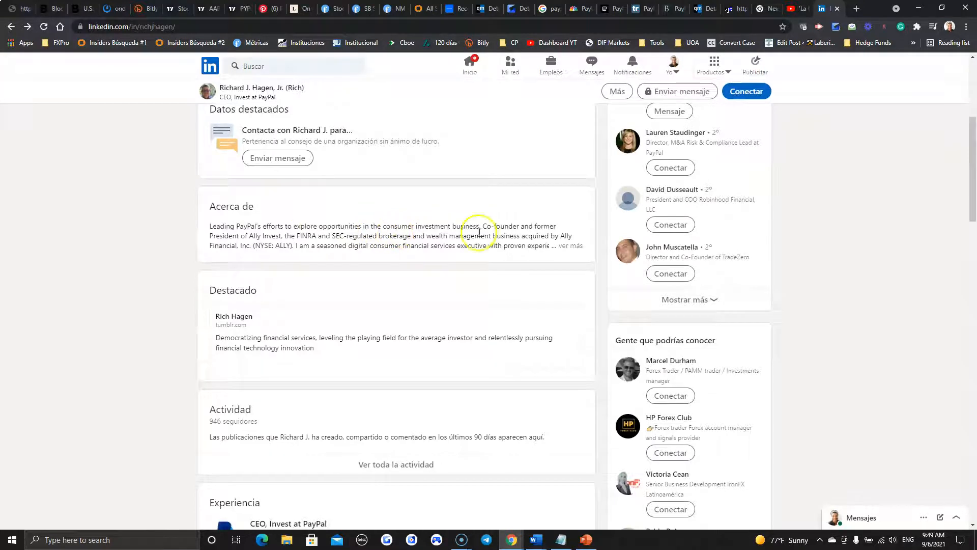
mouse_move(103, 211)
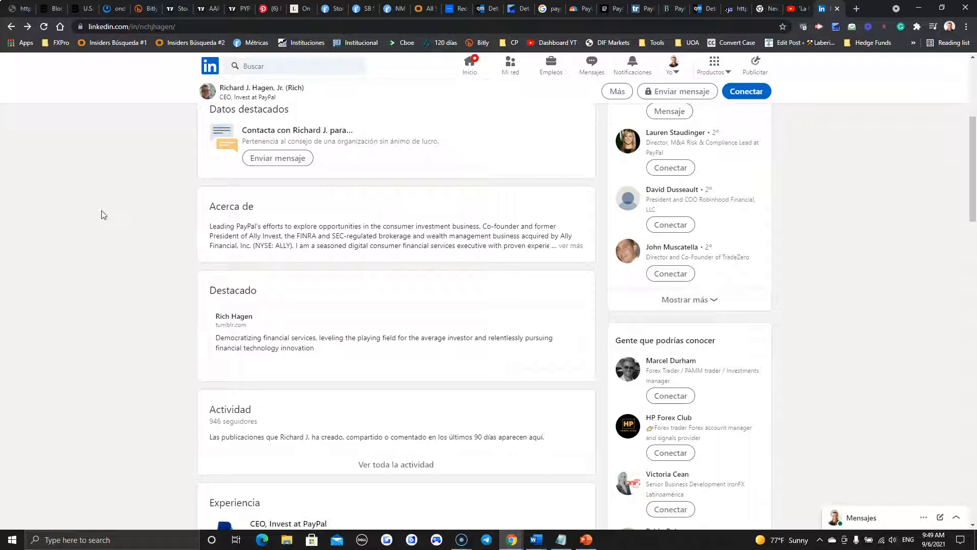
scroll("up", 3)
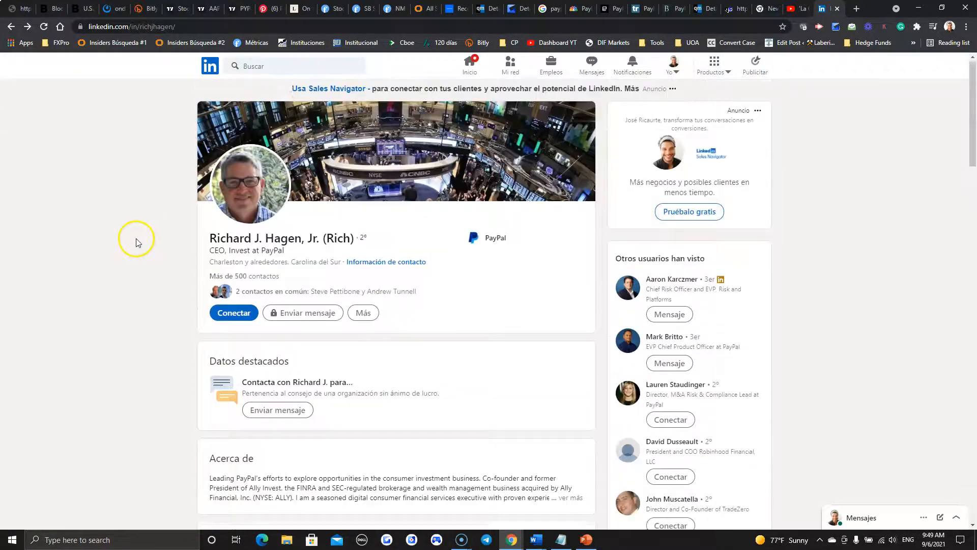
scroll("down", 3)
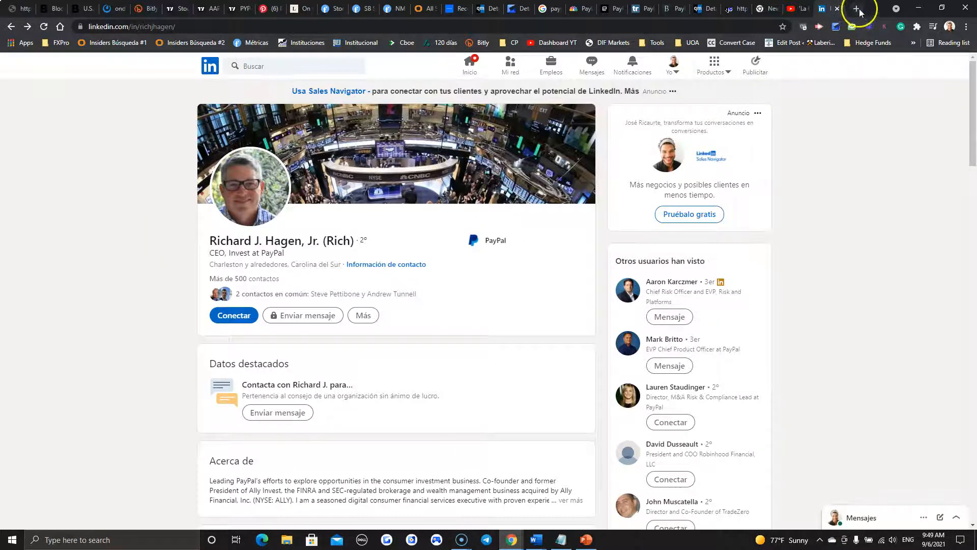
Look over the PayPal homepage down to its sign-up footer and back to the top
left_click(857, 9)
type("paypal.com/hr/home")
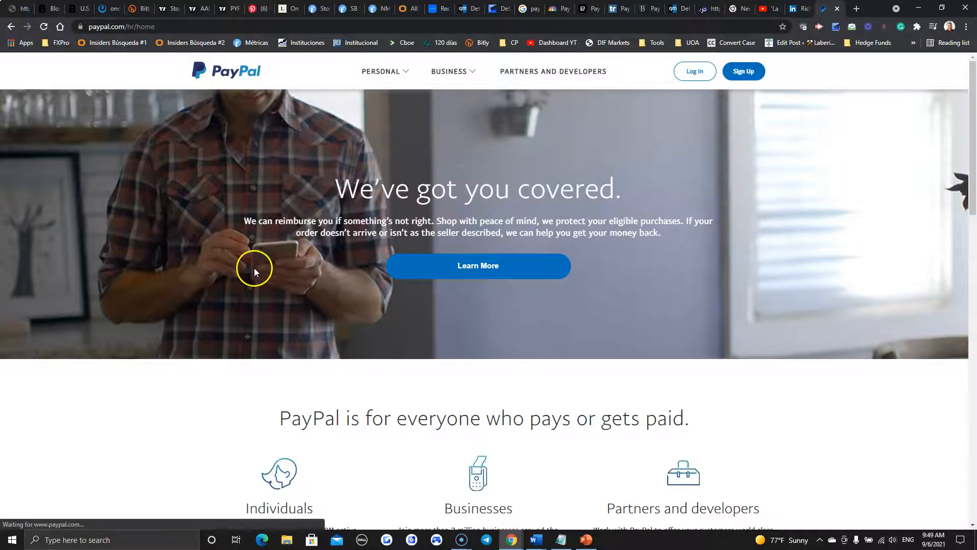
scroll("down", 3)
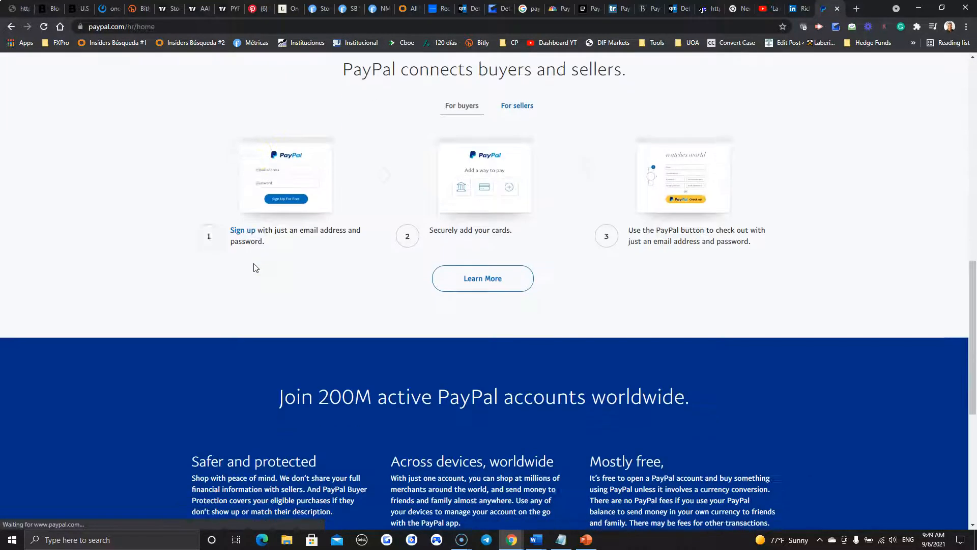
scroll("down", 3)
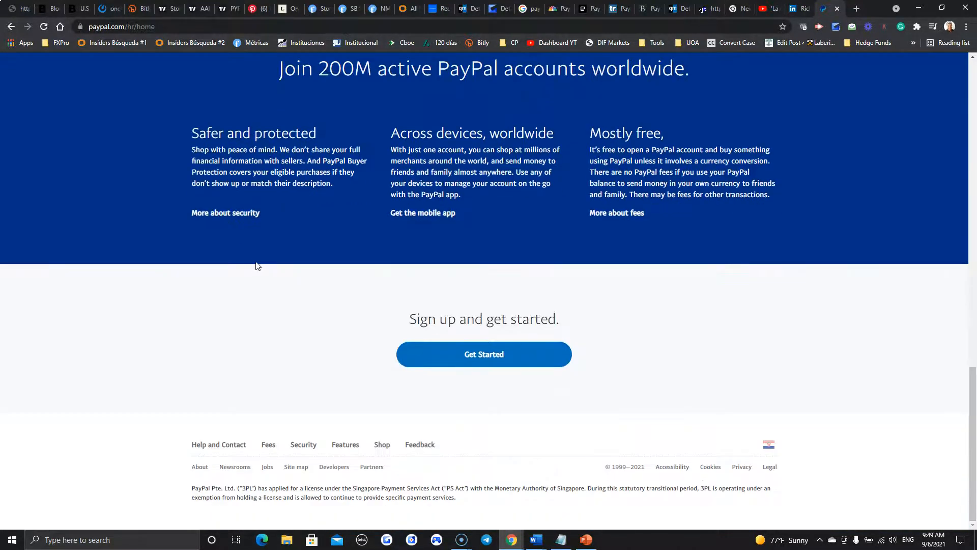
scroll("up", 3)
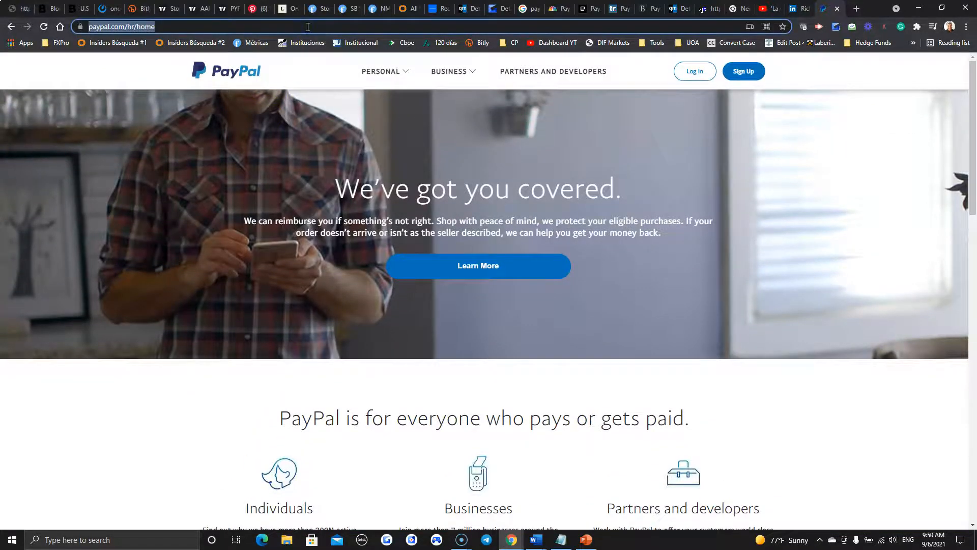
Enter Paypal.com and read PayPal's cryptocurrency FAQ page on supported coins
type("Paypal.com")
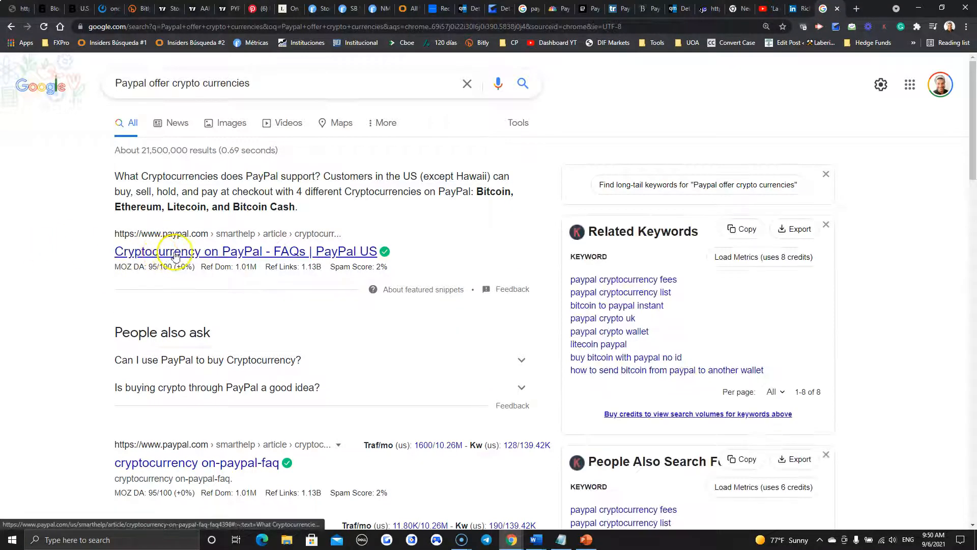
left_click(245, 251)
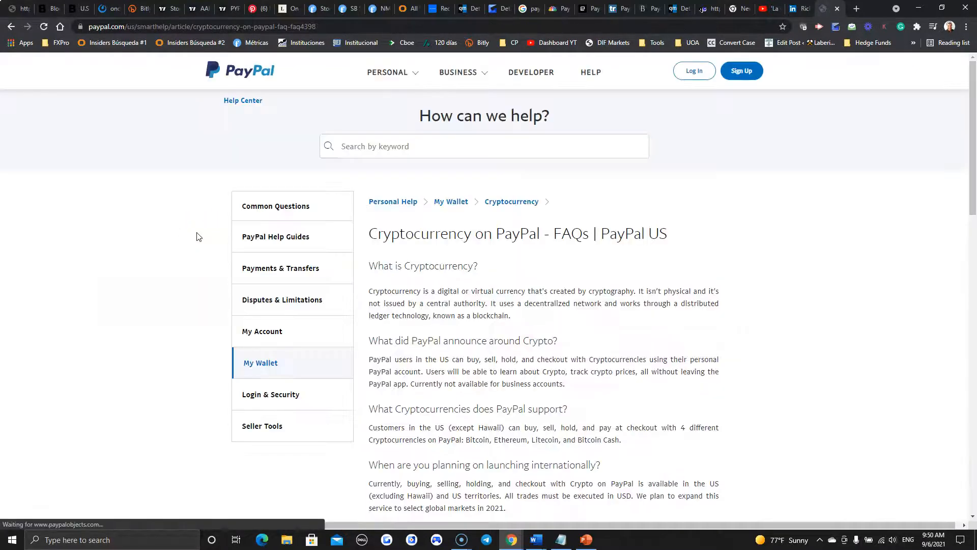
scroll("down", 3)
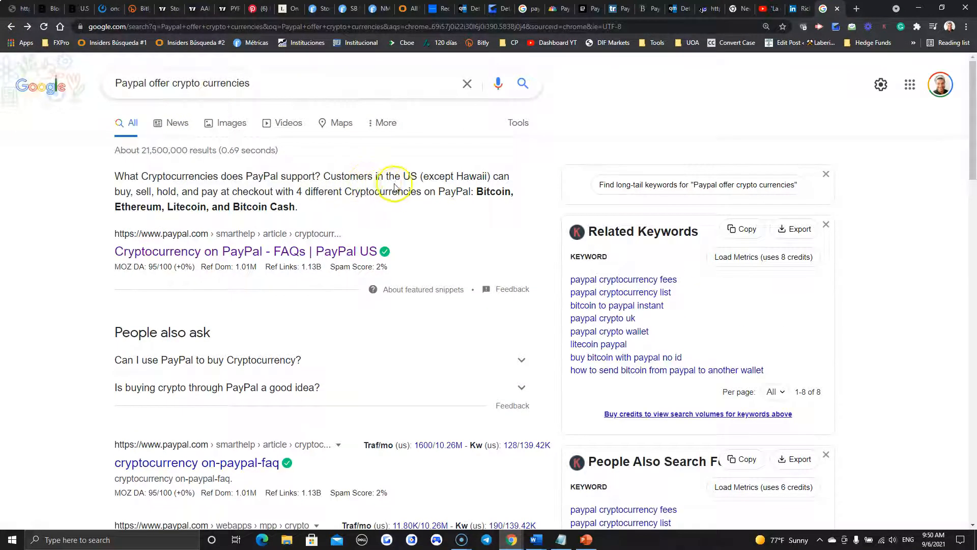
mouse_move(141, 193)
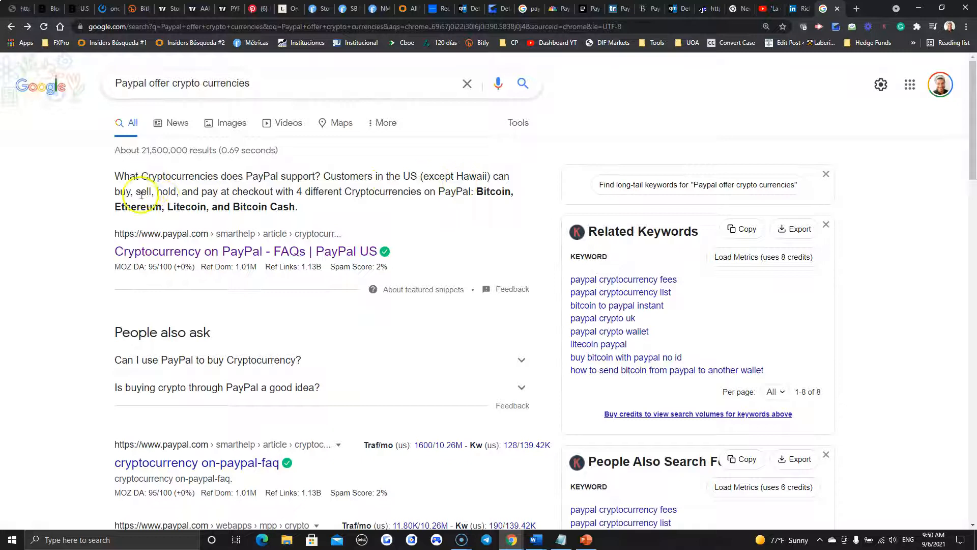
mouse_move(255, 203)
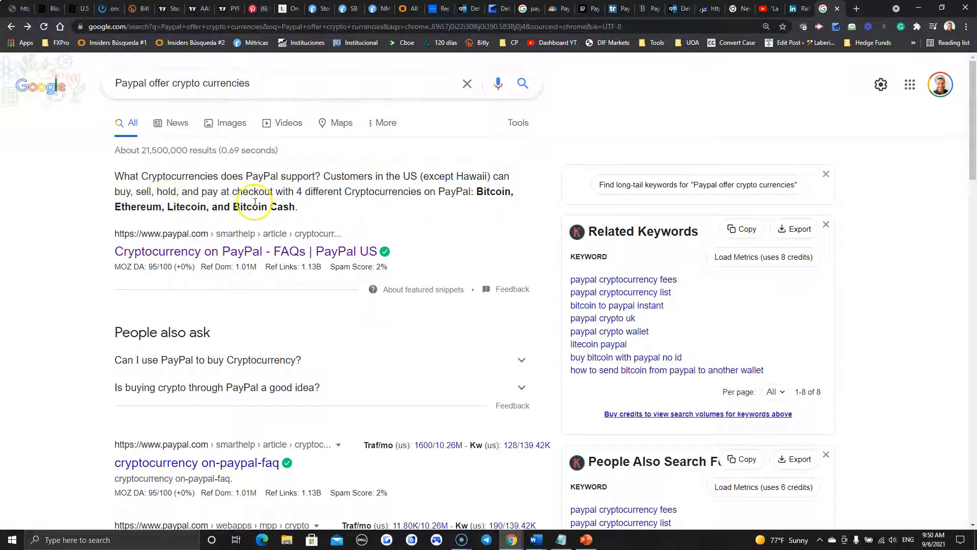
mouse_move(427, 208)
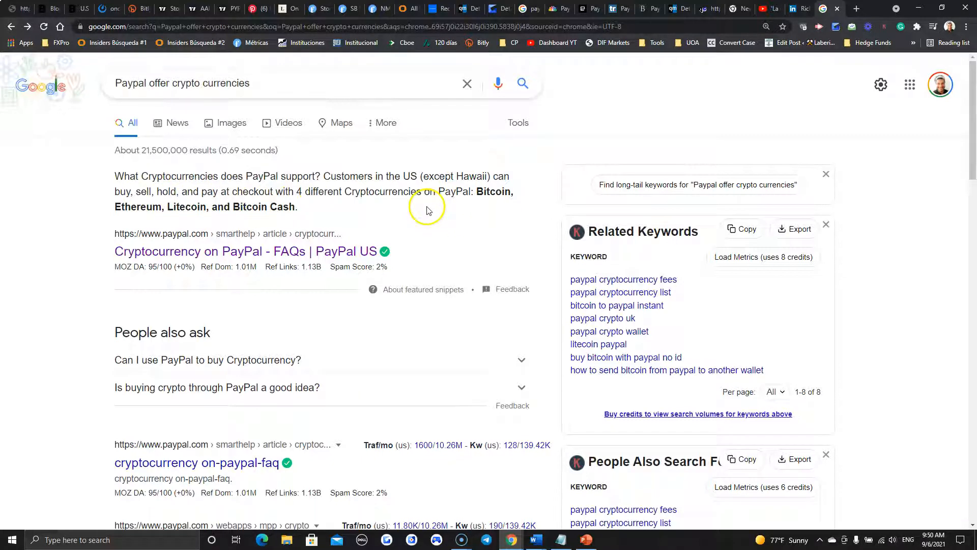
mouse_move(201, 220)
type("paypal")
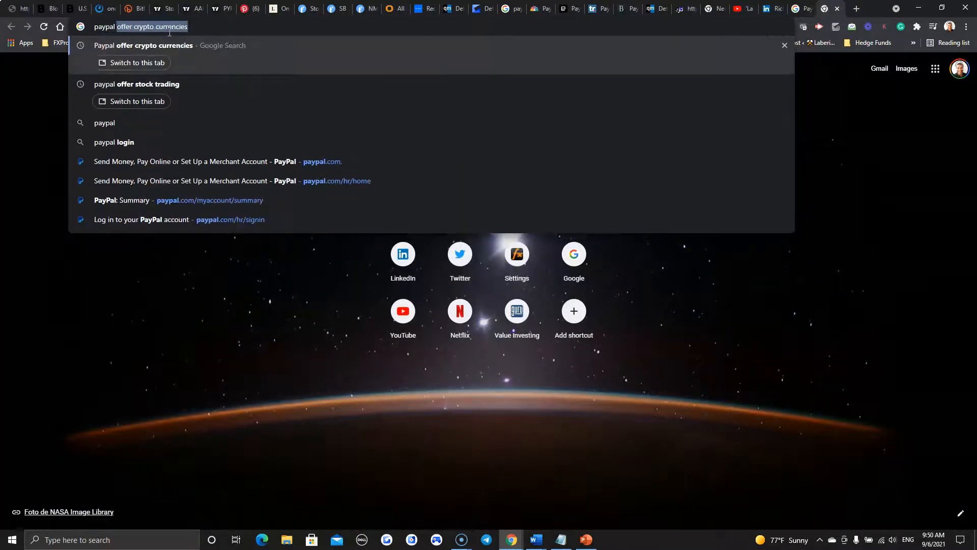
Open PayPal's small-business page from the search results, then return to another open page
right_click(187, 192)
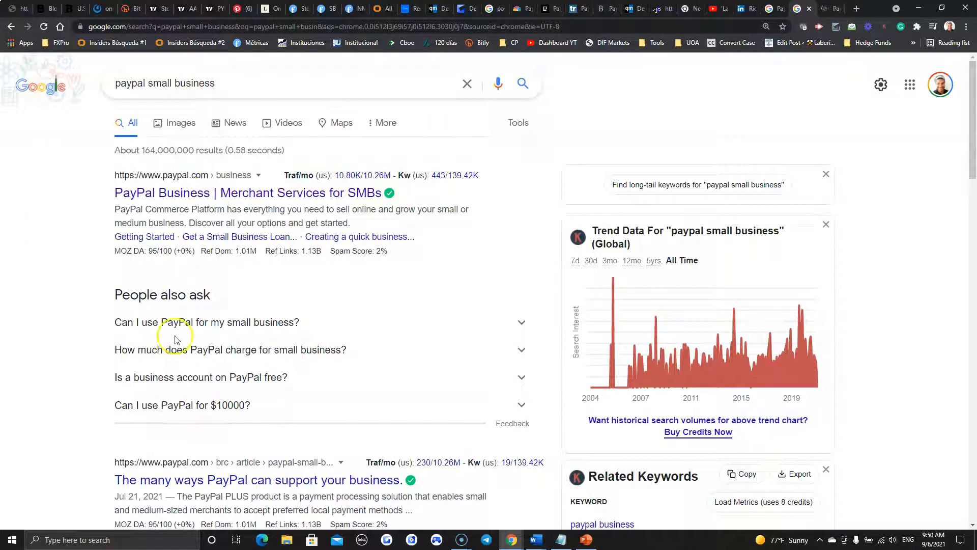
left_click(248, 193)
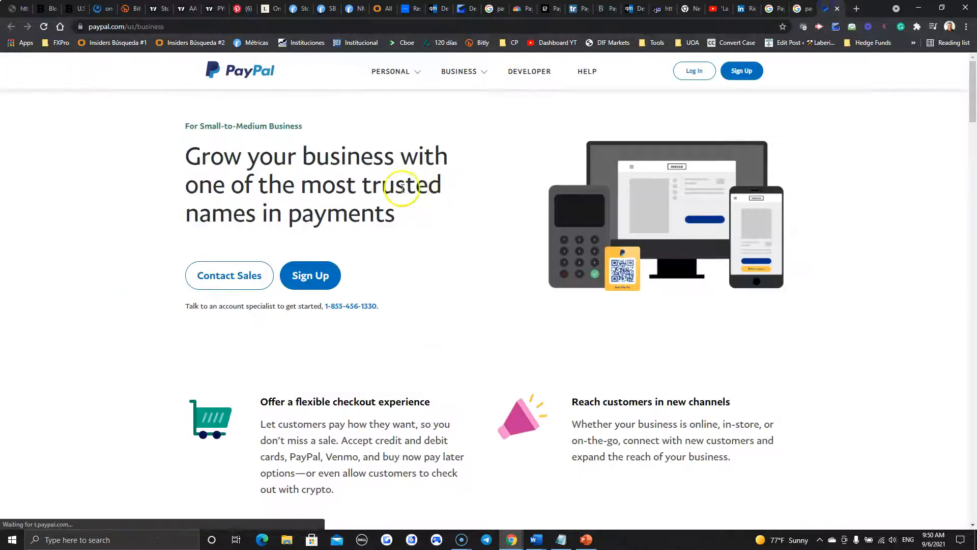
mouse_move(67, 297)
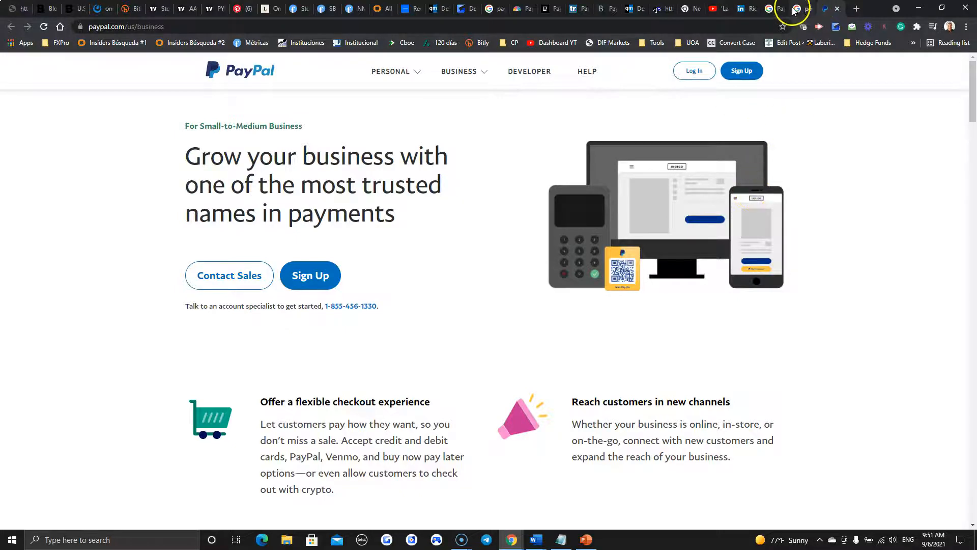
left_click(777, 9)
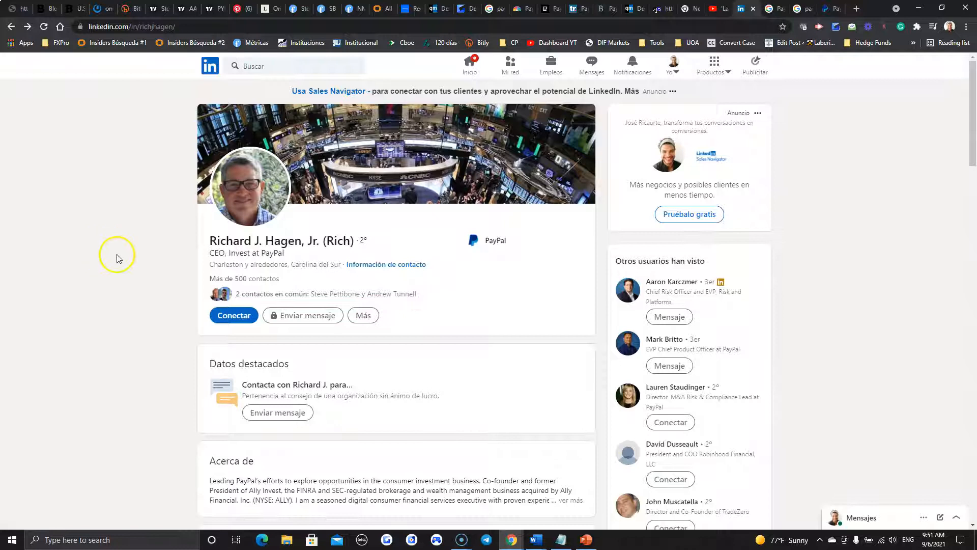
mouse_move(261, 250)
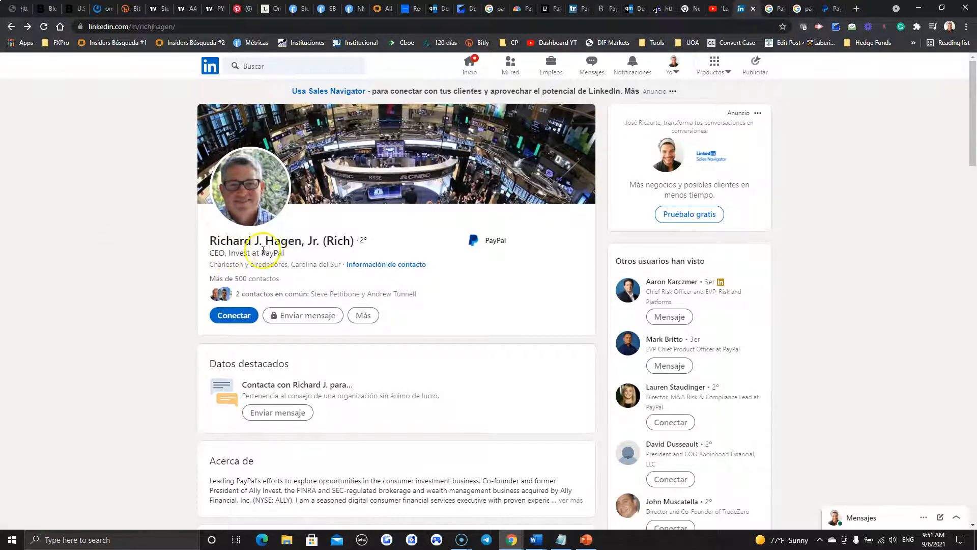
scroll("down", 3)
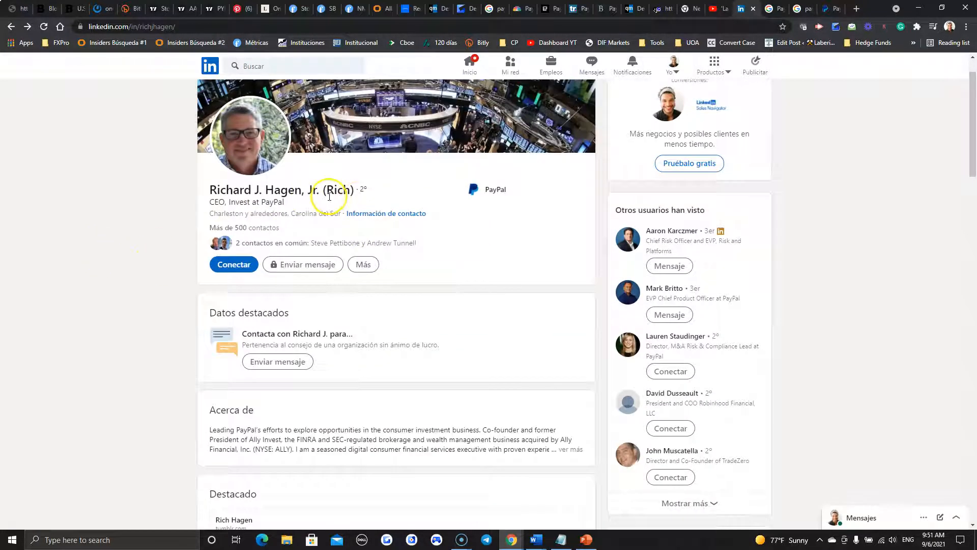
scroll("down", 3)
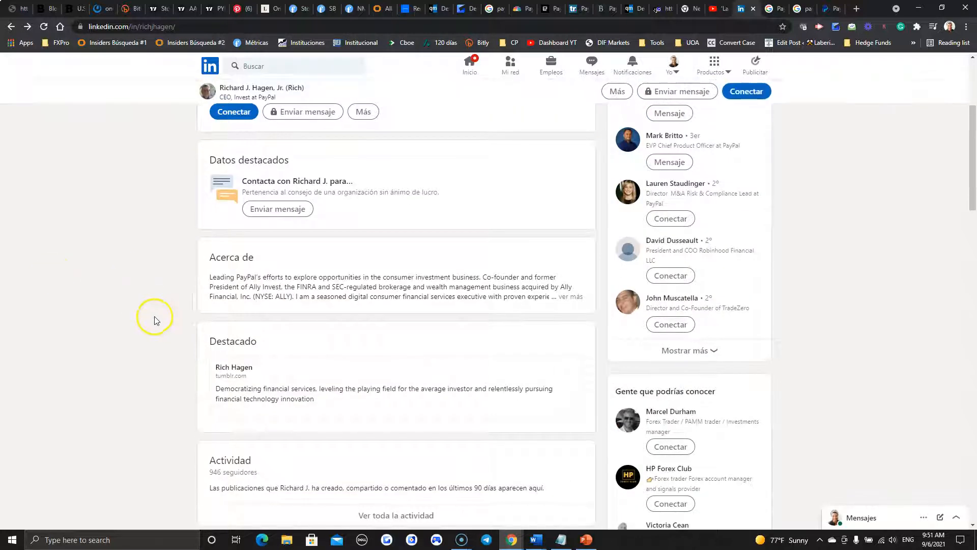
scroll("down", 3)
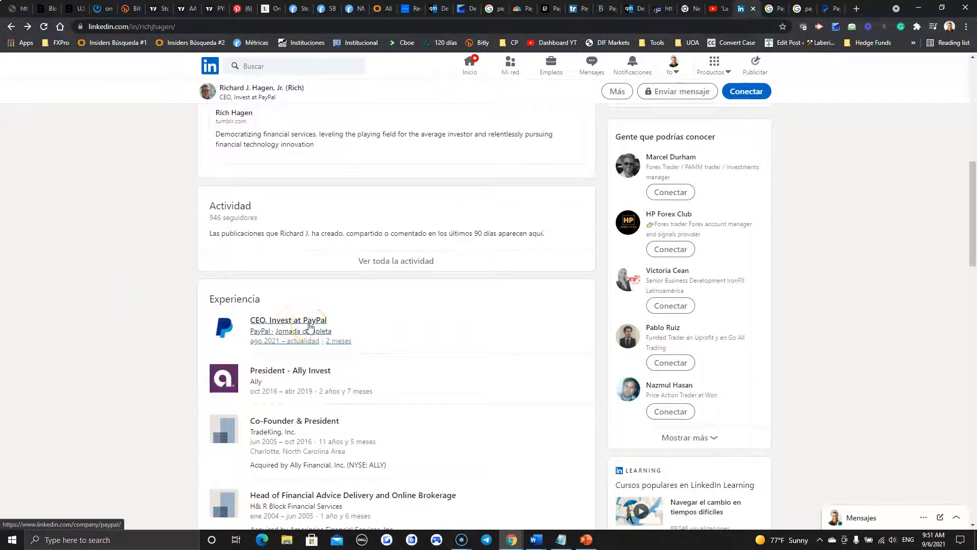
mouse_move(113, 261)
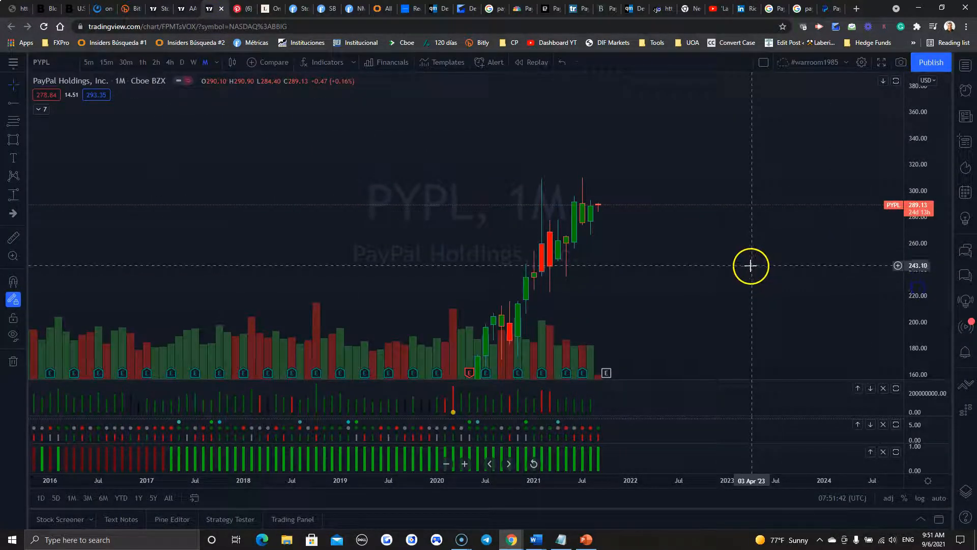
mouse_move(751, 268)
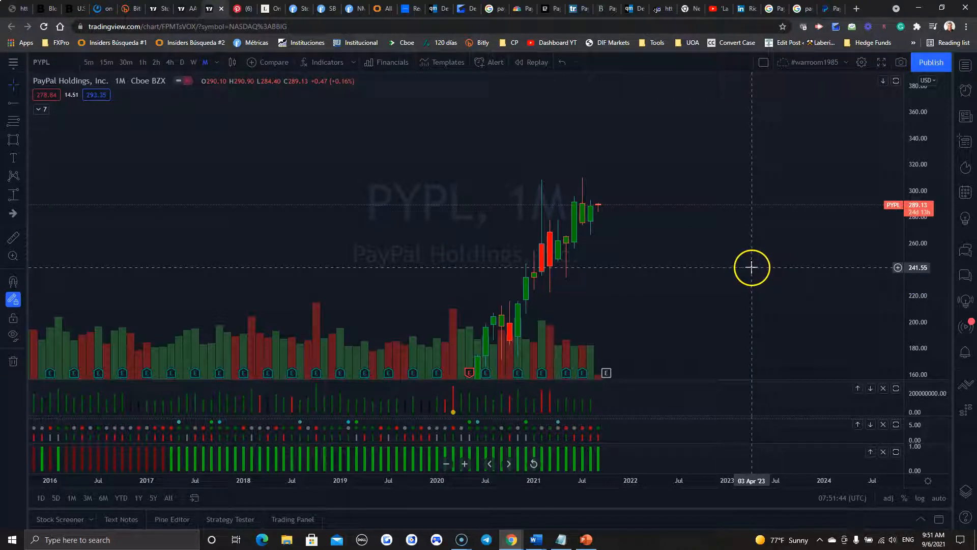
mouse_move(575, 181)
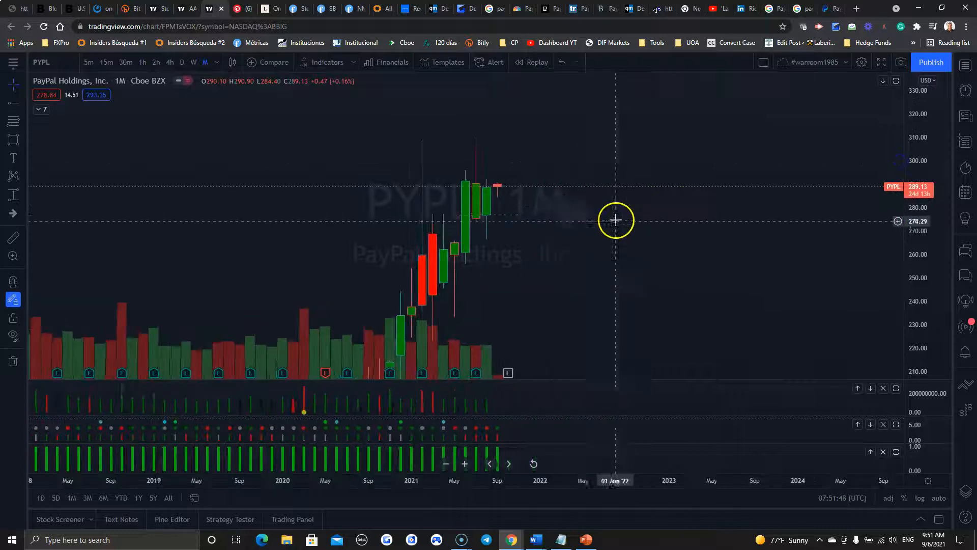
mouse_move(507, 197)
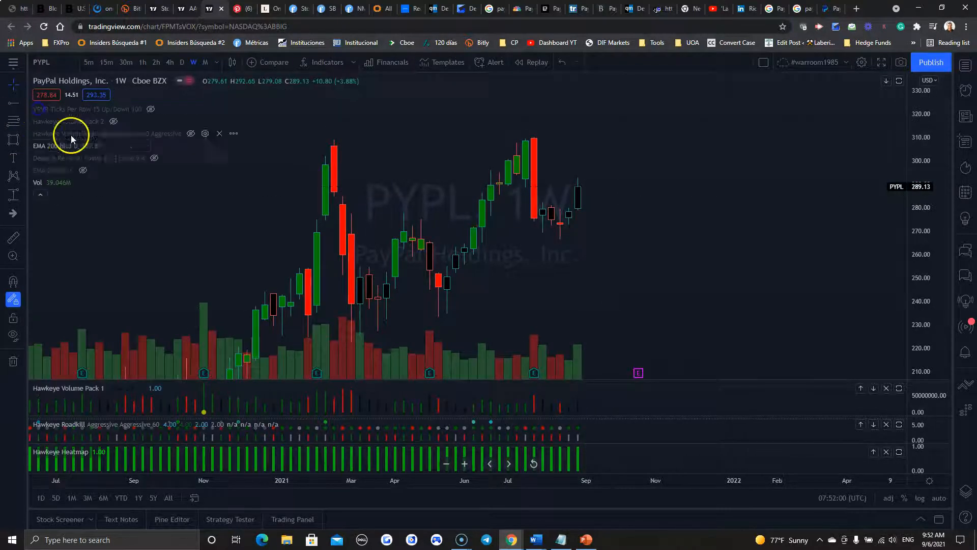
left_click(192, 133)
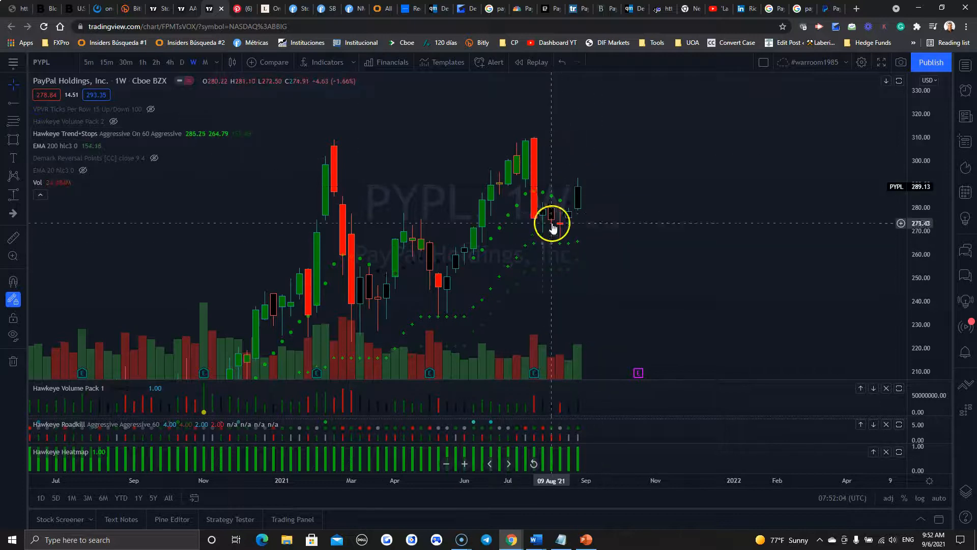
mouse_move(559, 241)
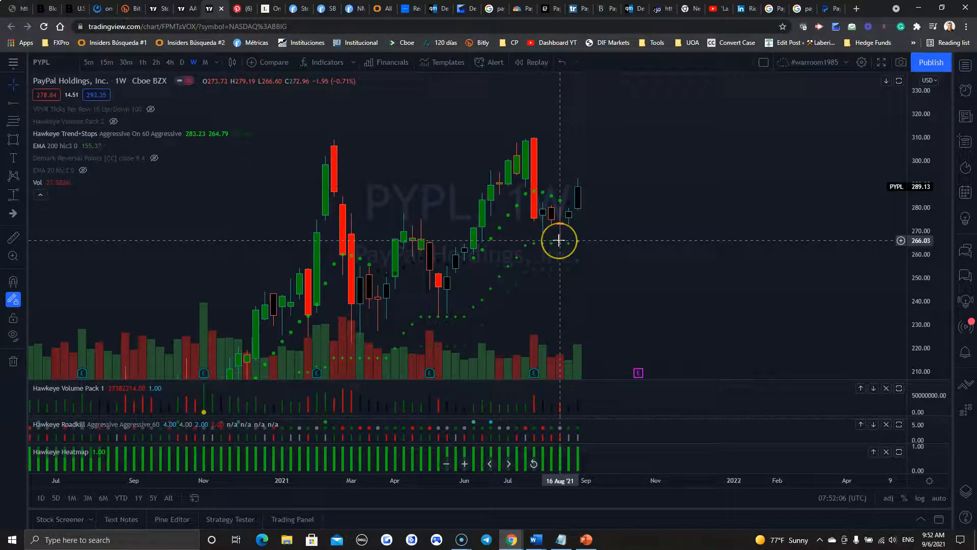
mouse_move(579, 217)
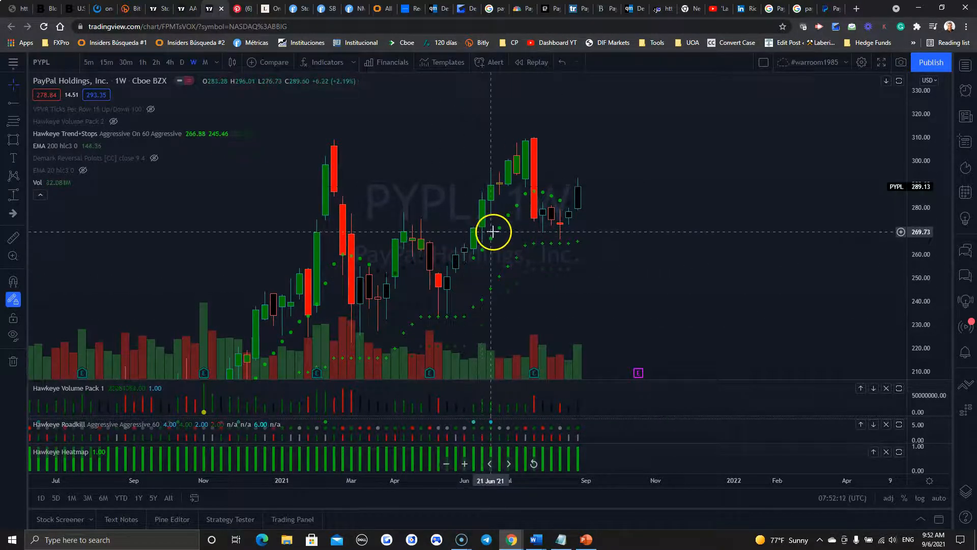
mouse_move(477, 298)
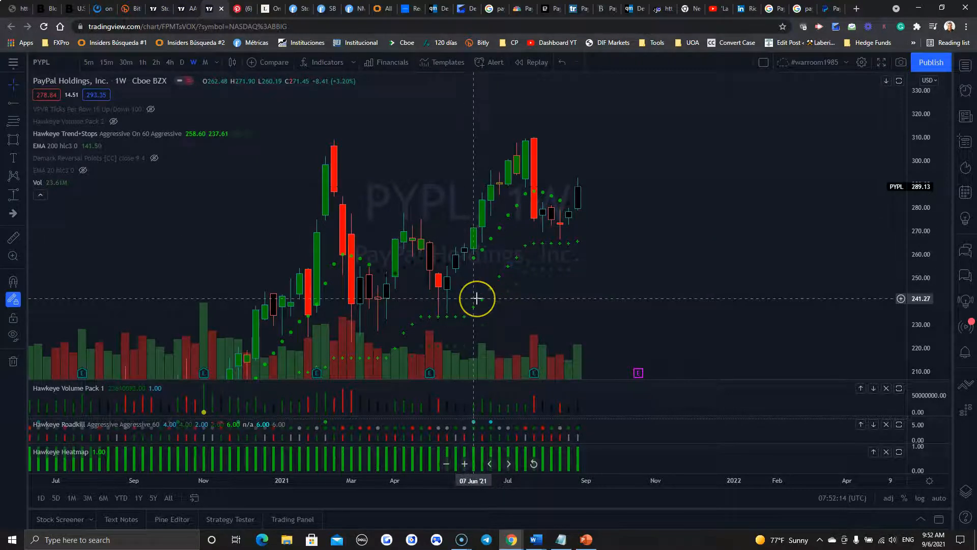
mouse_move(480, 300)
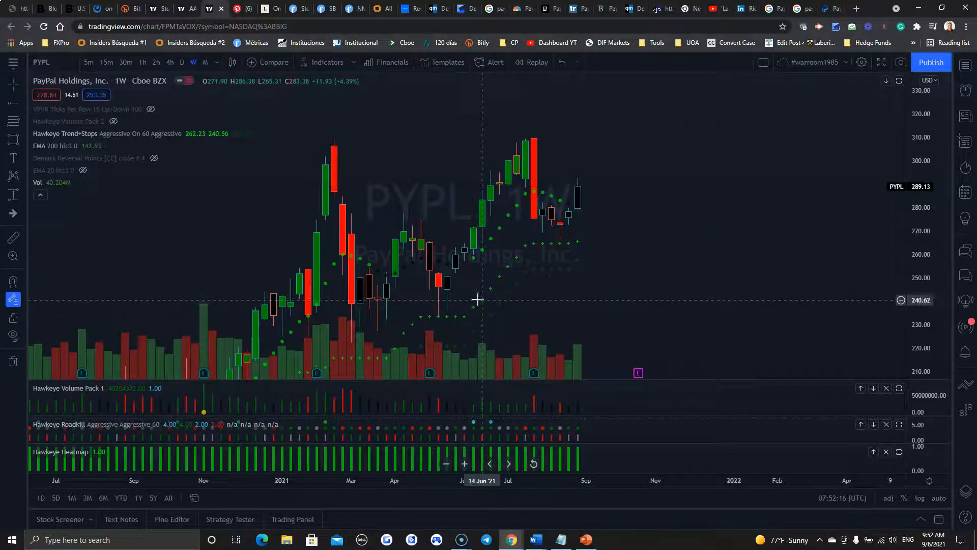
mouse_move(409, 268)
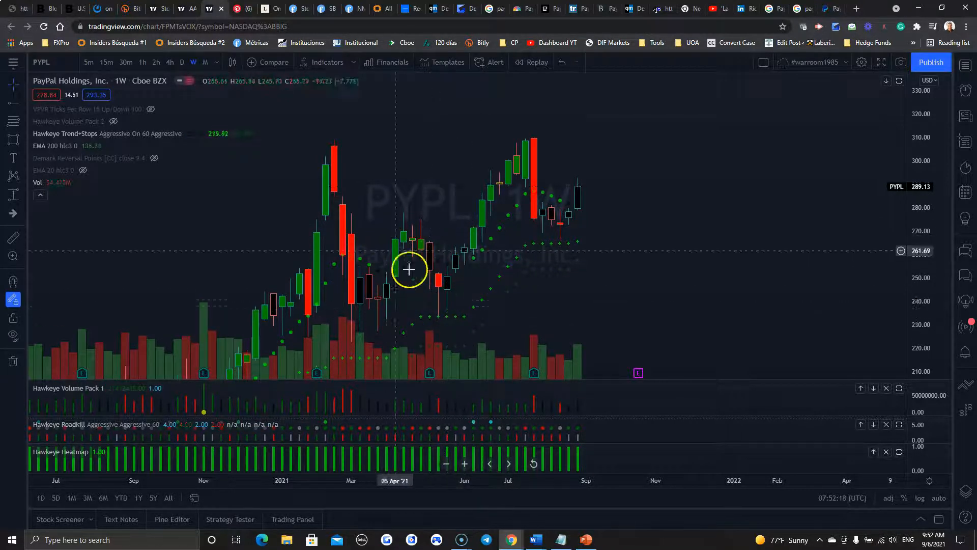
mouse_move(541, 241)
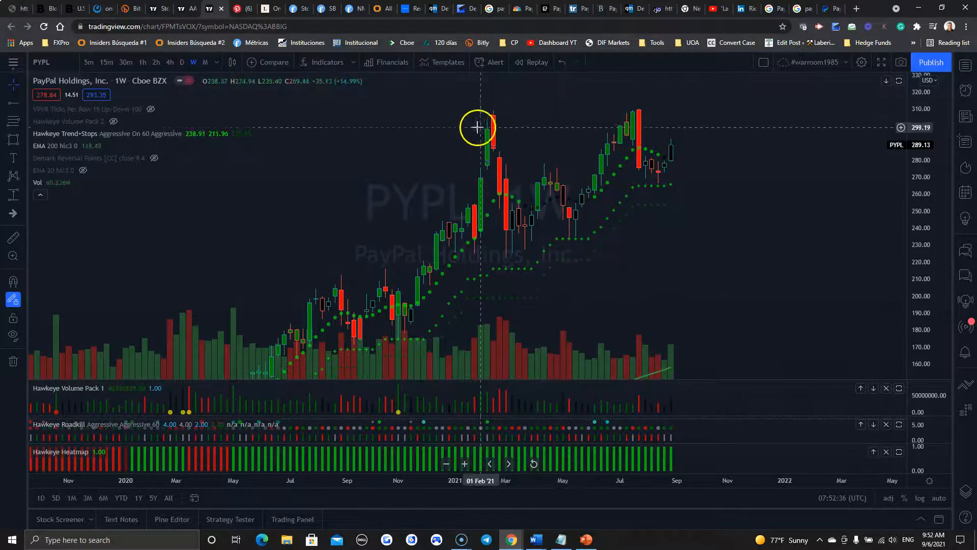
mouse_move(506, 267)
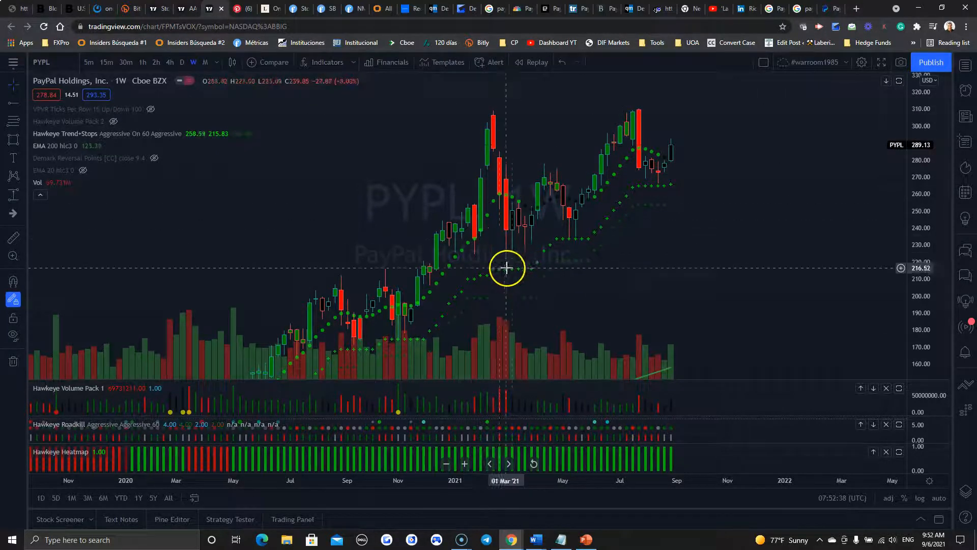
mouse_move(436, 271)
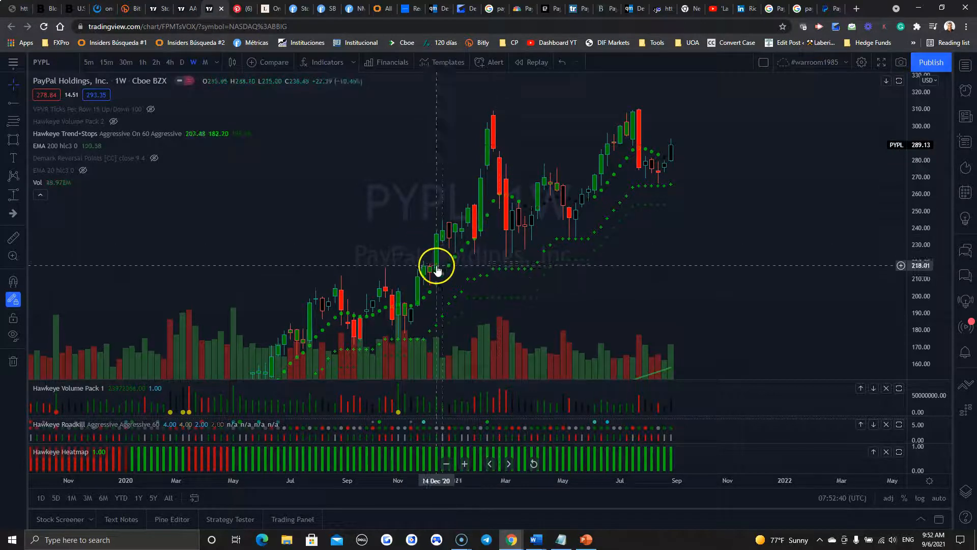
mouse_move(559, 227)
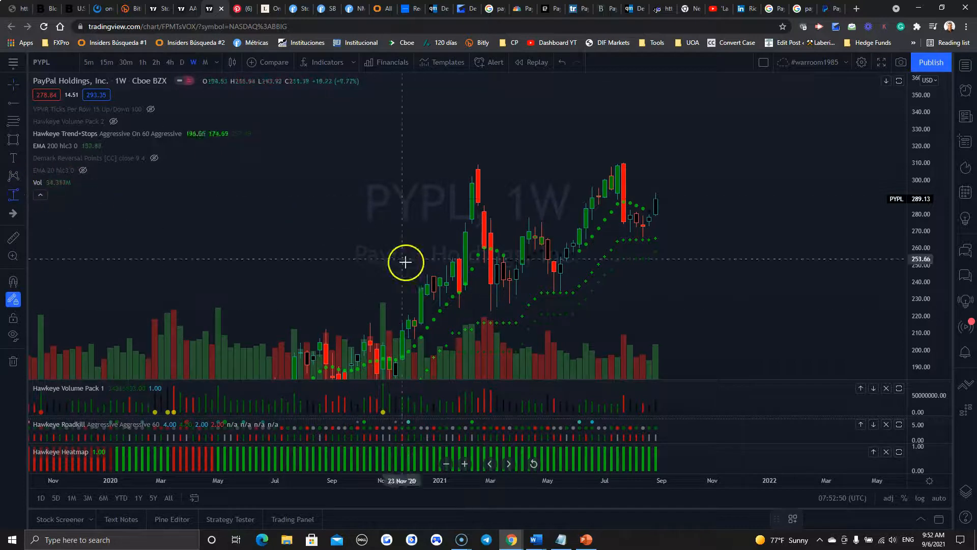
Measure the 31.85% May–July rally, project a 28% rise from 266 to about 341, then remove both ranges
left_click_drag(553, 292, 620, 163)
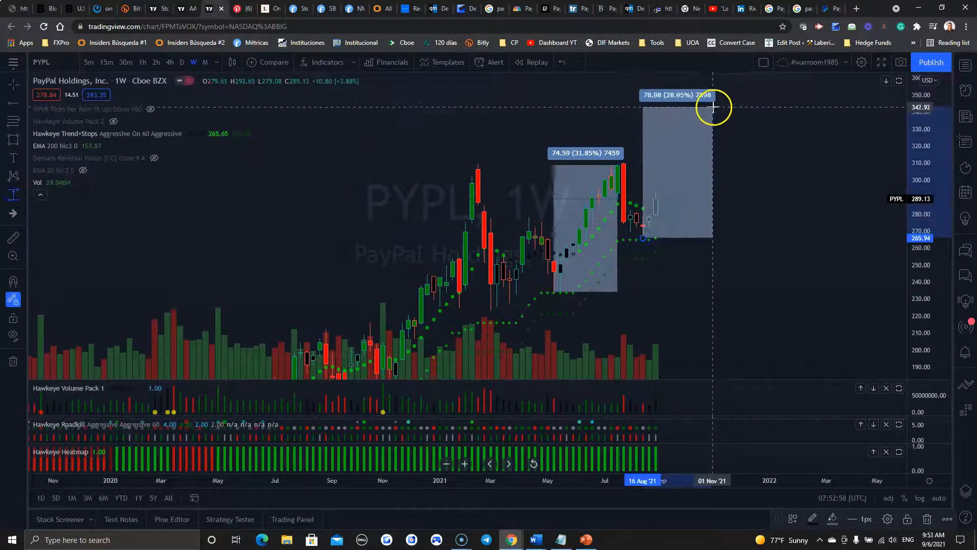
left_click_drag(713, 106, 704, 118)
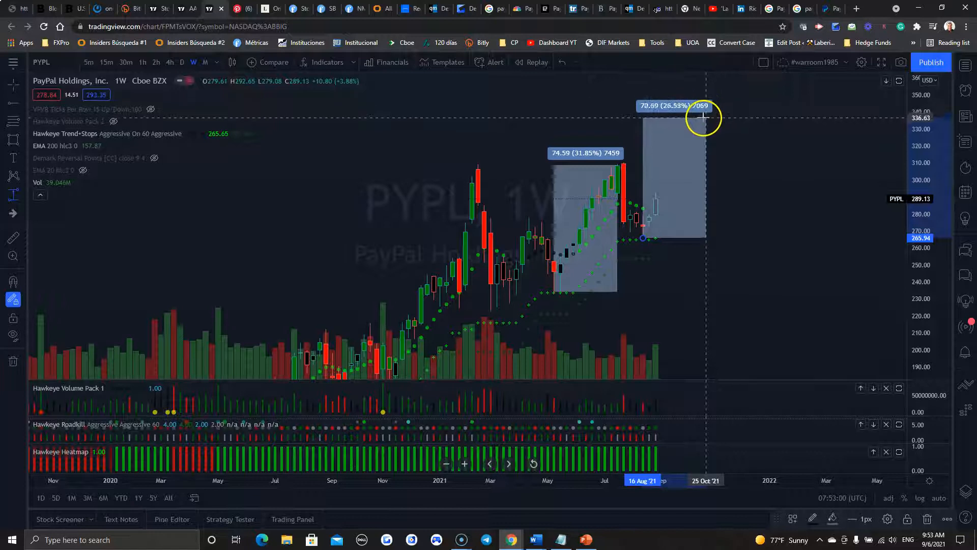
left_click_drag(703, 118, 705, 110)
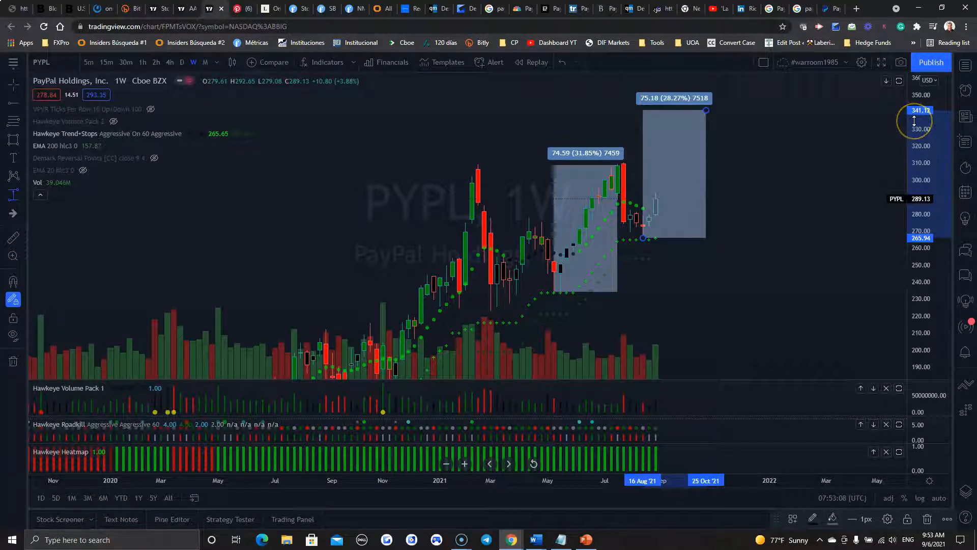
mouse_move(884, 145)
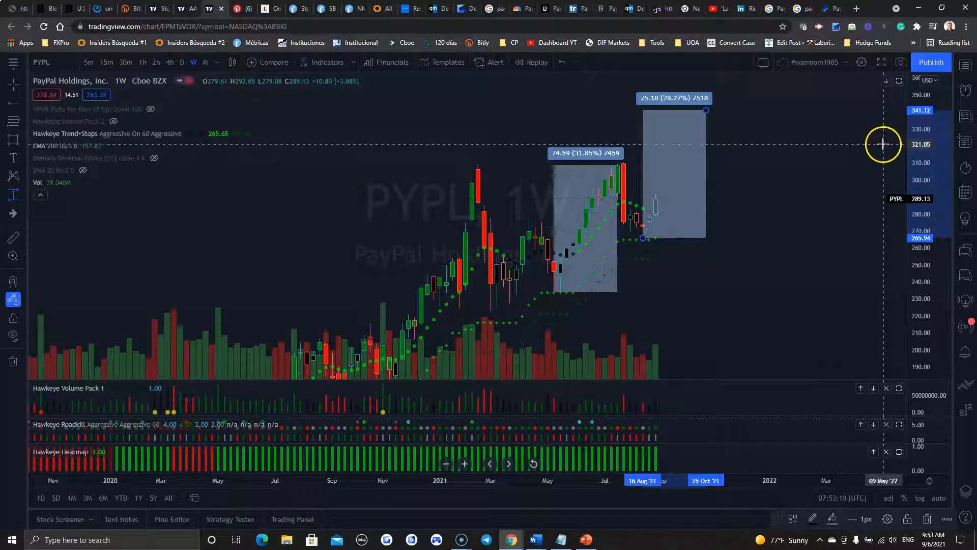
mouse_move(888, 142)
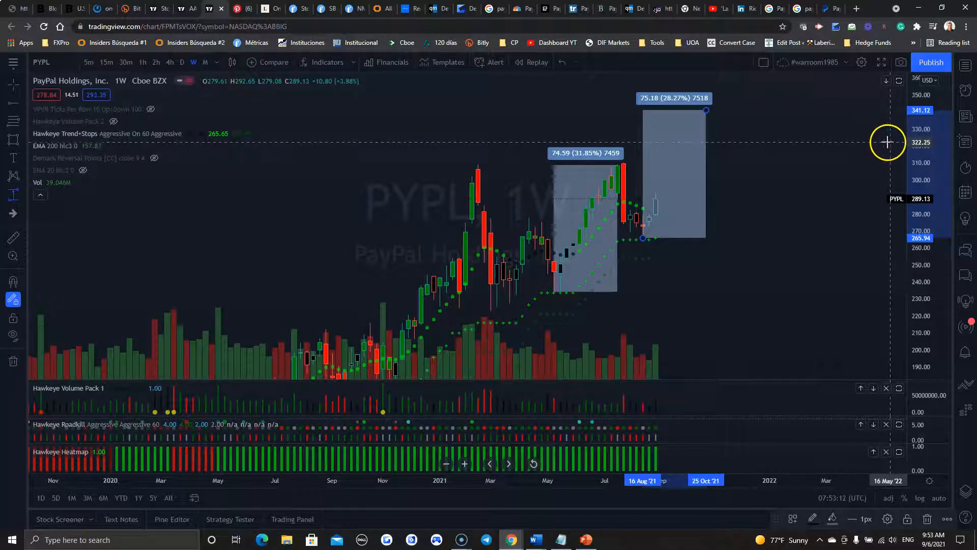
mouse_move(883, 148)
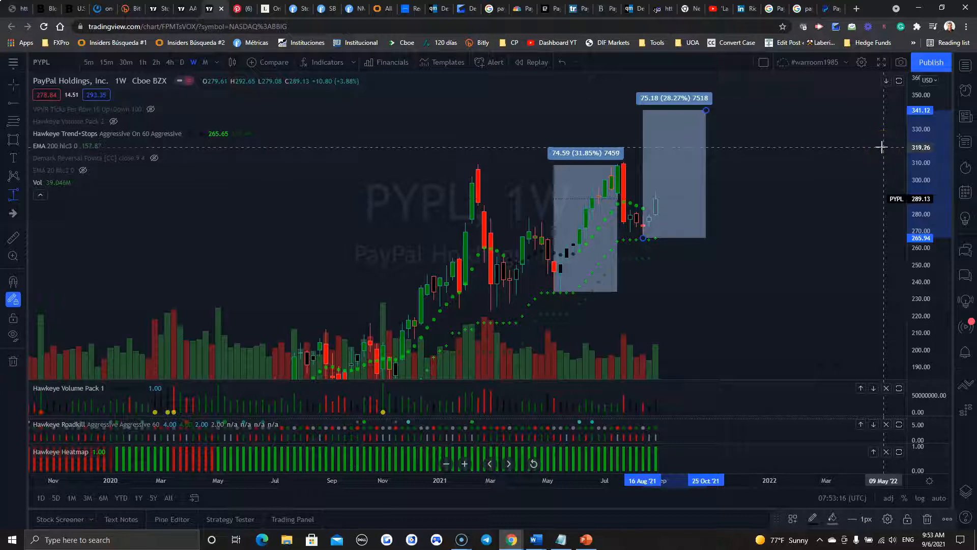
mouse_move(857, 145)
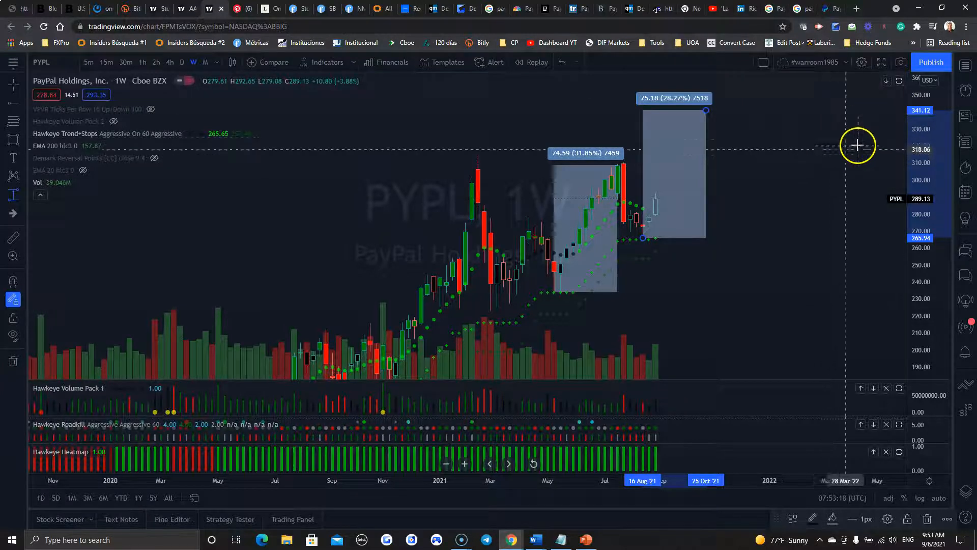
mouse_move(492, 182)
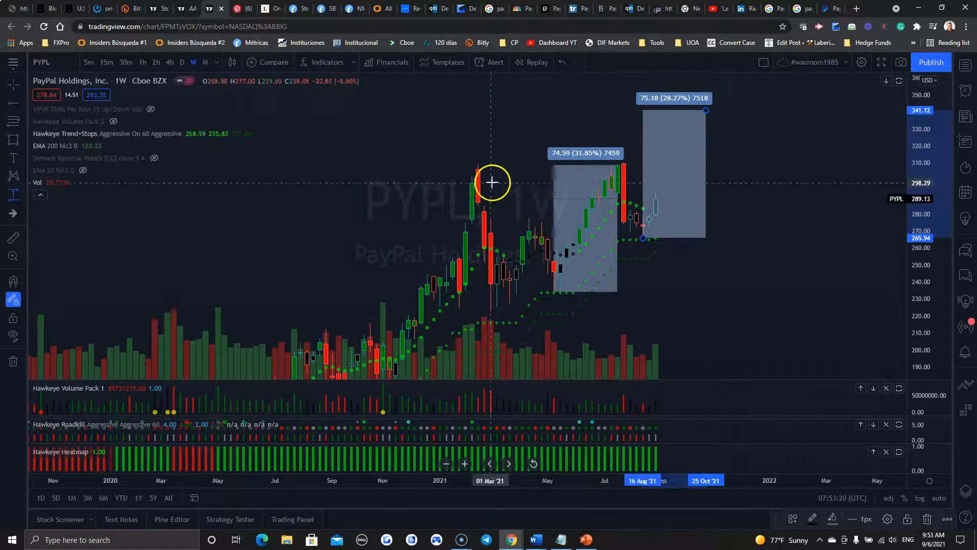
mouse_move(466, 167)
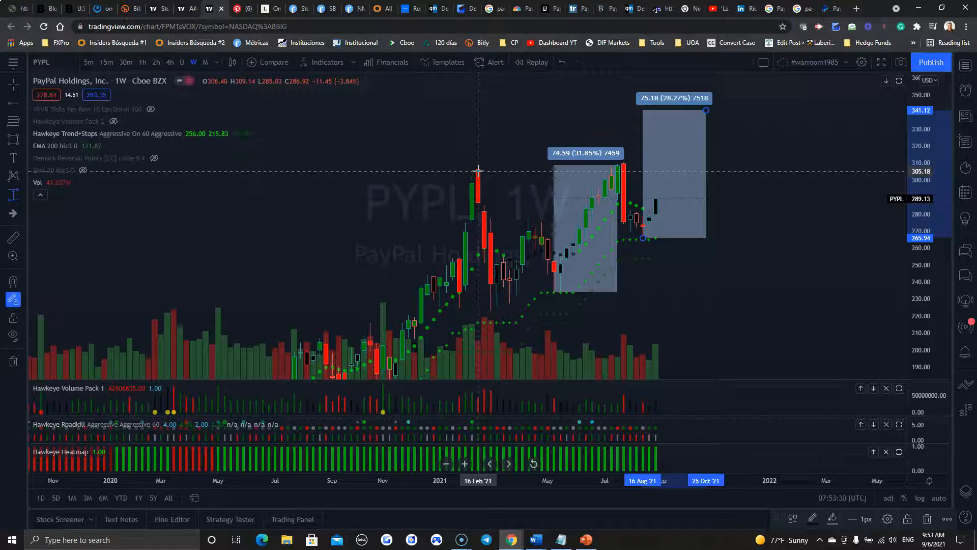
mouse_move(471, 166)
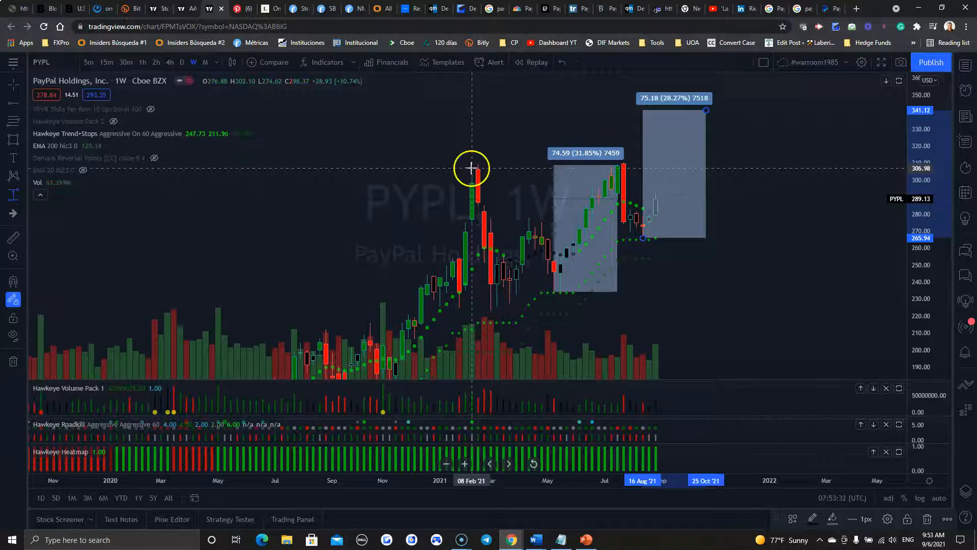
mouse_move(701, 137)
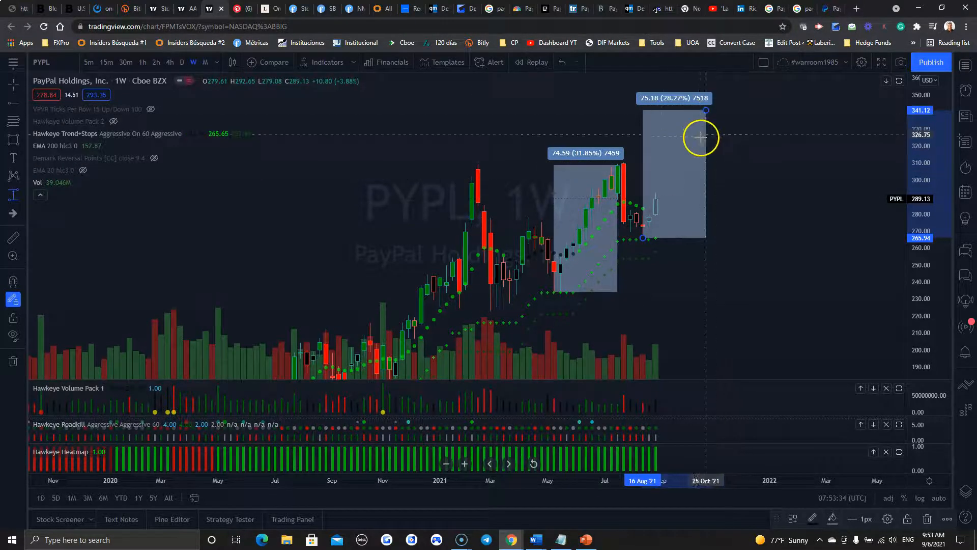
right_click(316, 168)
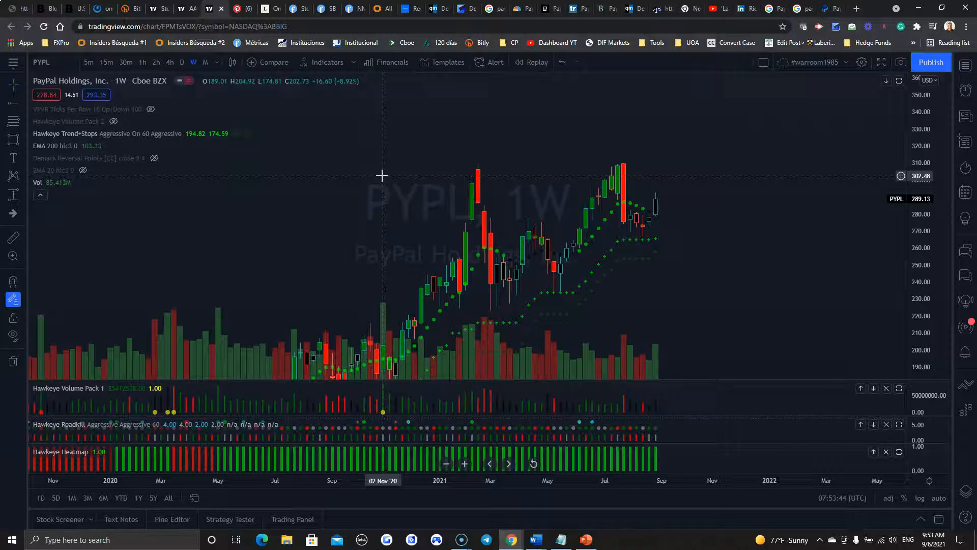
mouse_move(599, 111)
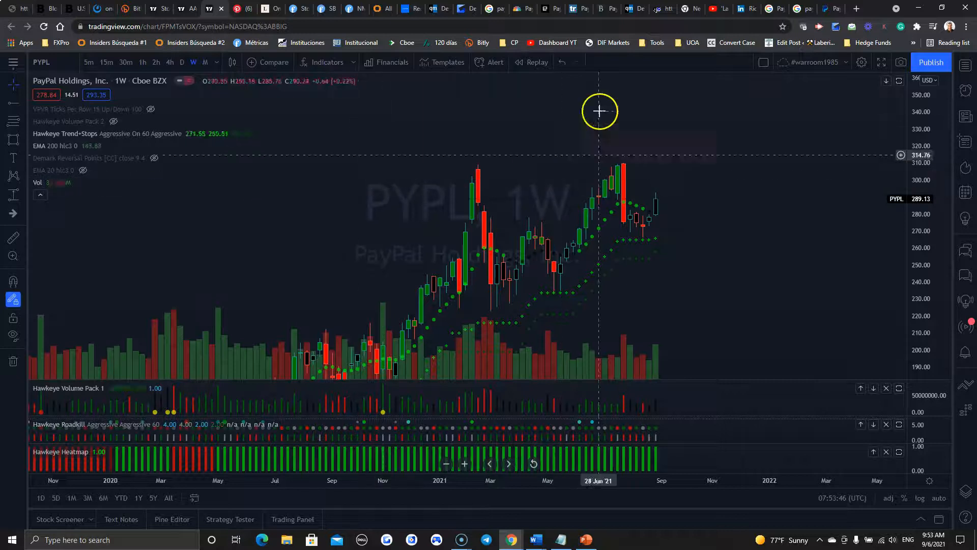
mouse_move(665, 232)
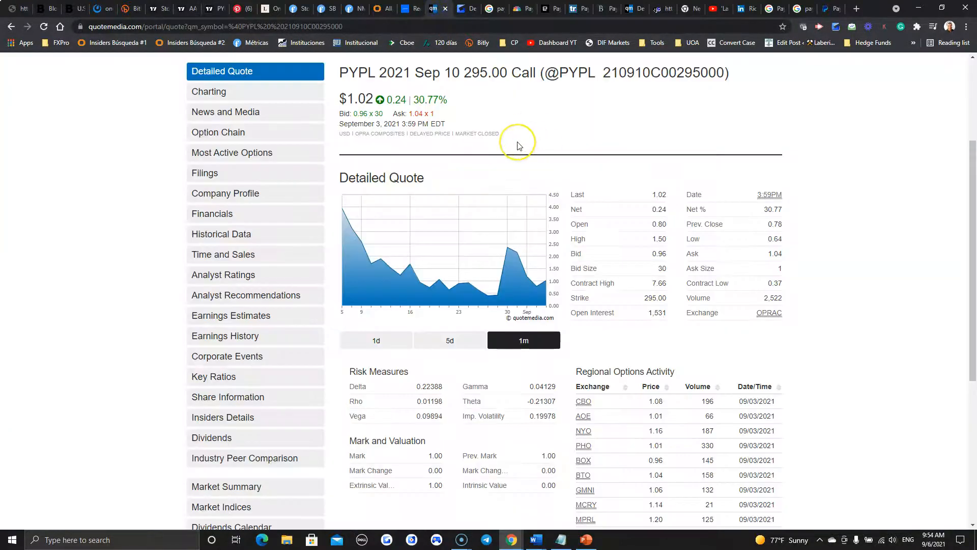
mouse_move(508, 75)
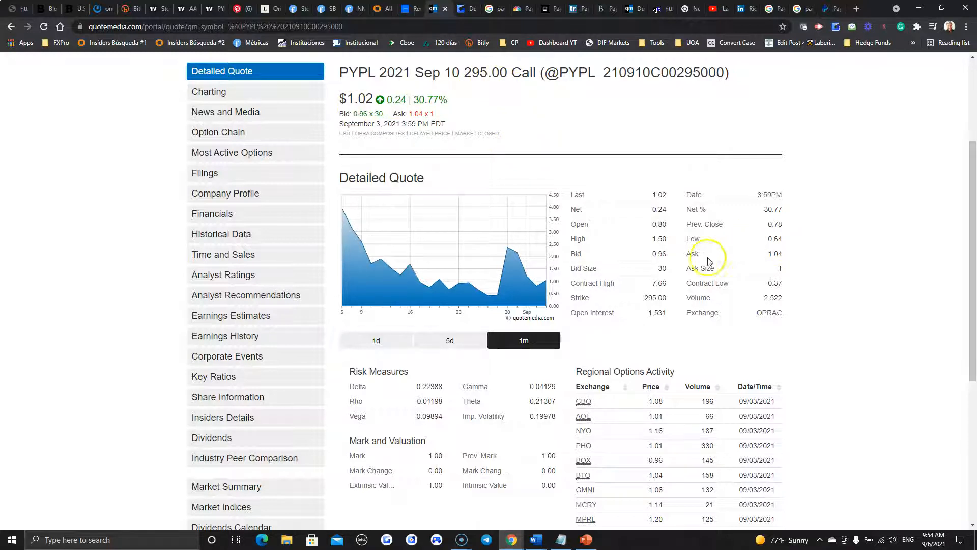
mouse_move(782, 262)
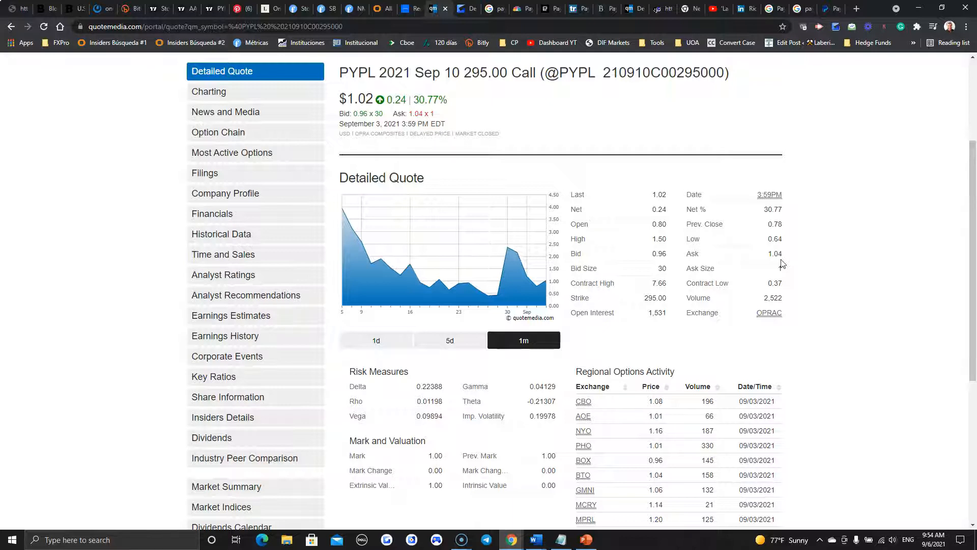
mouse_move(534, 539)
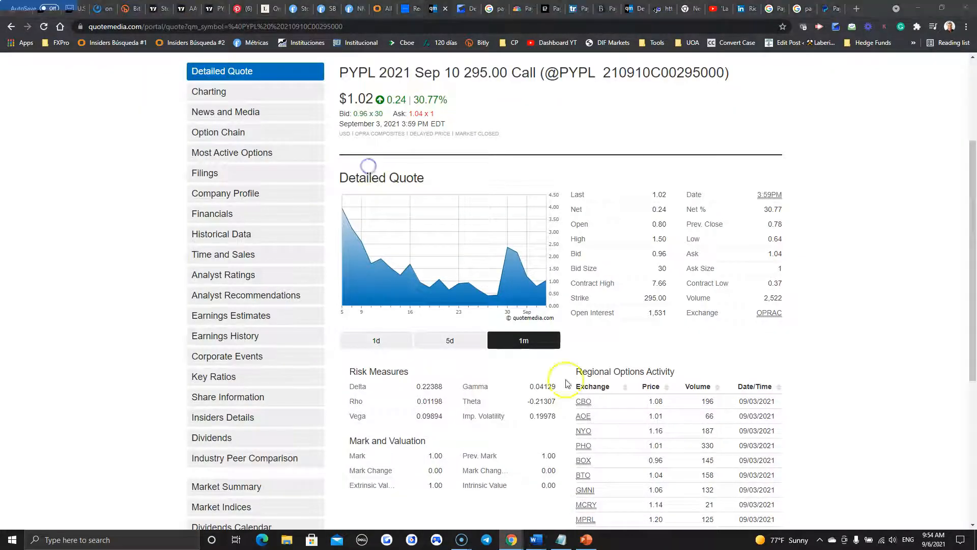
Switch from the PYPL Sep 10 295 call quote to the Word trade plan document
left_click(534, 540)
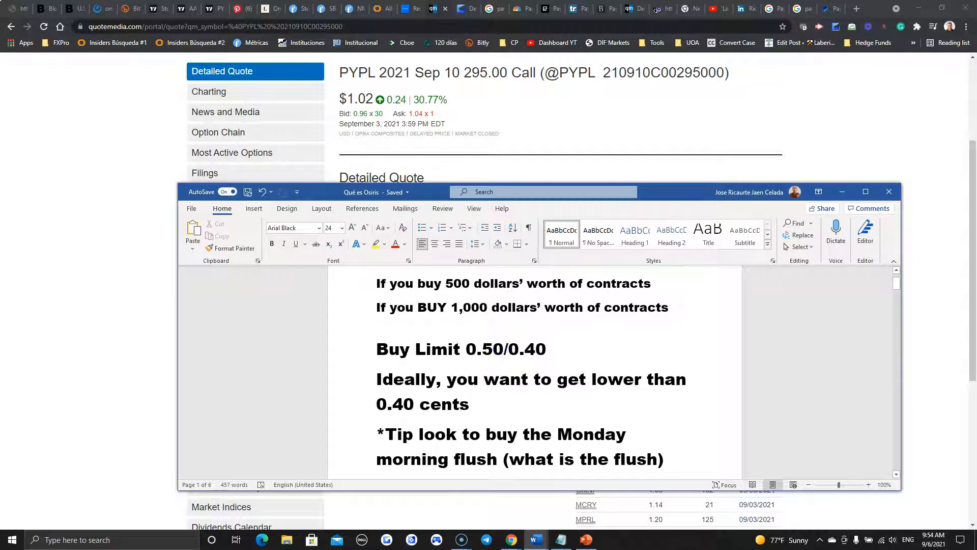
Change the buy limit to 1.04/1.50 and the ideal entry to lower than 1.20, removing 'cents'
type("1.04")
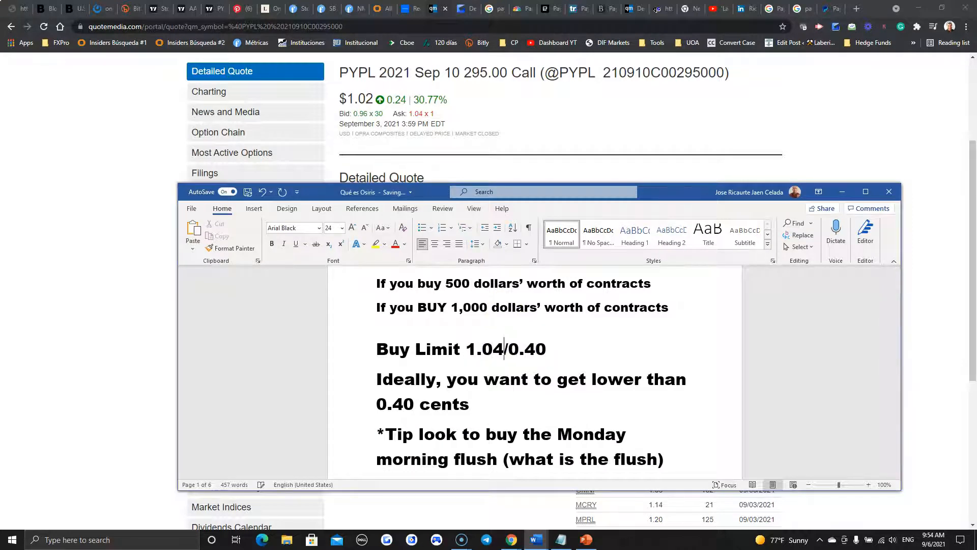
key("Backspace")
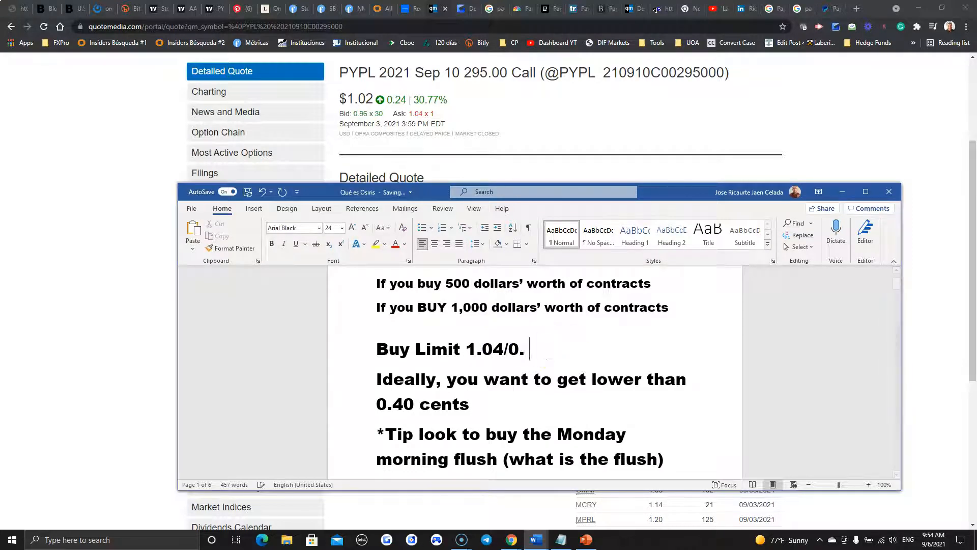
type("1.50")
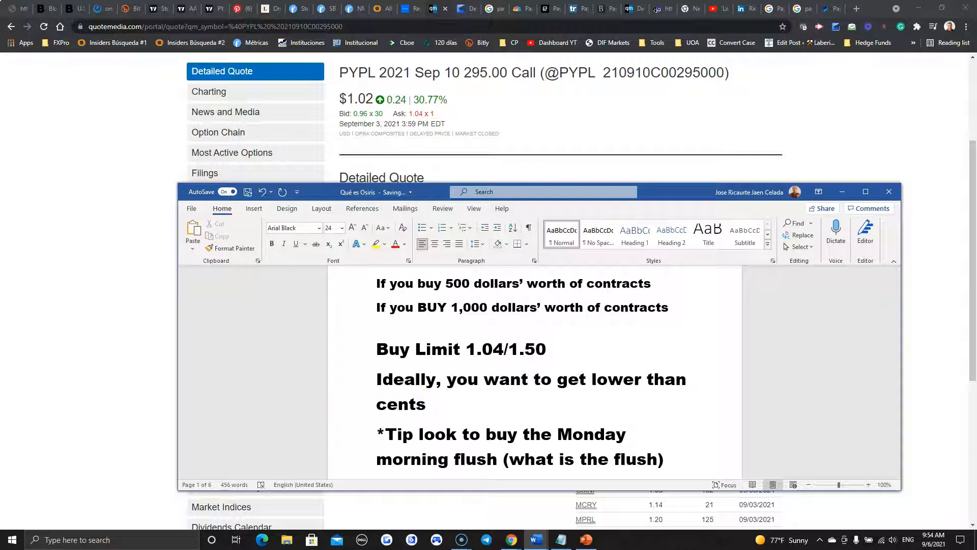
type("1.20")
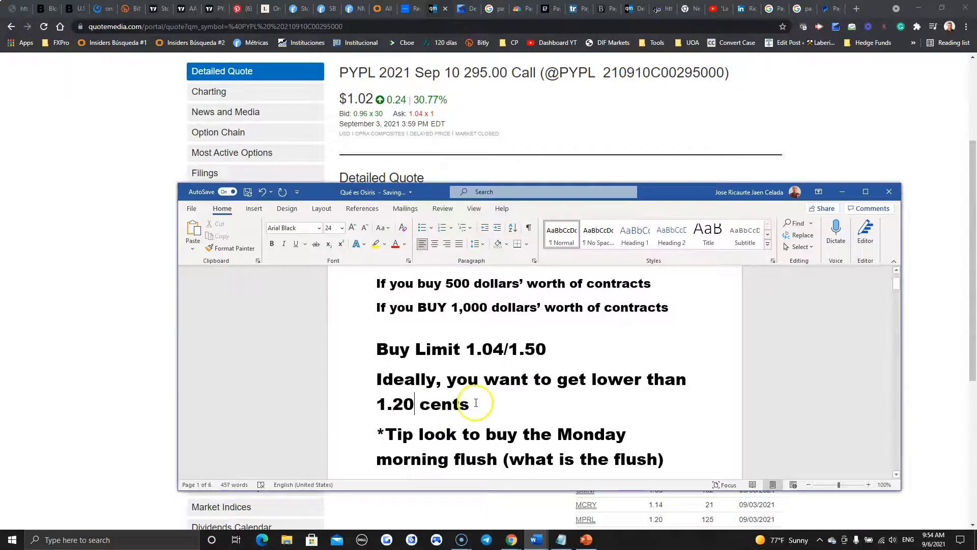
key("backspace")
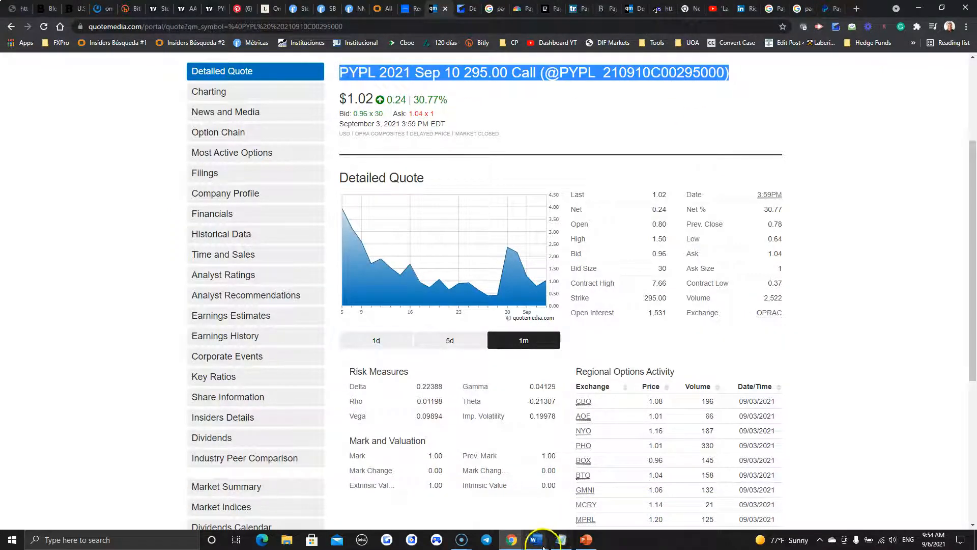
left_click(535, 539)
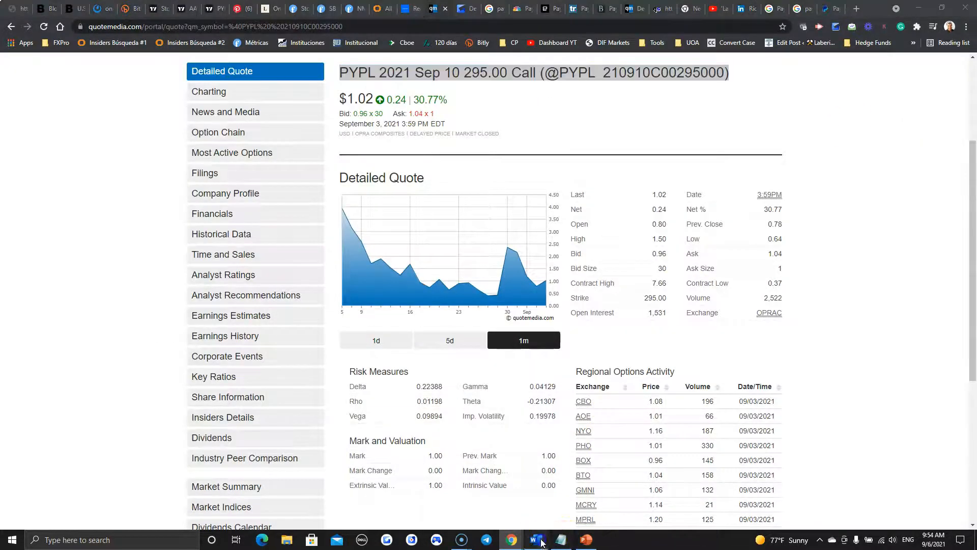
Add a 'Buy limit before the market opens' line to the trade plan
left_click(534, 539)
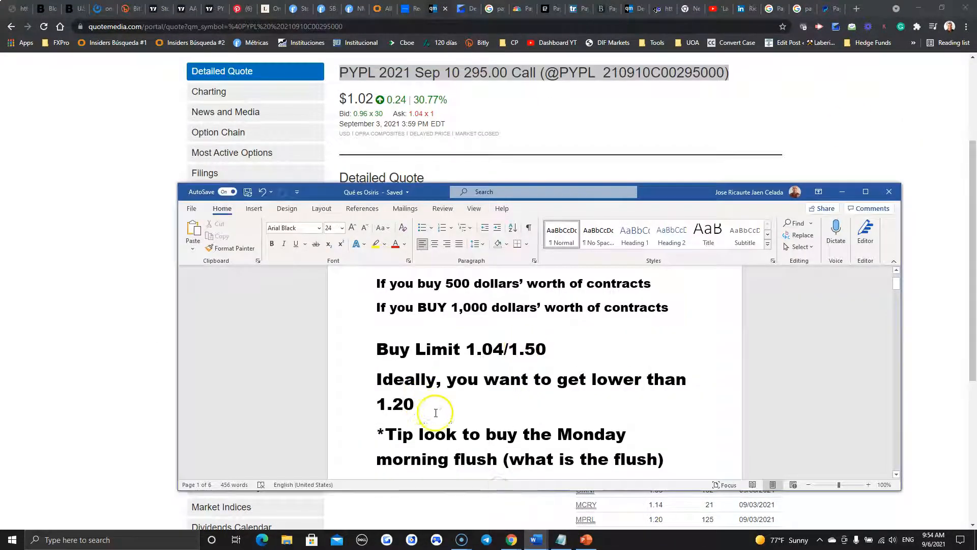
scroll("down", 3)
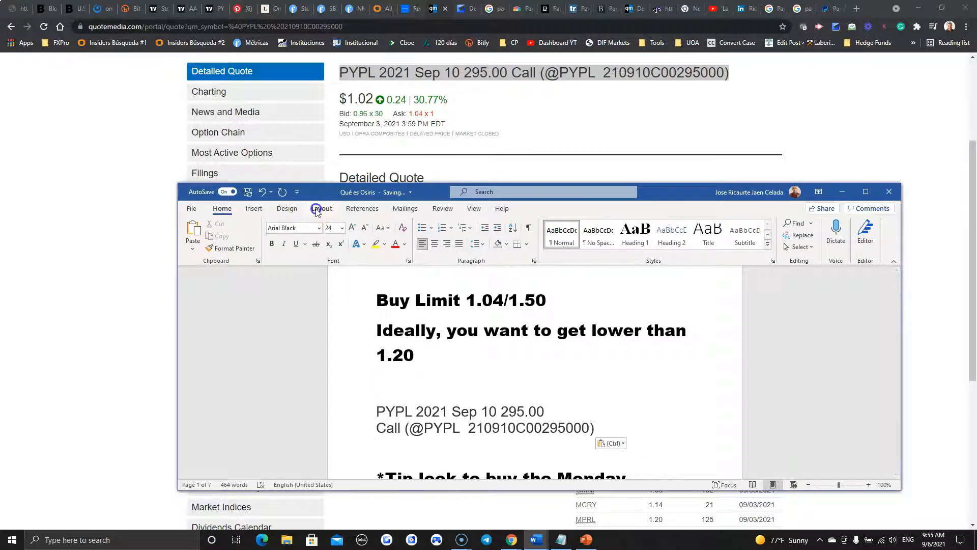
left_click(322, 207)
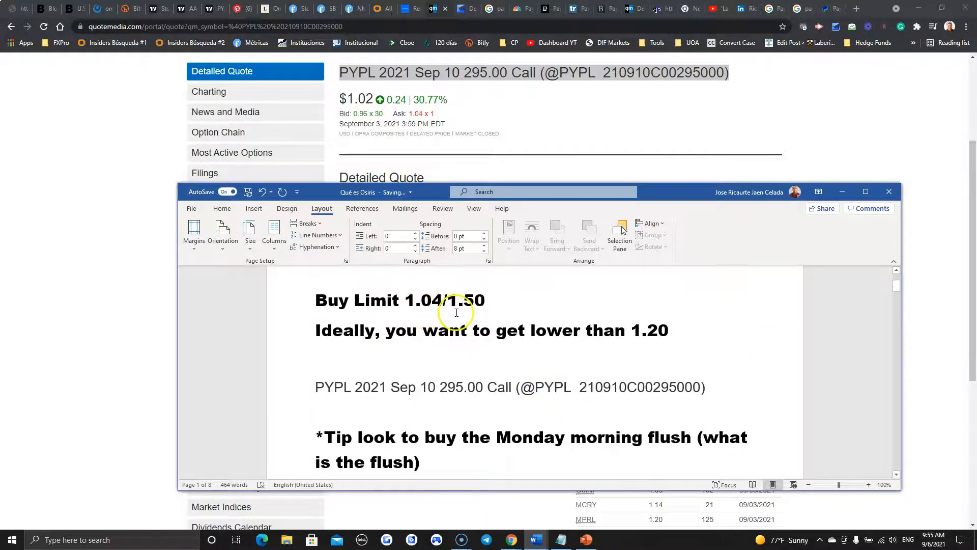
mouse_move(502, 315)
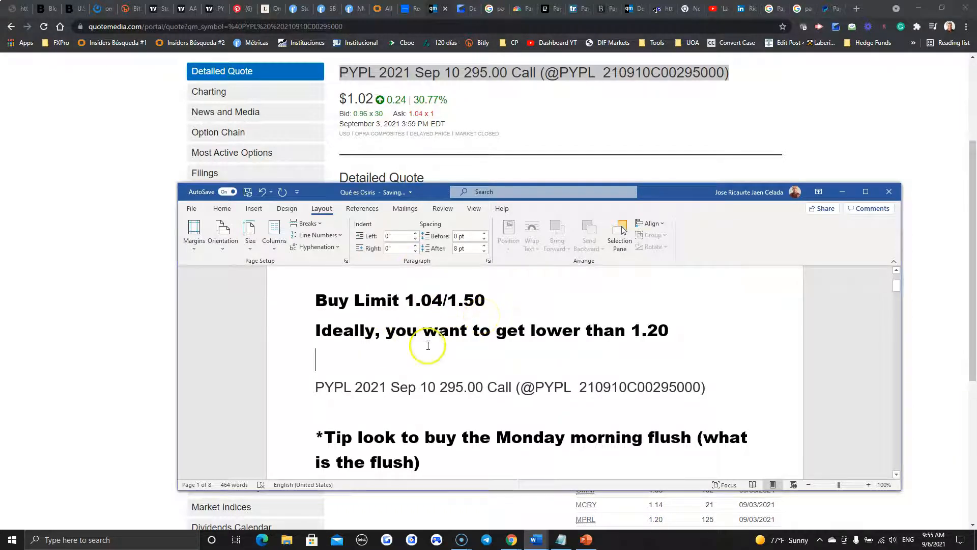
mouse_move(631, 345)
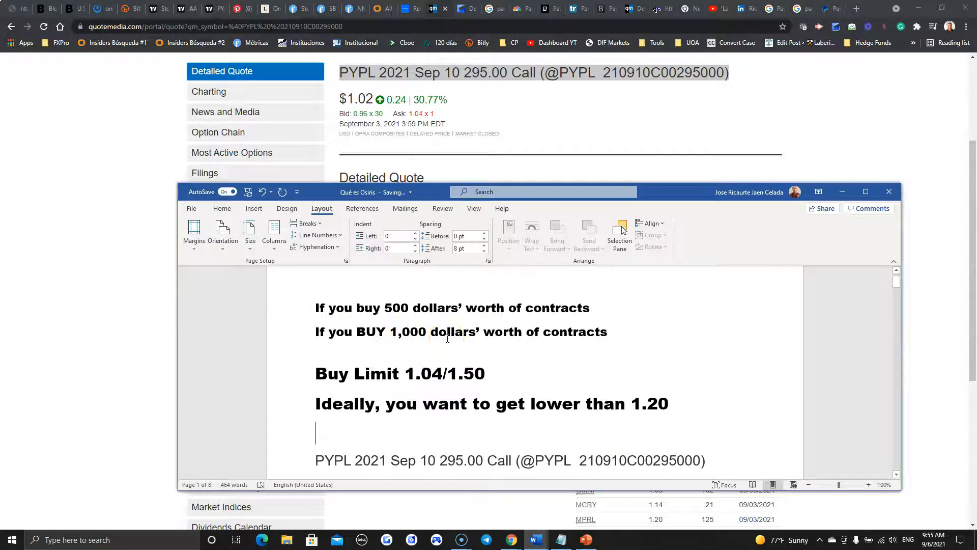
scroll("down", 3)
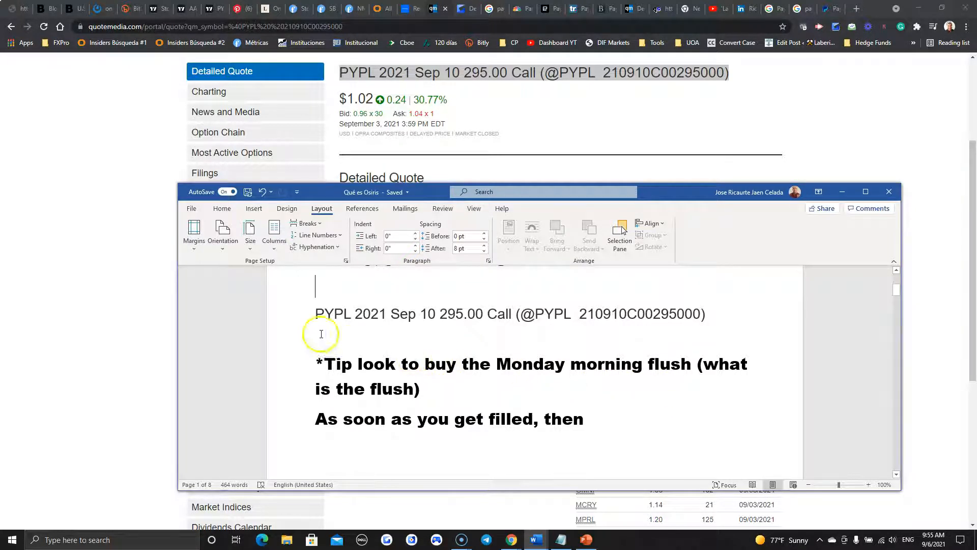
type("Buy")
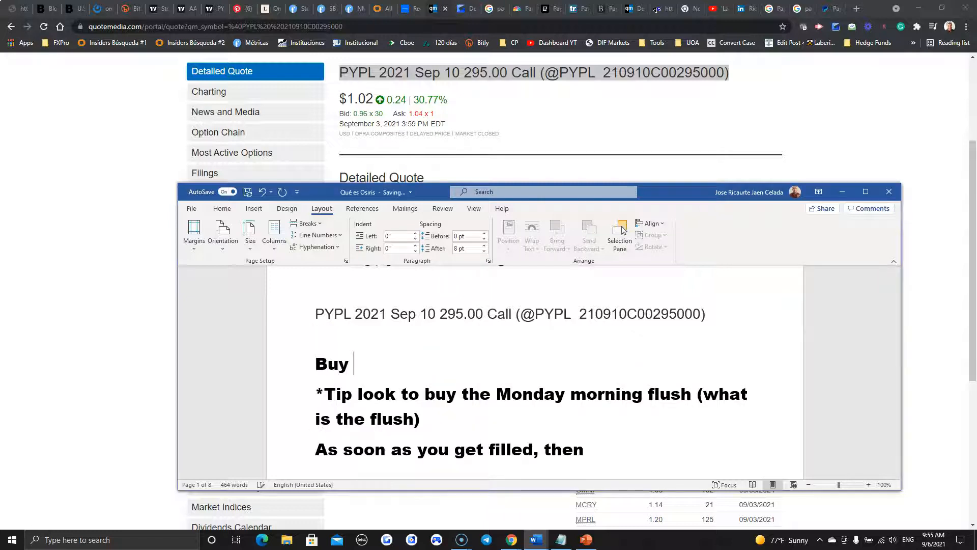
type("limit before the")
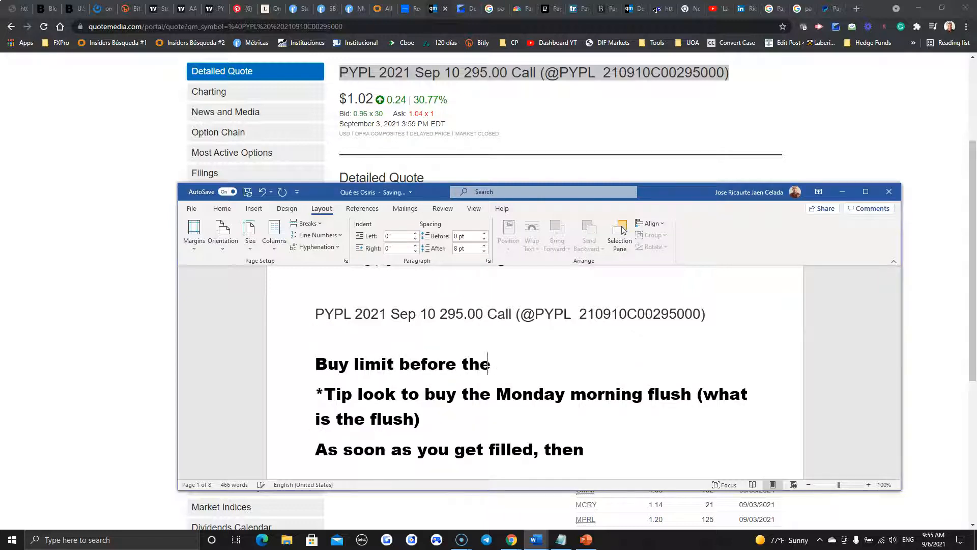
type("market opens")
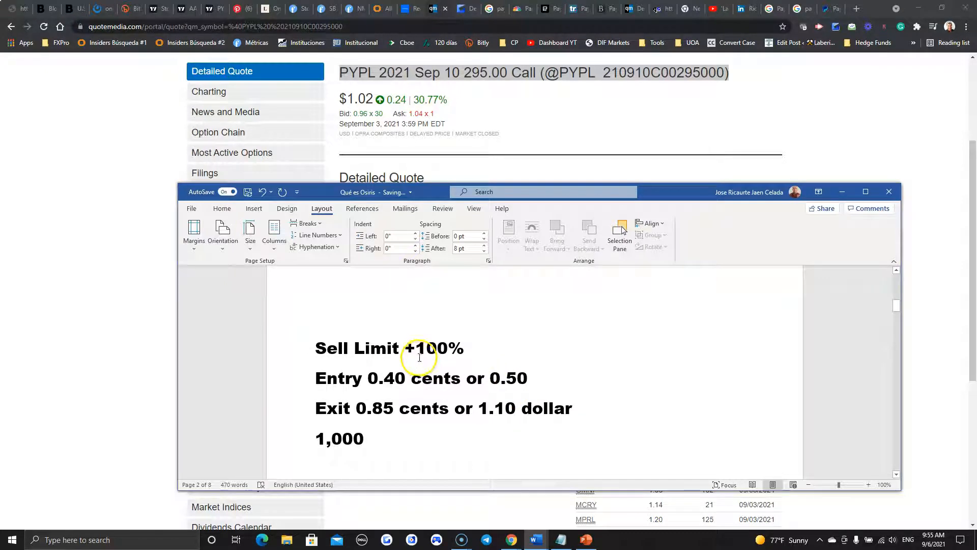
mouse_move(408, 370)
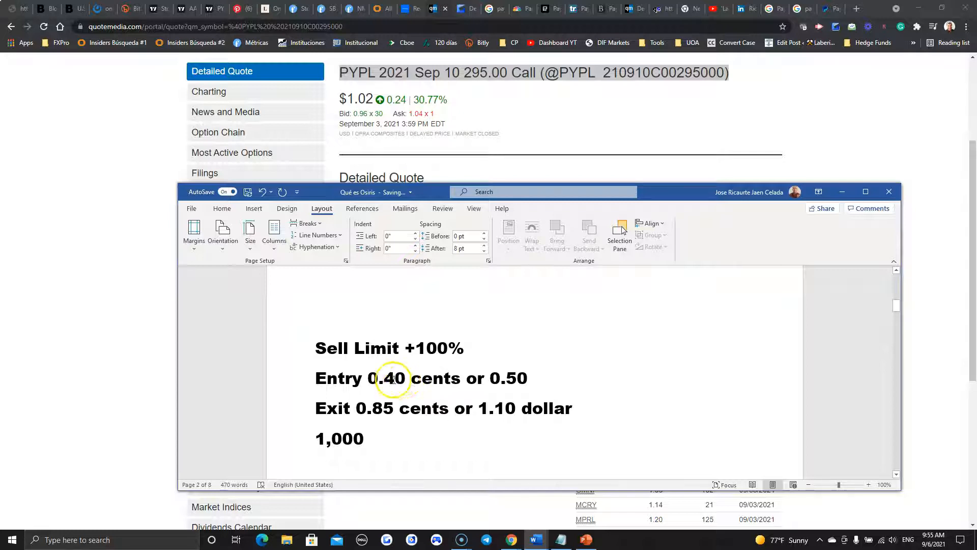
Replace the old 0.40 entry price with 1.20 or 2.30/2.40
key("Delete")
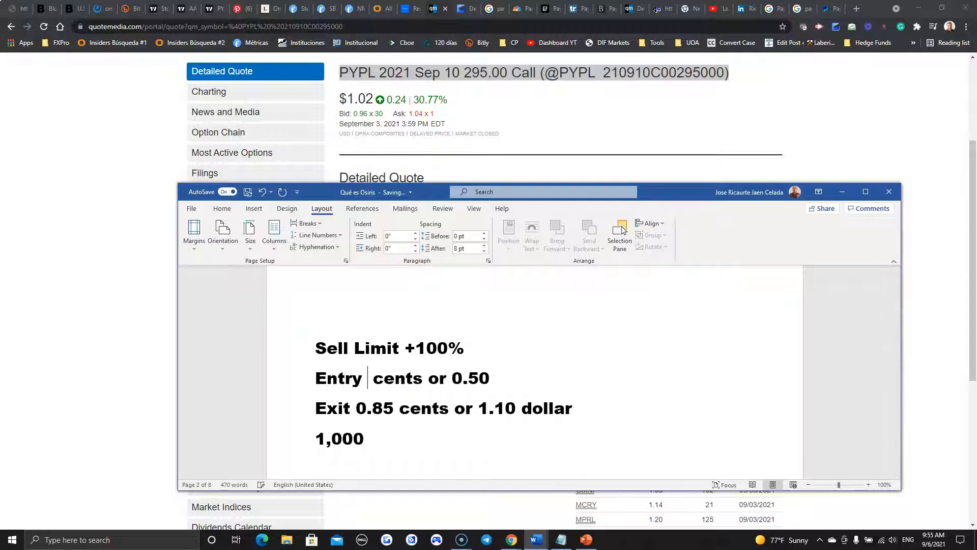
type("1.20")
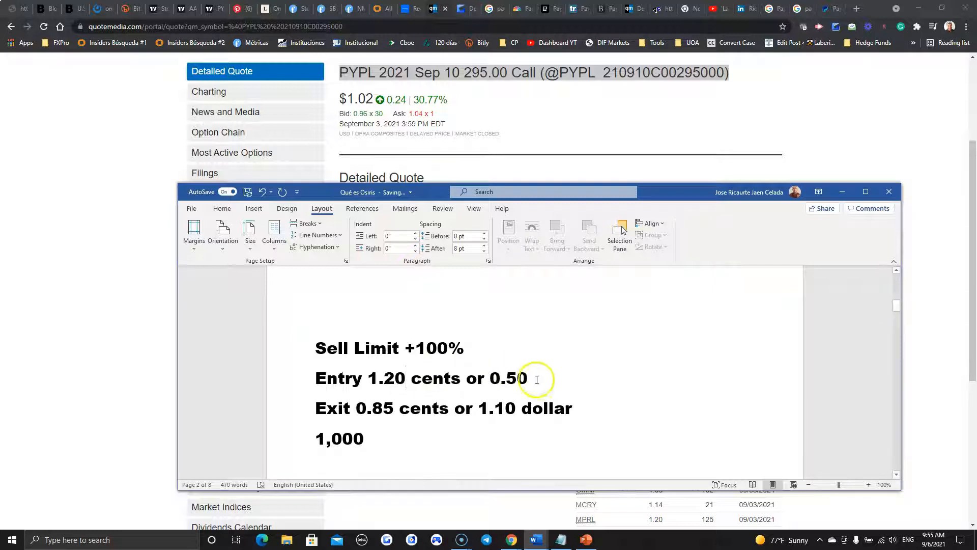
type("2")
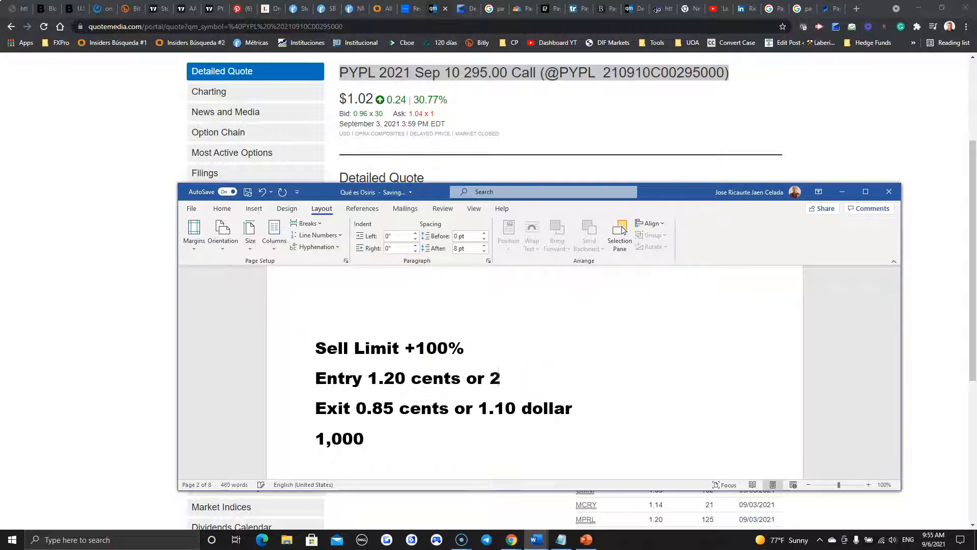
type(".30/")
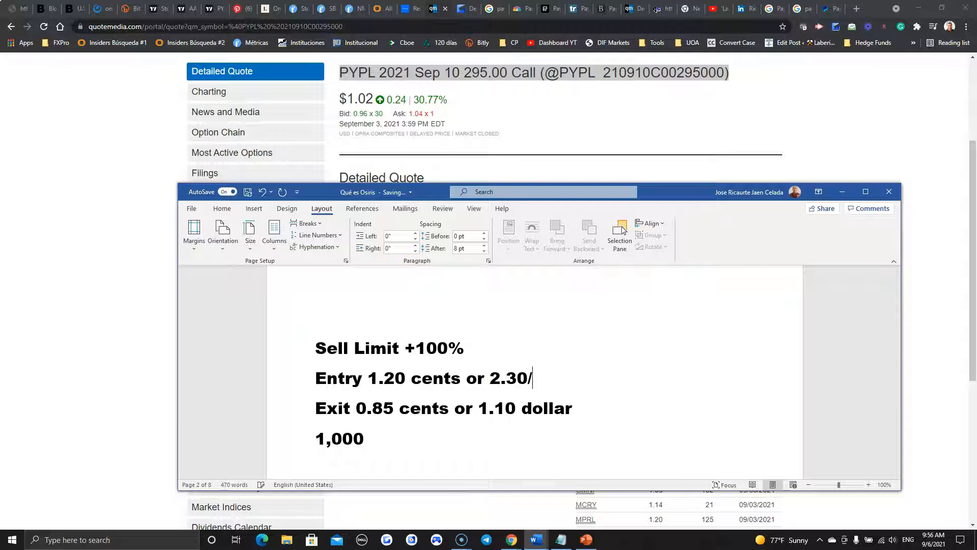
type("2.40")
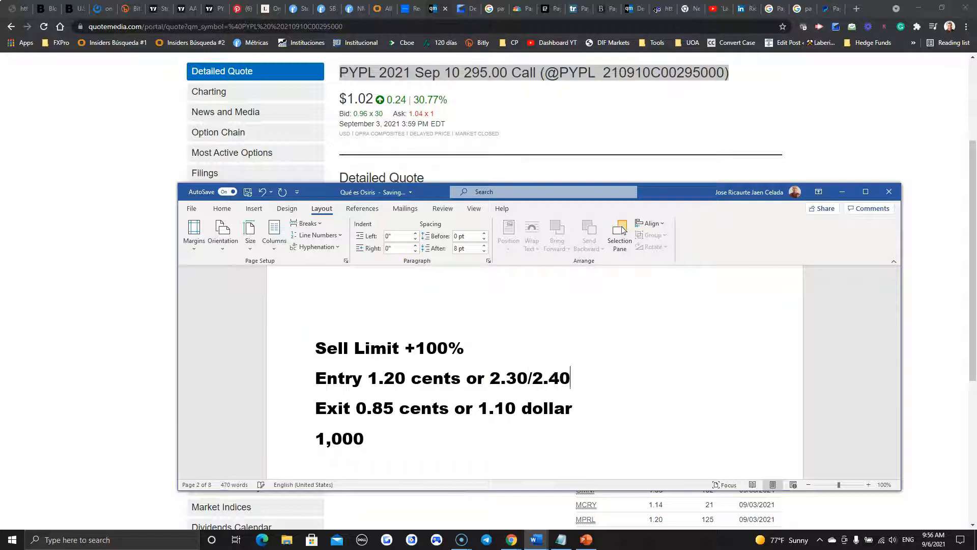
Add the line 'If Entry is 1.50, then Sell Limit 2.50/3.00'
key("enter")
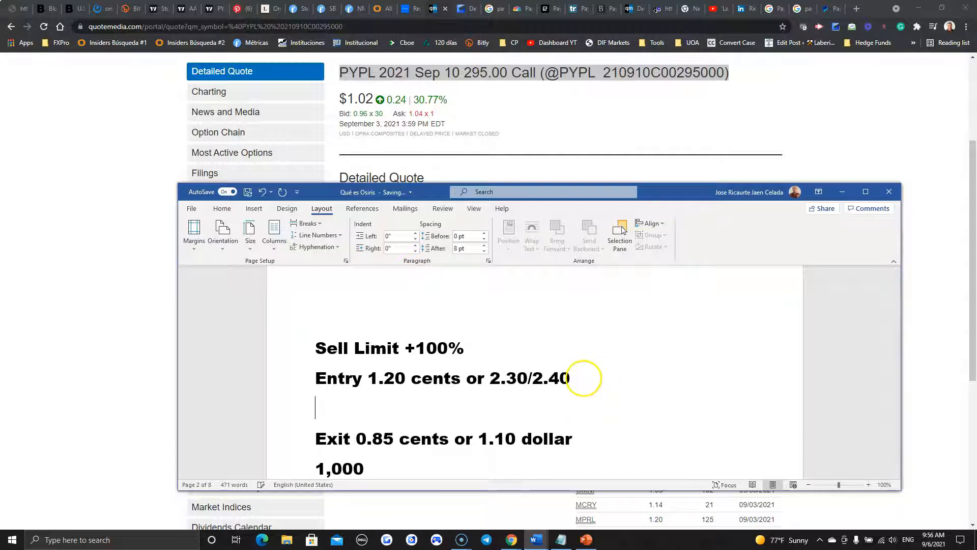
type("If Entry is")
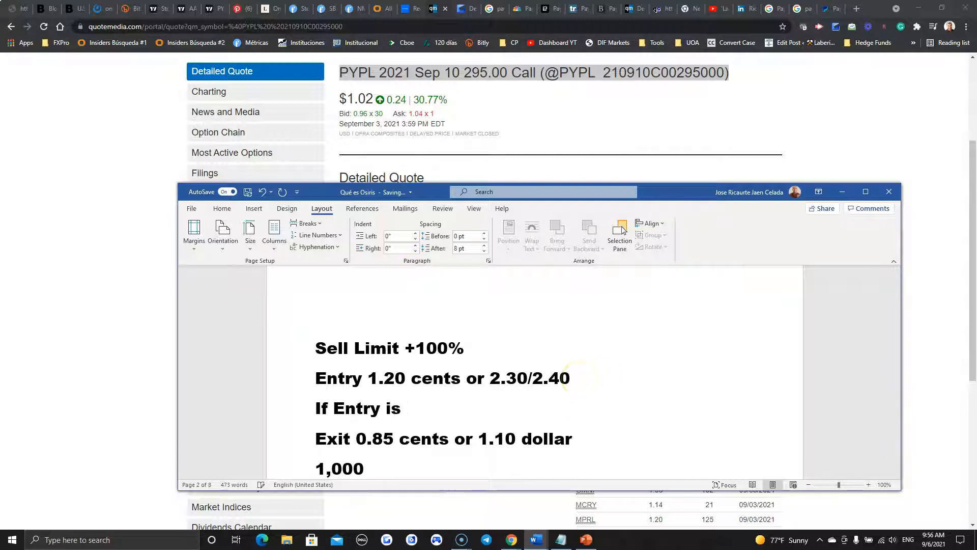
type("1.50, then")
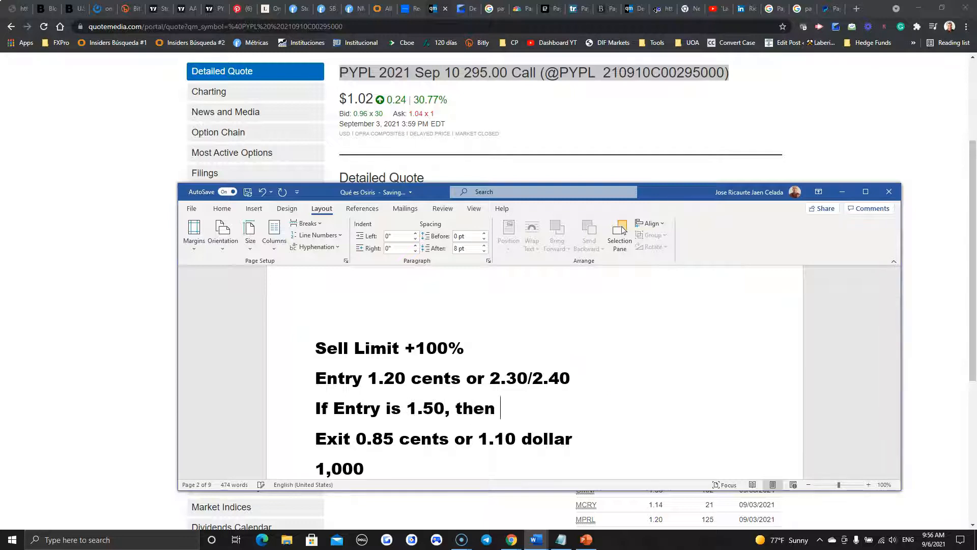
type("Sell Limi")
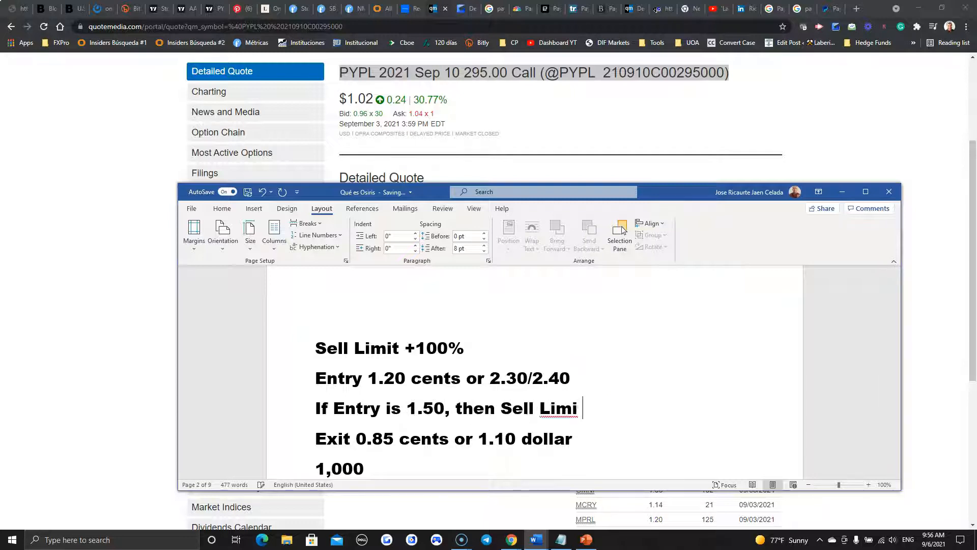
type("t")
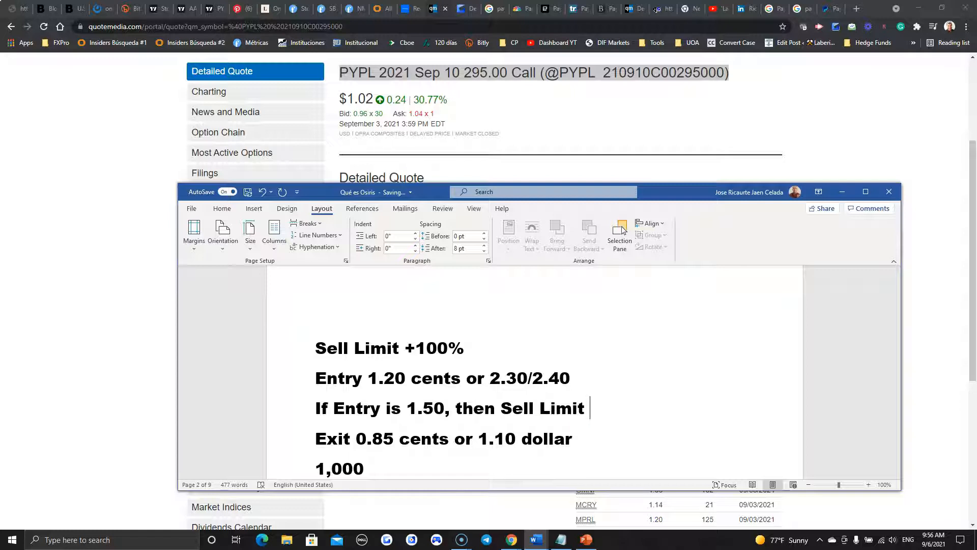
type("2.50")
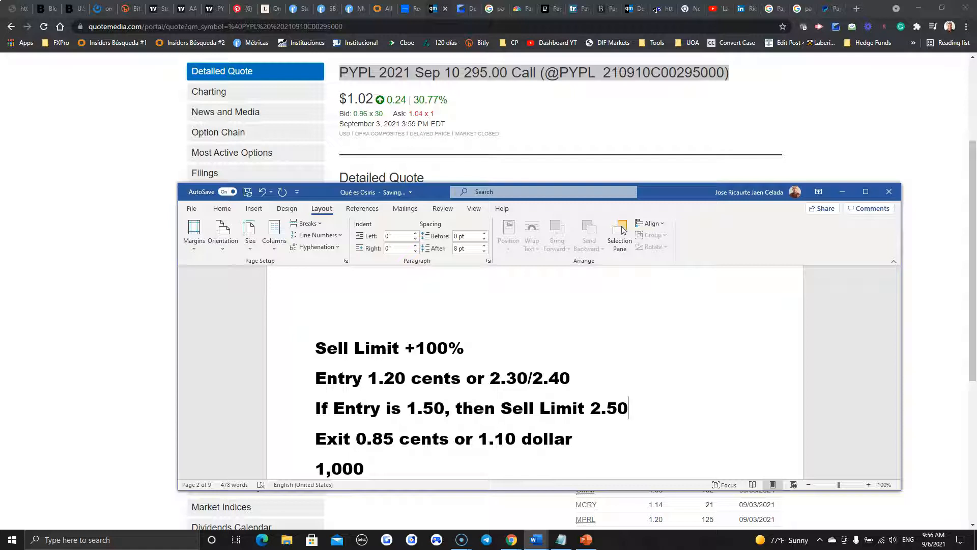
type("/")
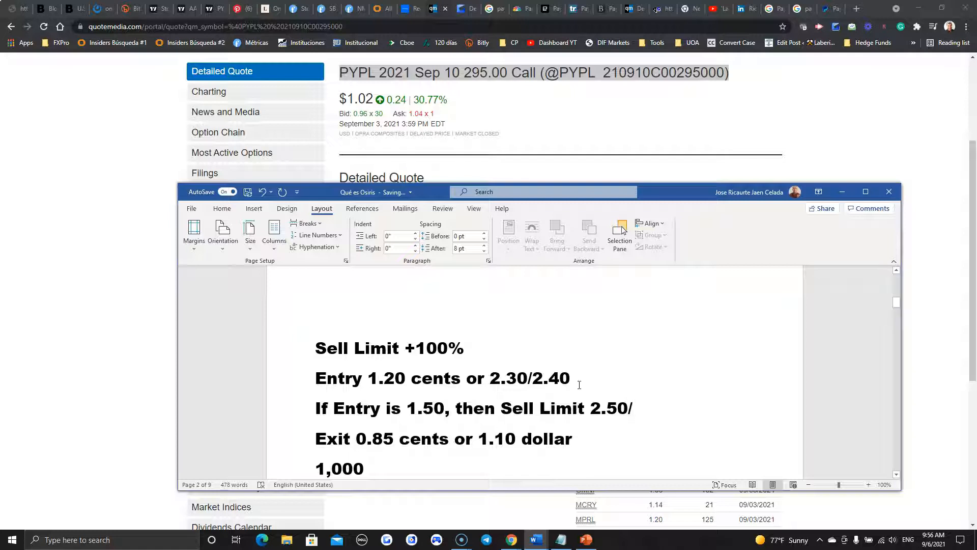
type("3.00")
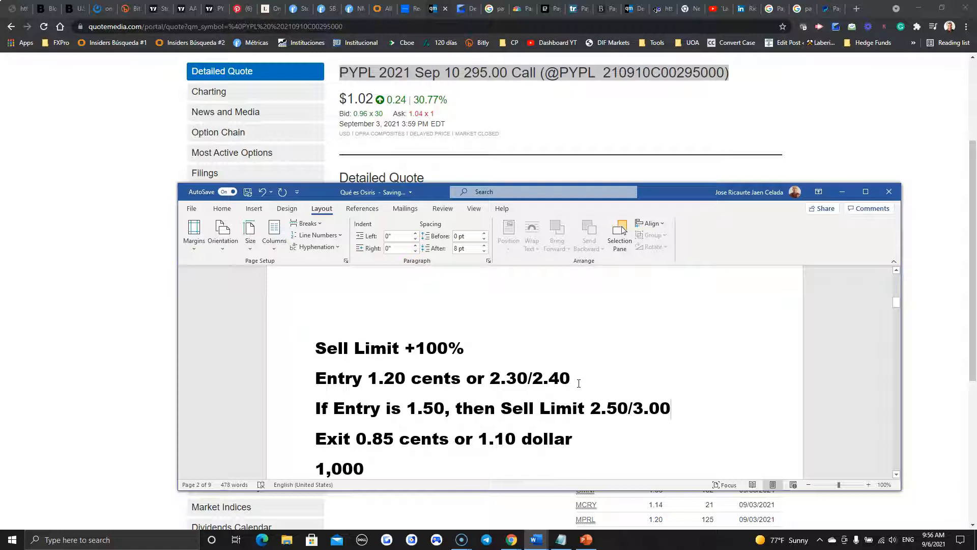
scroll("down", 3)
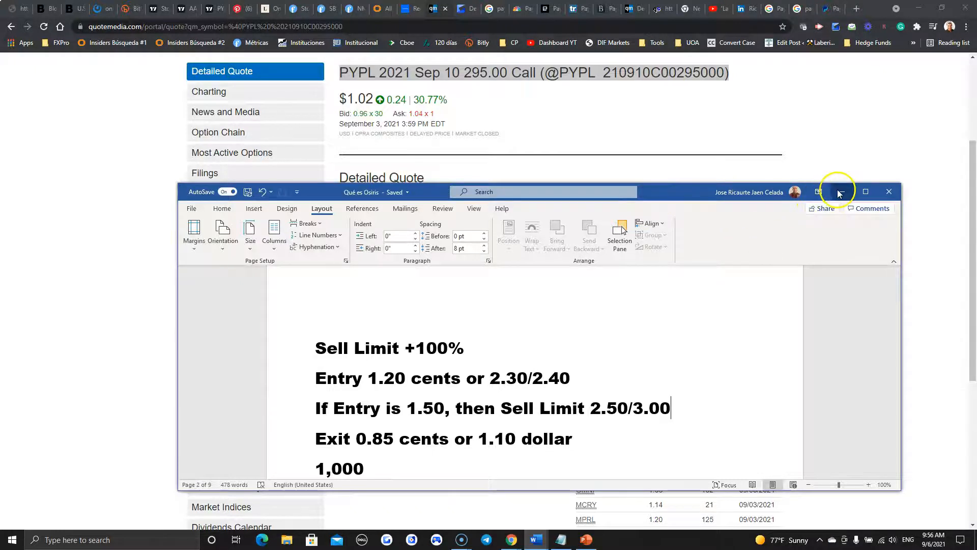
Copy the PYPL 2021 Nov 19 370.00 Call contract title from its quotemedia page
left_click(839, 191)
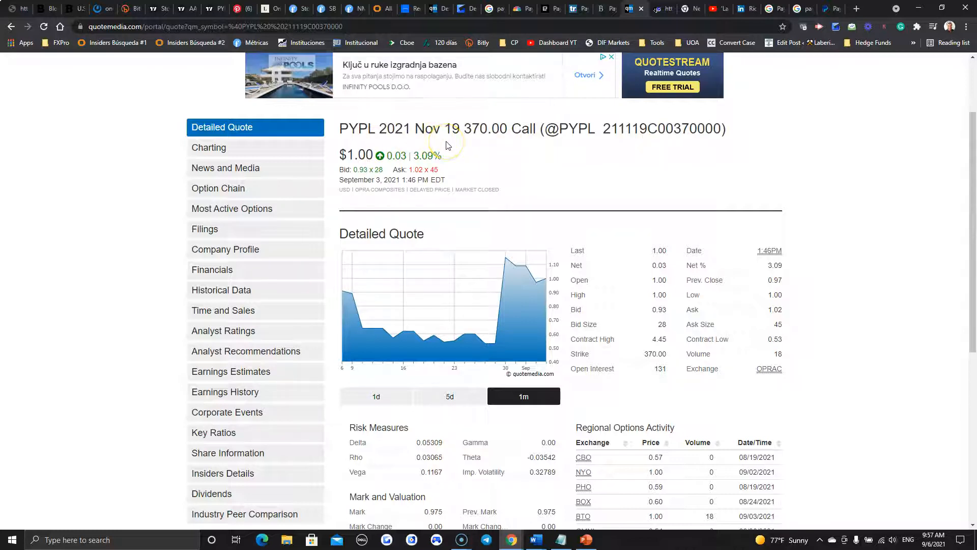
mouse_move(491, 154)
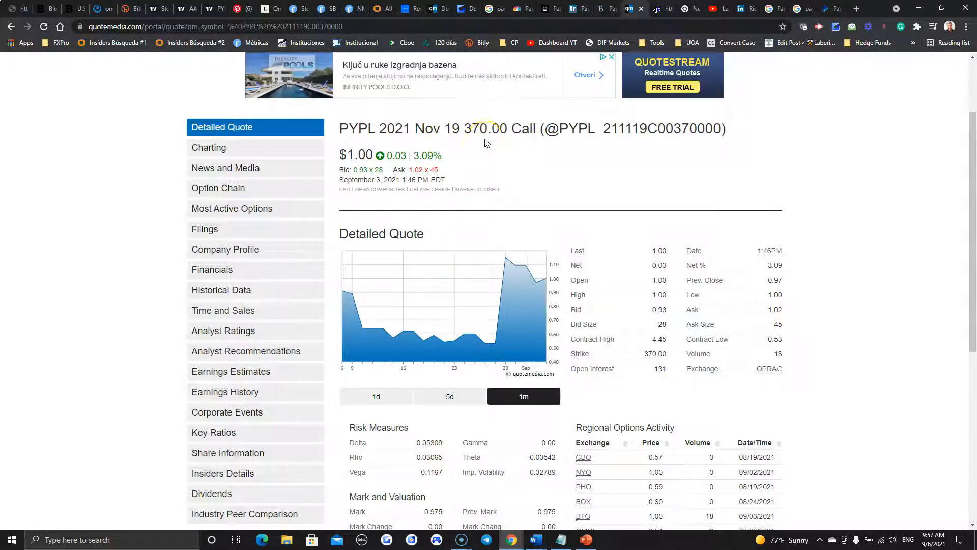
scroll("down", 3)
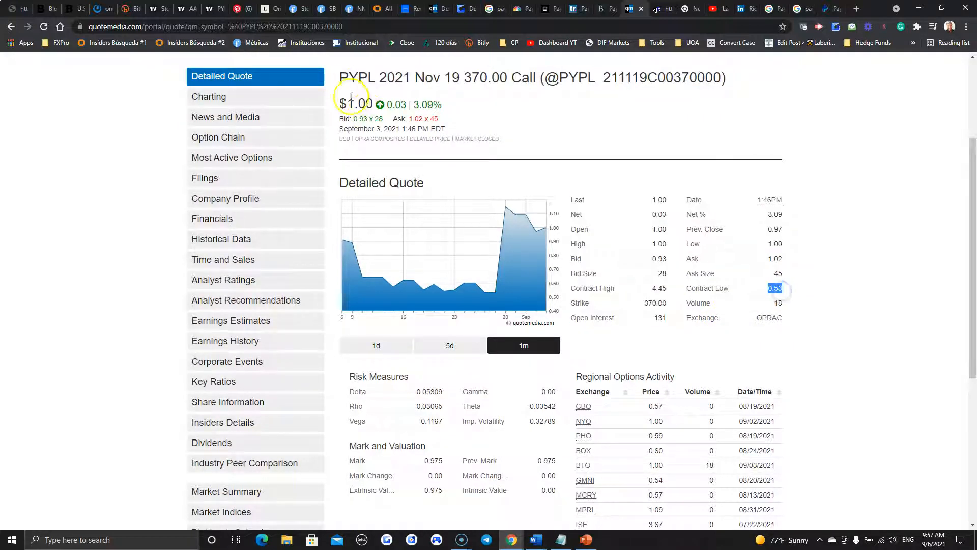
mouse_move(682, 214)
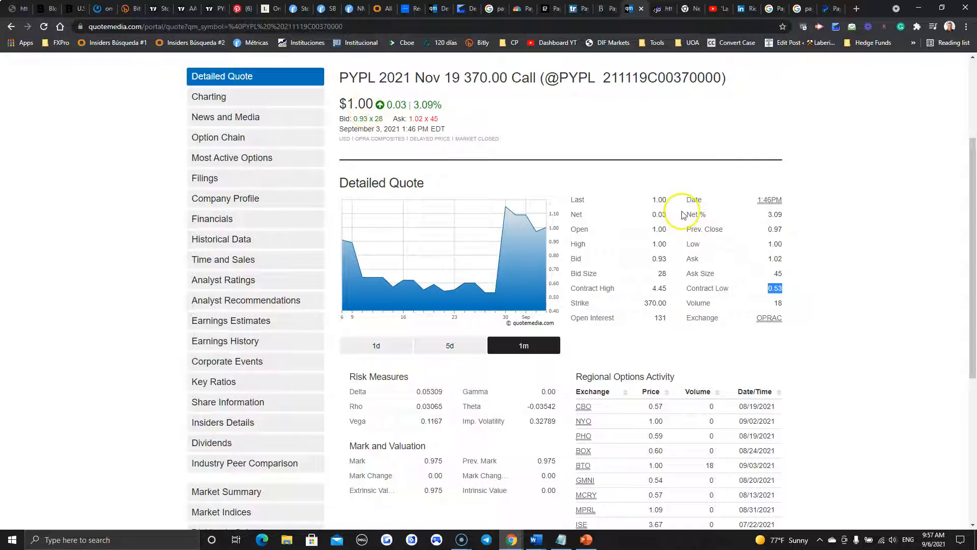
mouse_move(781, 268)
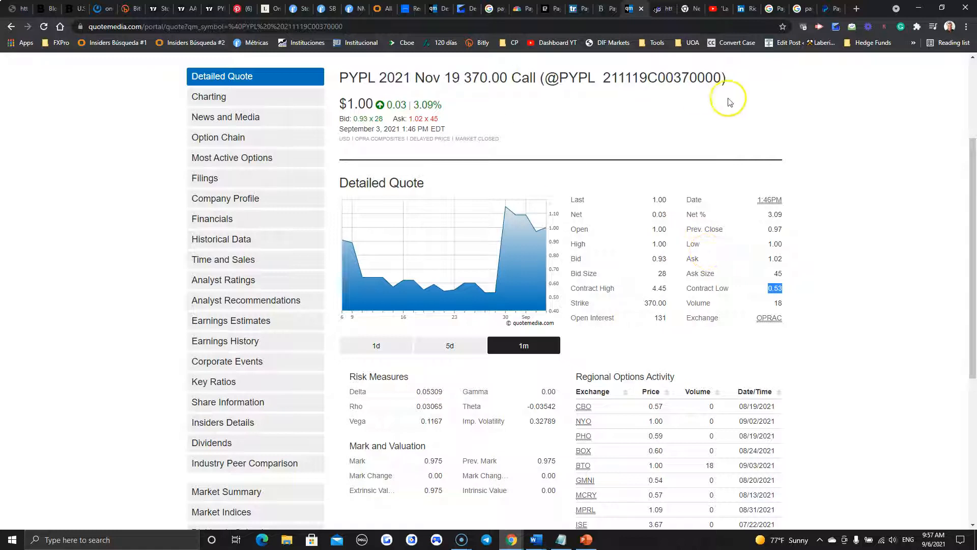
right_click(529, 78)
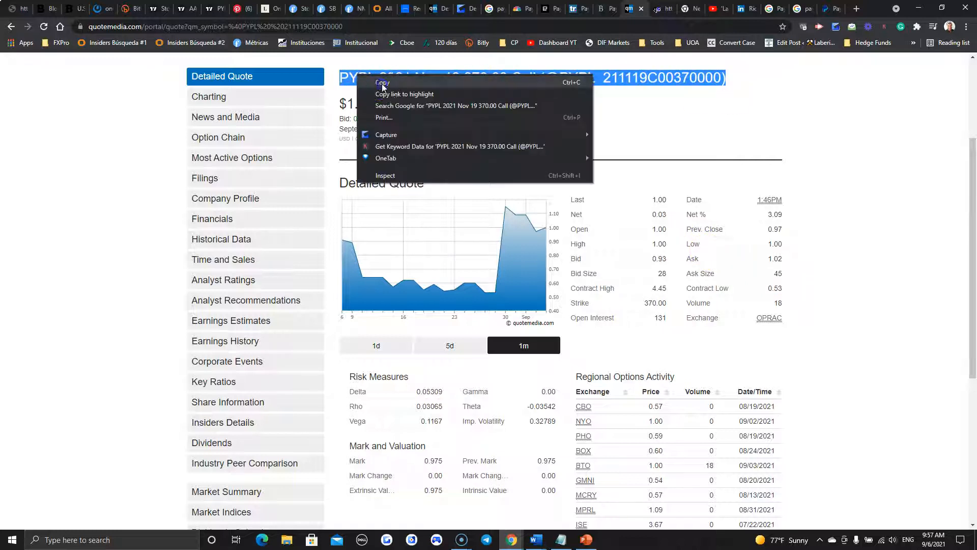
left_click(382, 83)
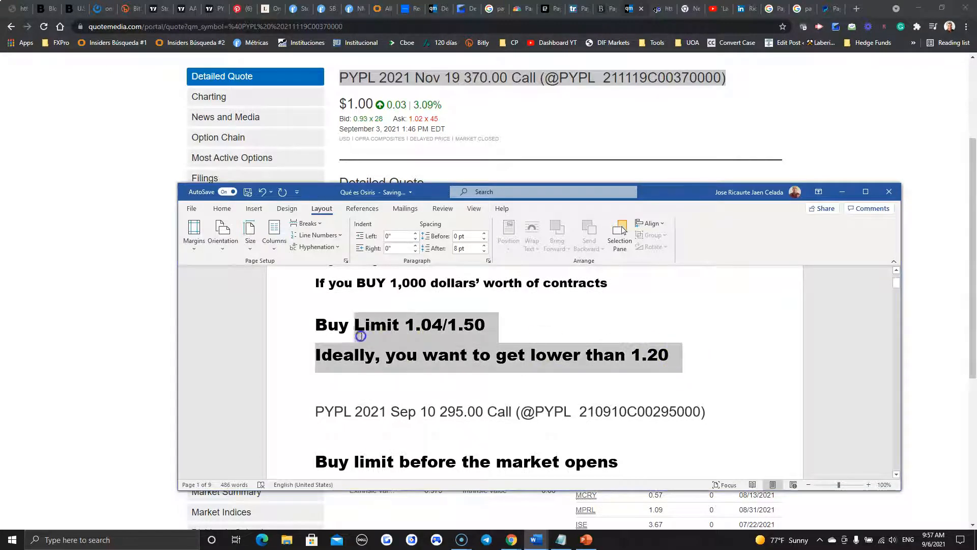
Paste the Nov 19 370.00 Call title and set its buy limit to 1.10/1.50, ideally below 1.05
scroll("down", 3)
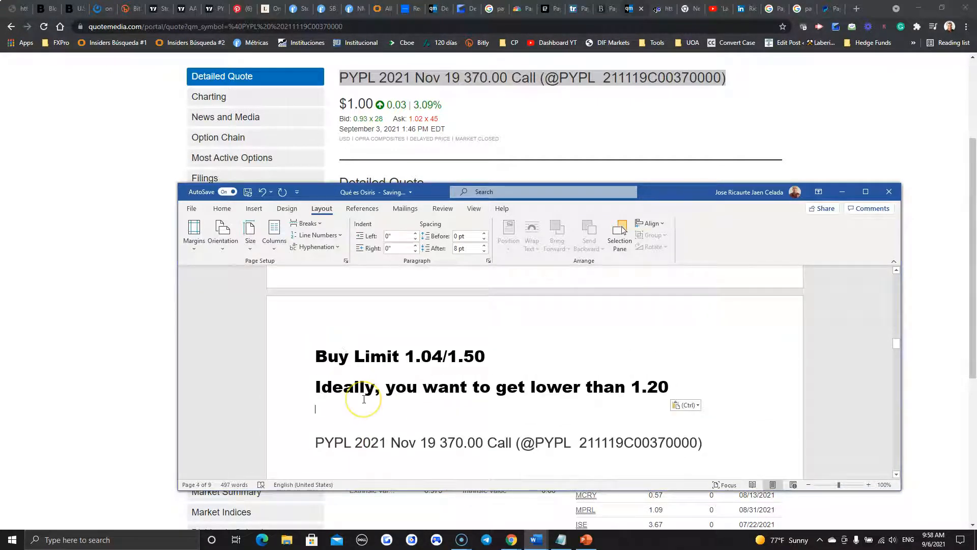
scroll("down", 3)
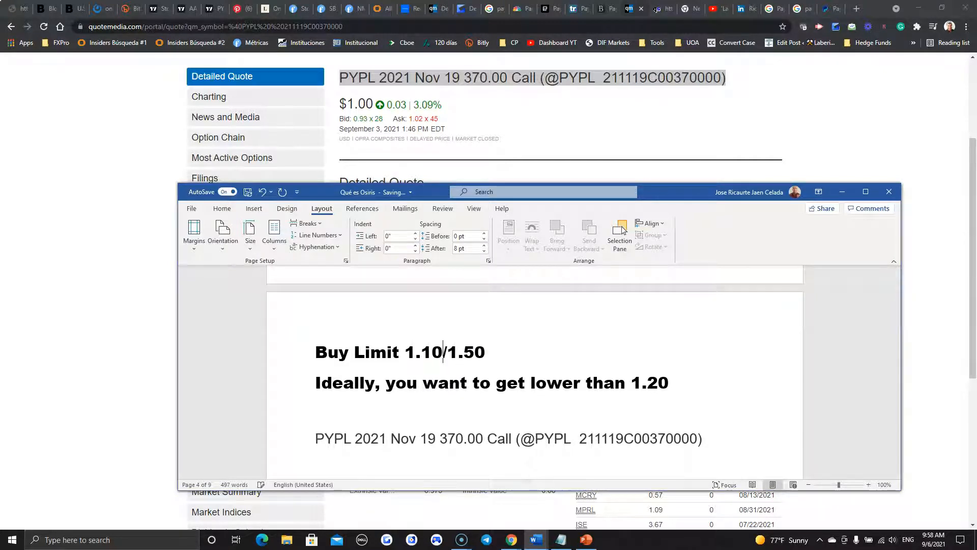
mouse_move(666, 379)
type("5")
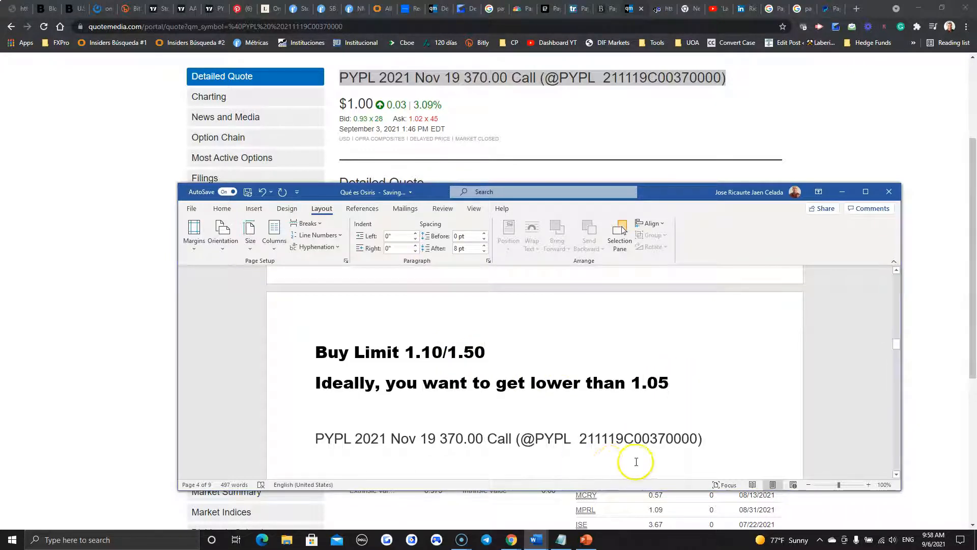
double_click(414, 438)
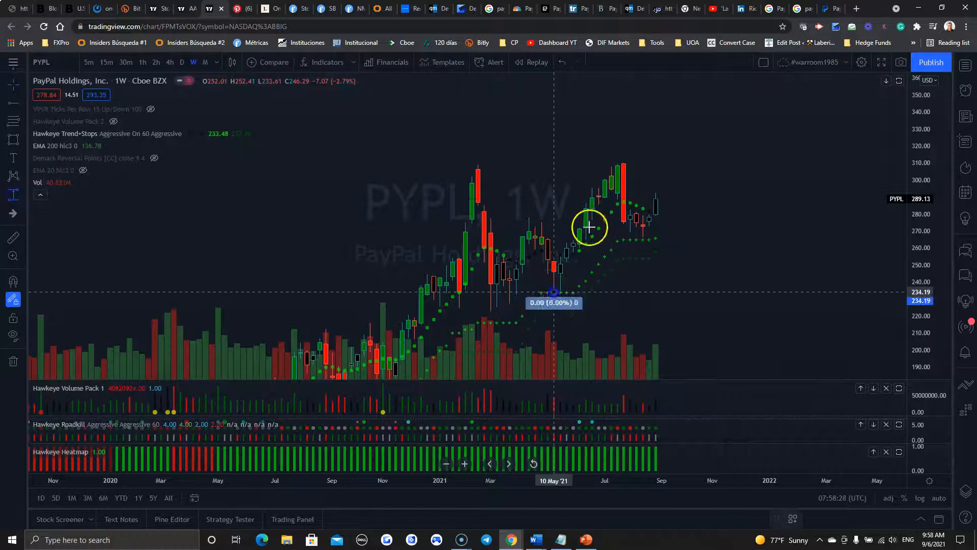
Measure PYPL's May-low to July-high range and project the same move forward toward 340
left_click_drag(554, 292, 617, 165)
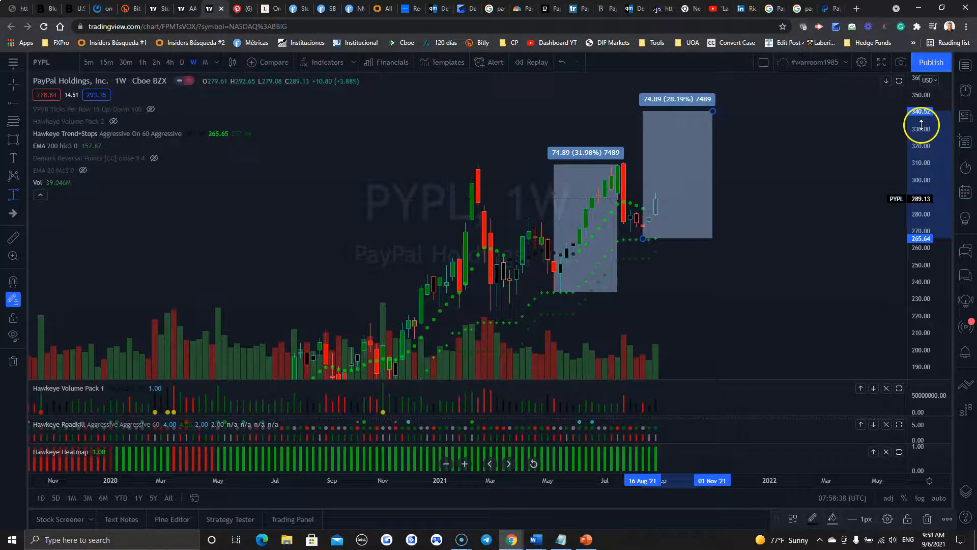
mouse_move(555, 294)
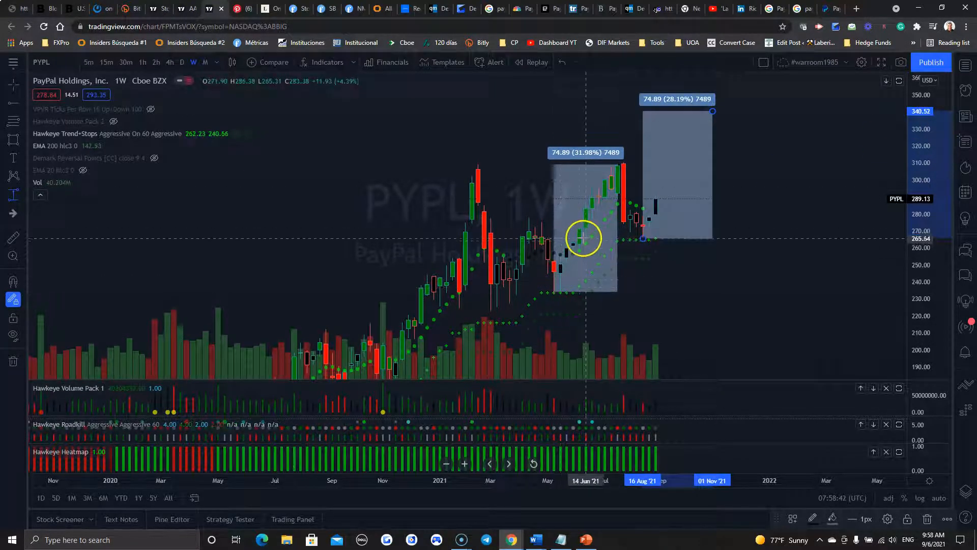
left_click_drag(585, 238, 655, 245)
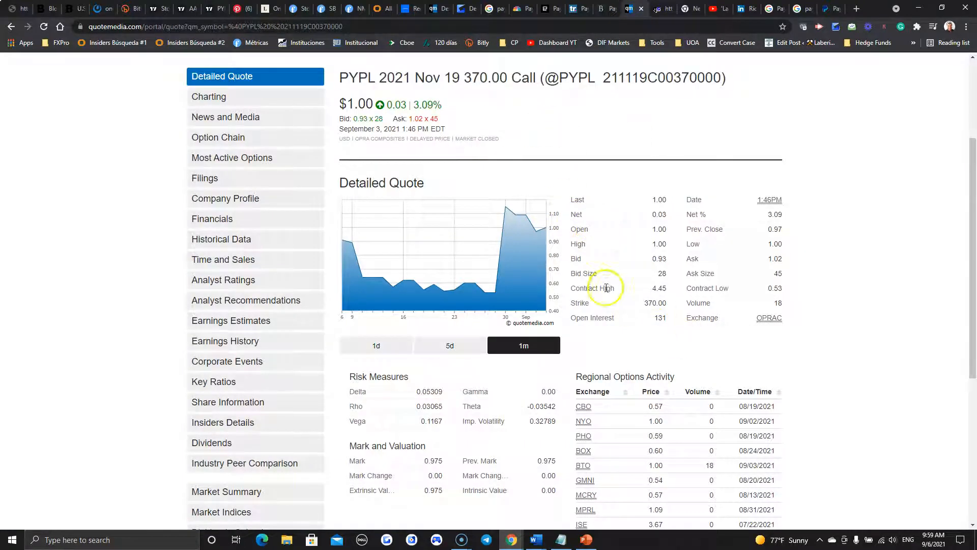
double_click(656, 288)
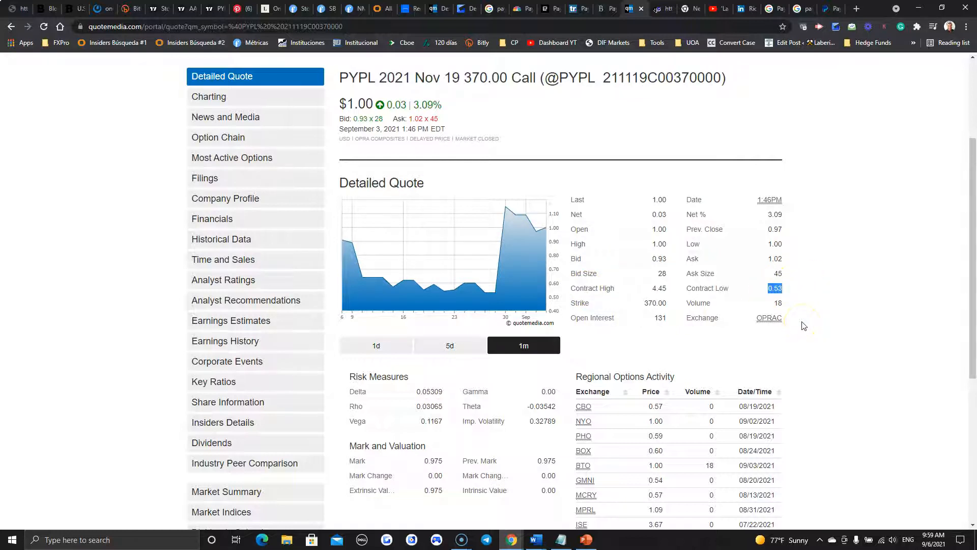
mouse_move(803, 325)
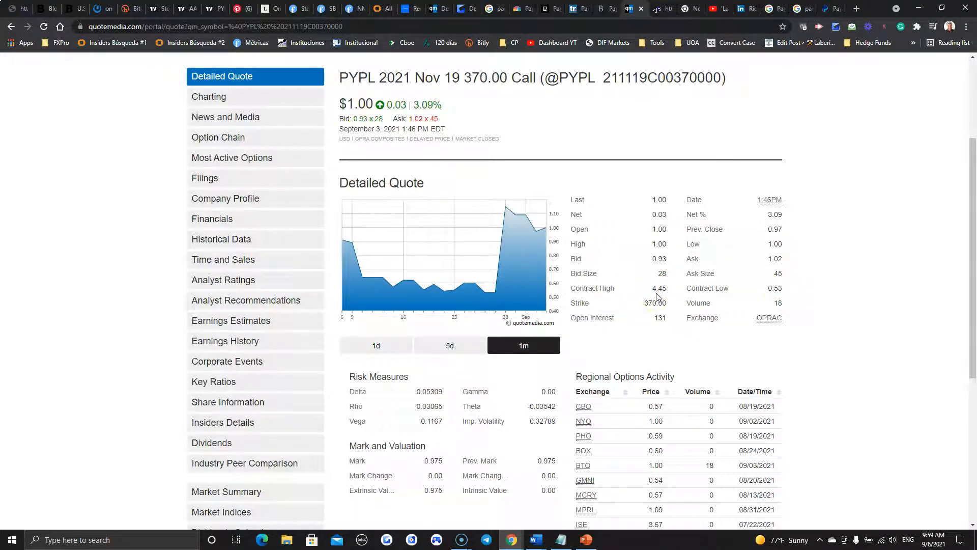
mouse_move(834, 290)
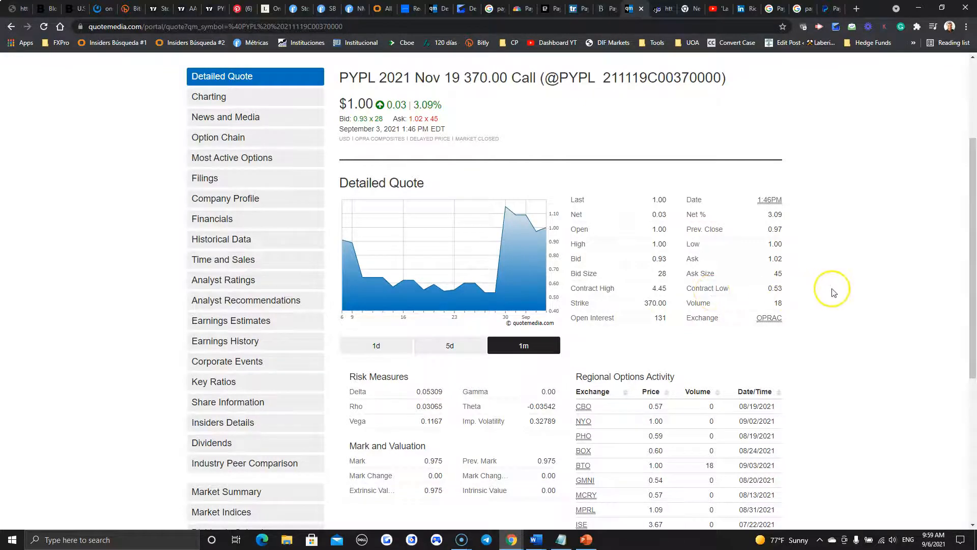
mouse_move(613, 495)
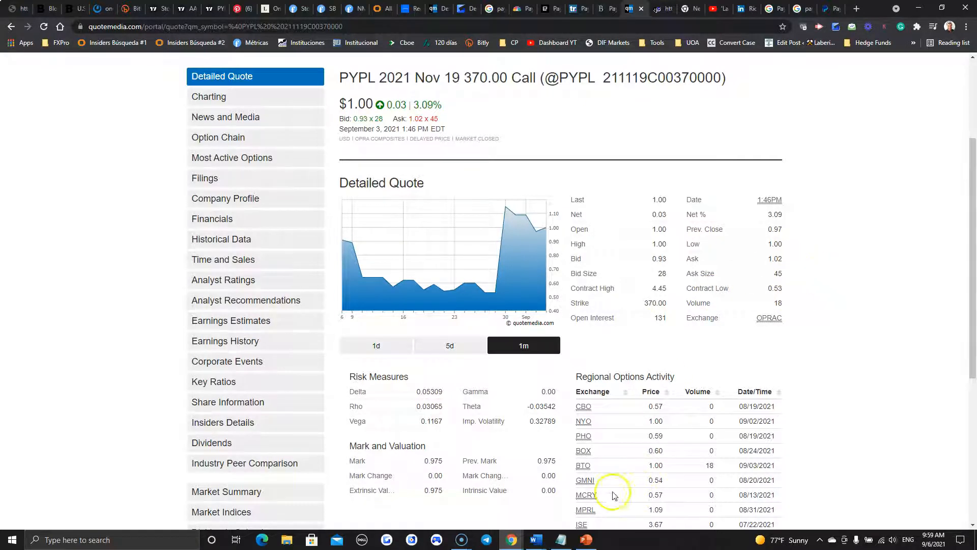
left_click(534, 540)
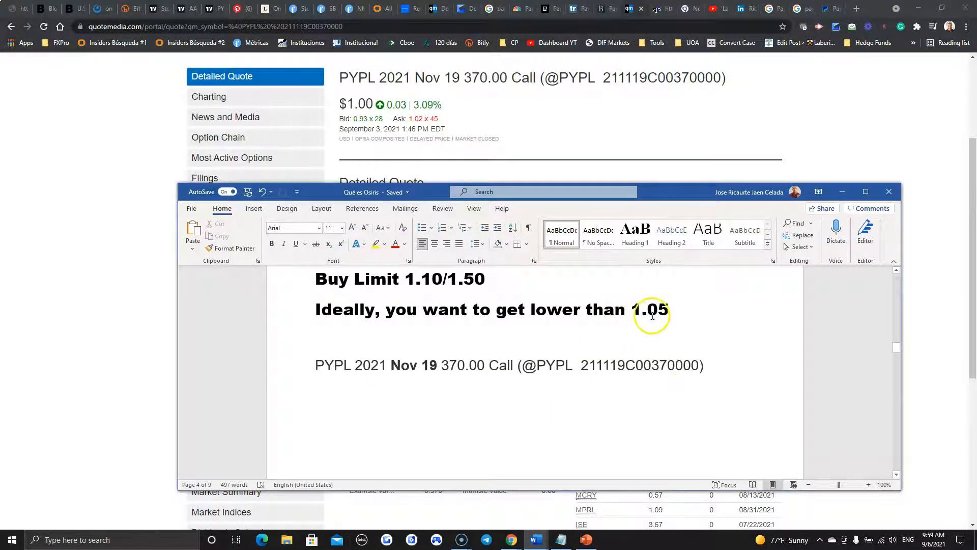
mouse_move(424, 282)
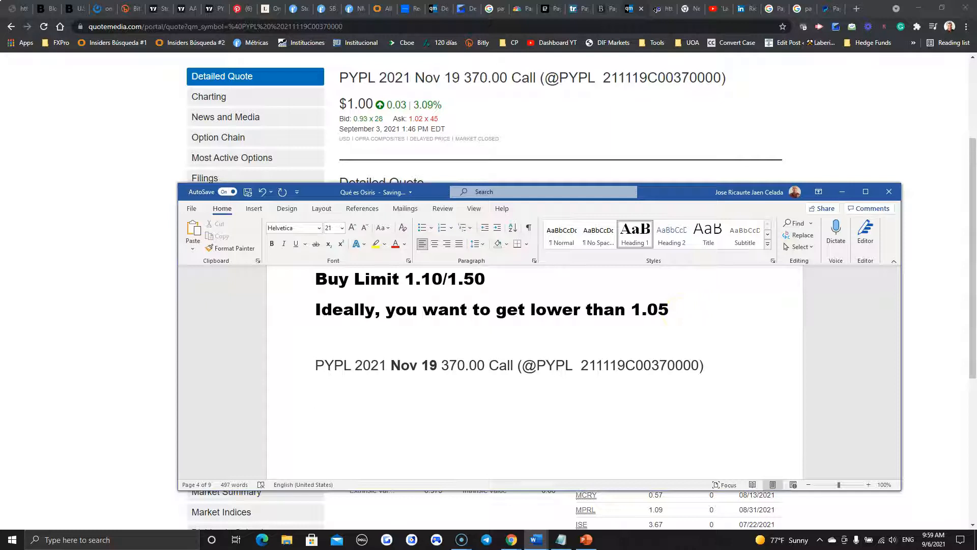
Add 'Sell Limit 4.30 If you get filled at 1.05 (Ideal Scenario)' under the Nov 19 call
type("Sell Limit")
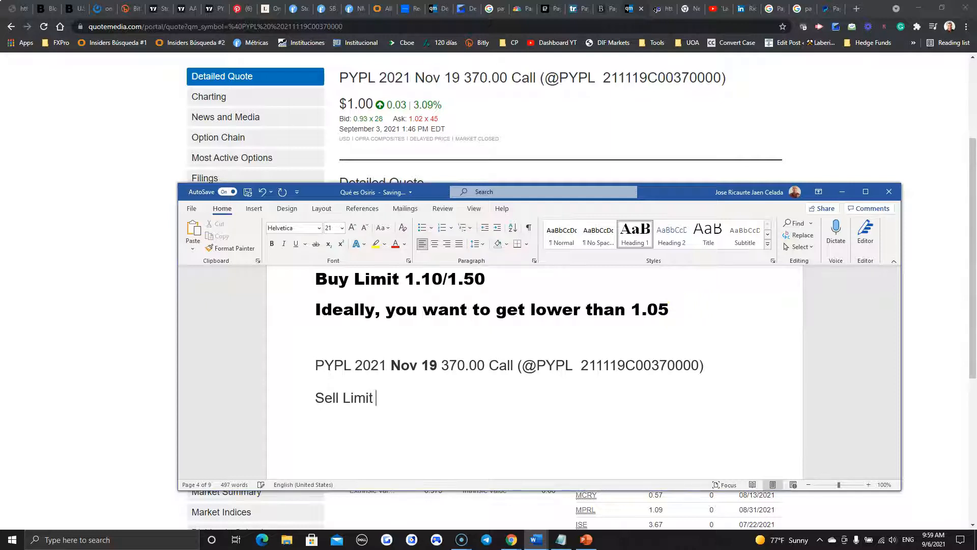
type("4.30 If")
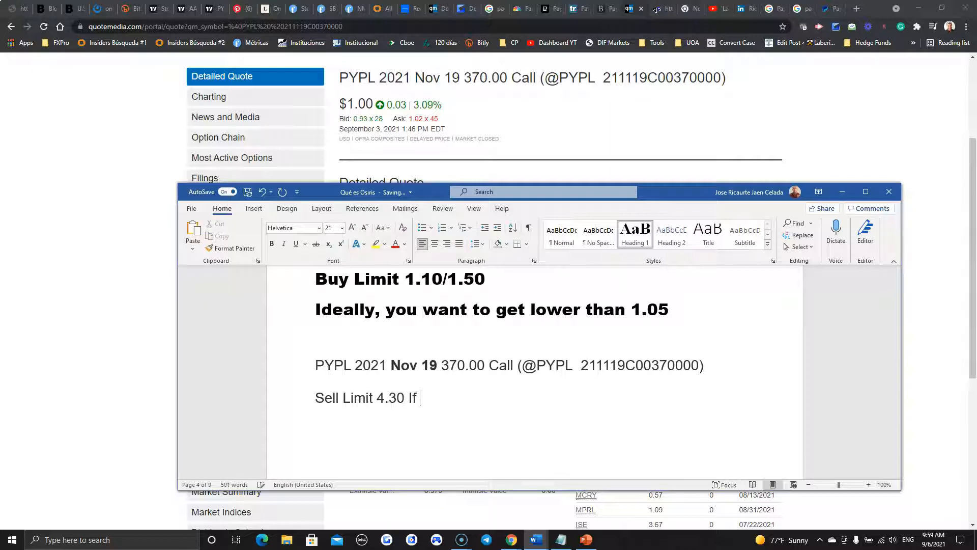
type("you get filled at 1.05")
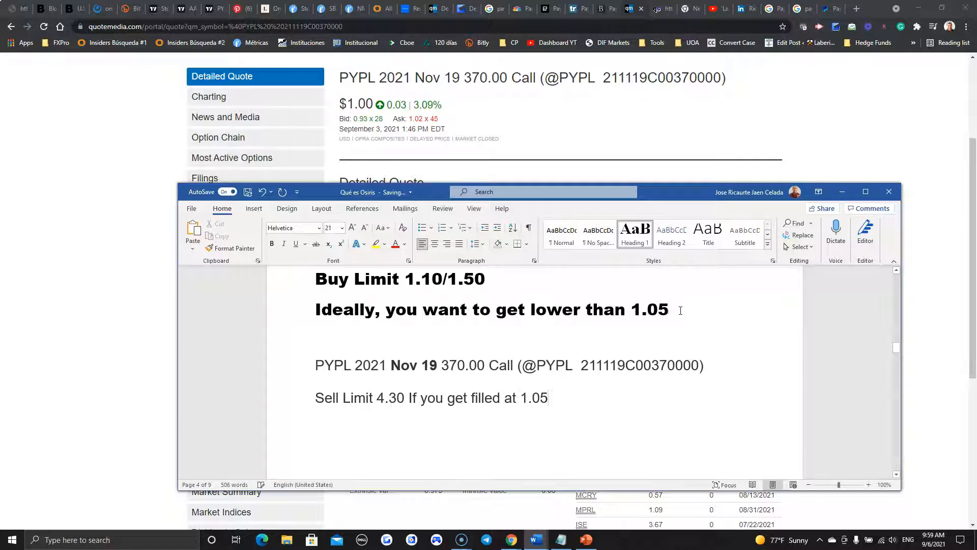
type("(")
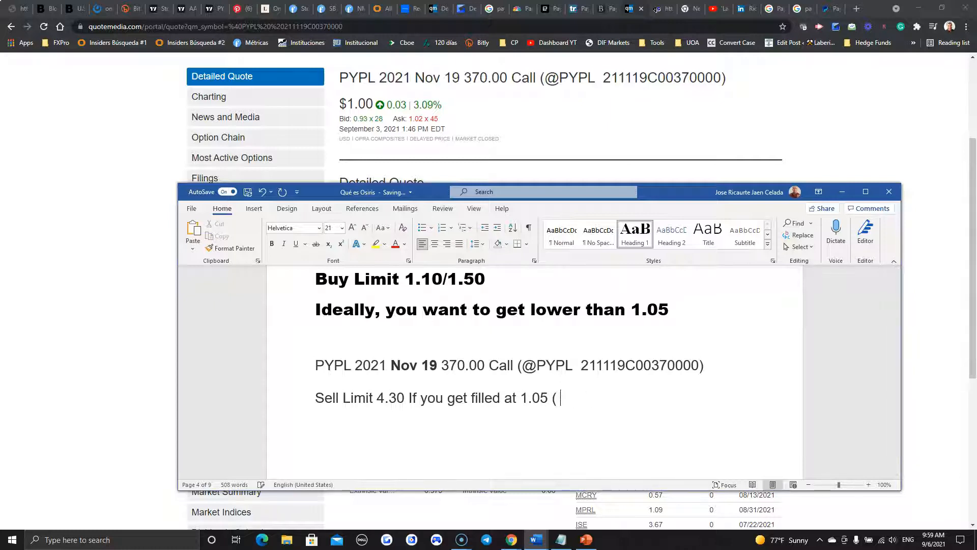
type("Ideal Scne")
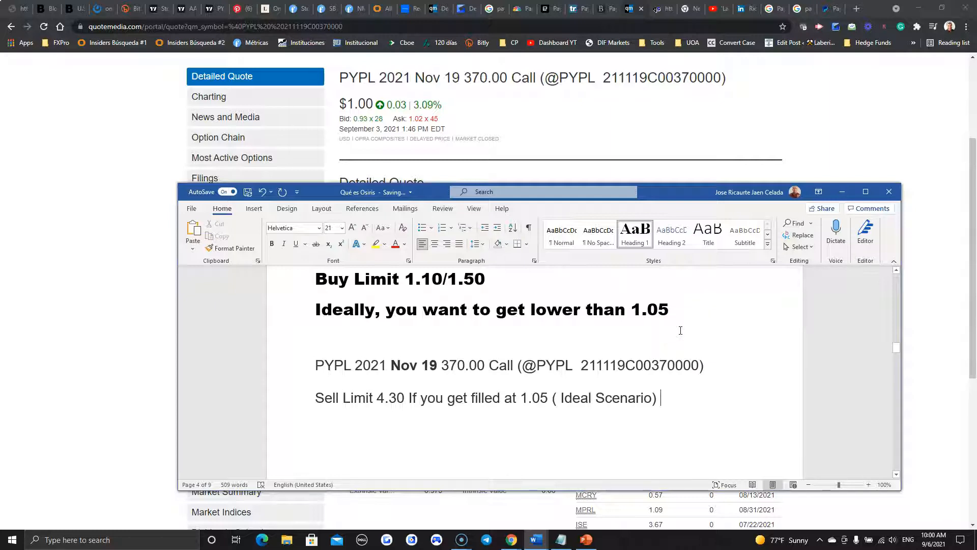
mouse_move(721, 147)
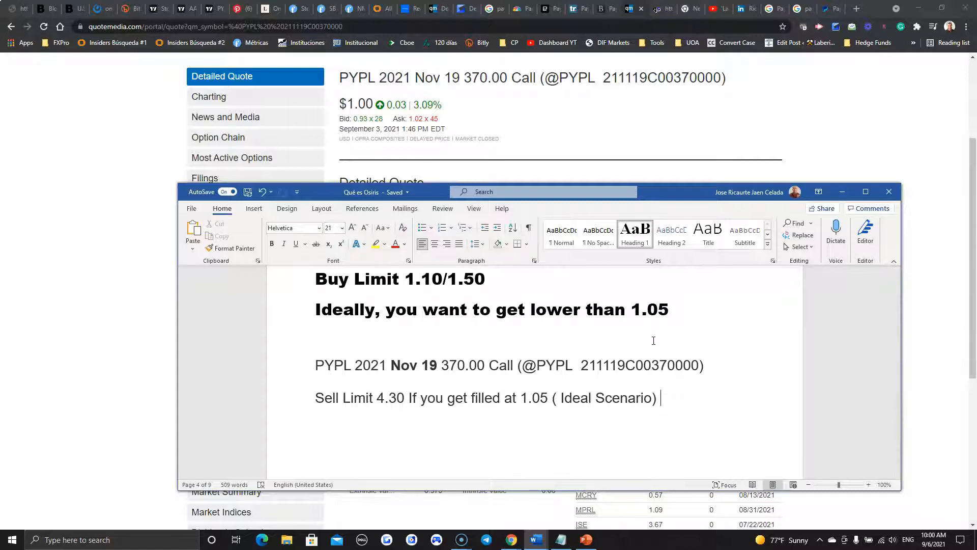
left_click(510, 539)
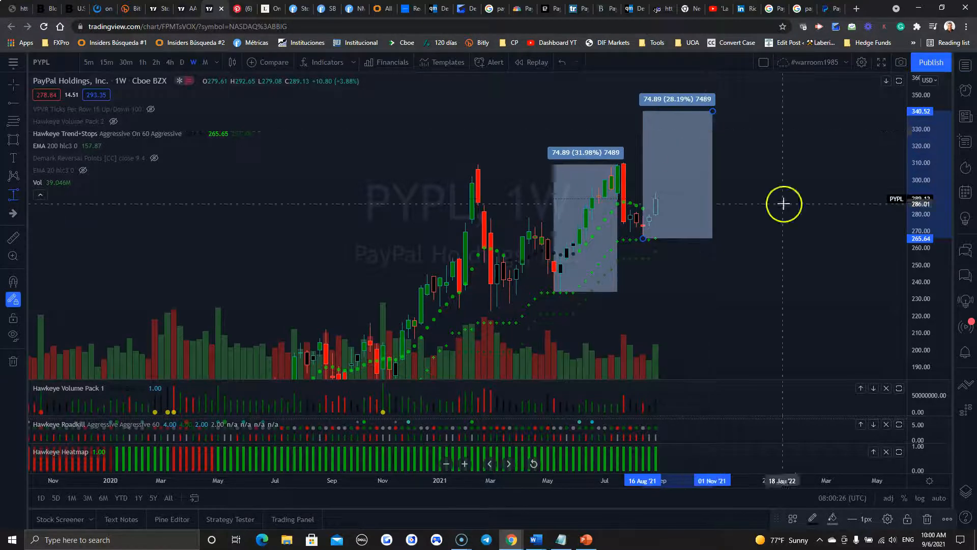
mouse_move(784, 201)
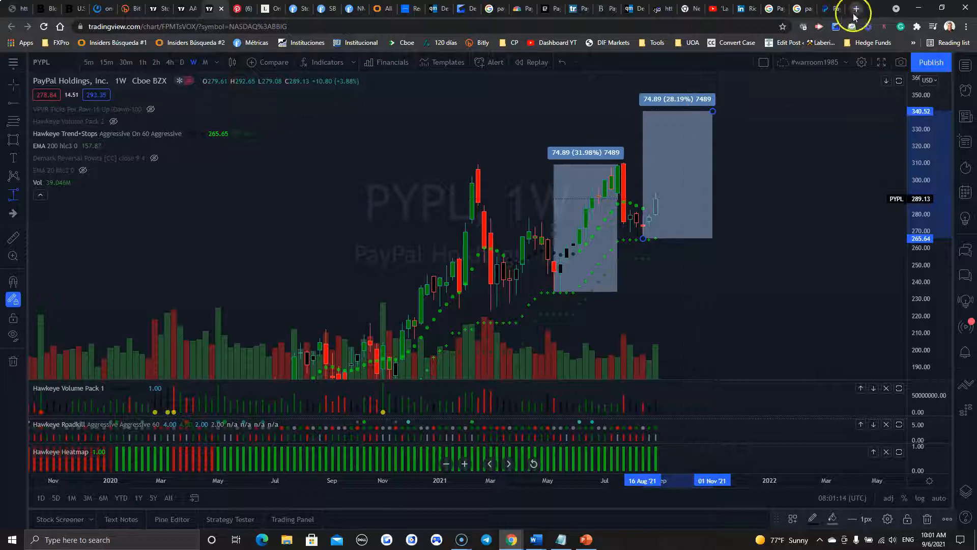
Leave the PYPL weekly chart for a new blank browser tab
left_click(856, 9)
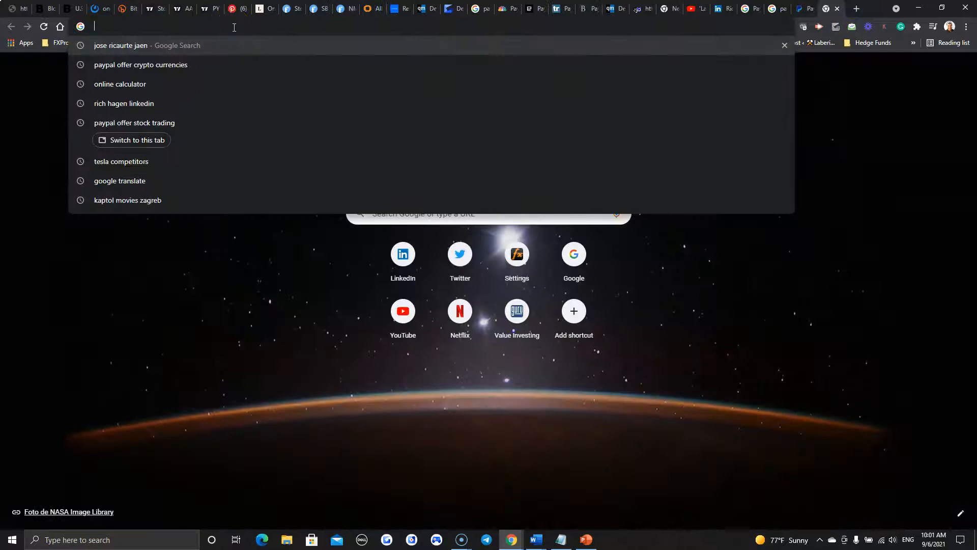